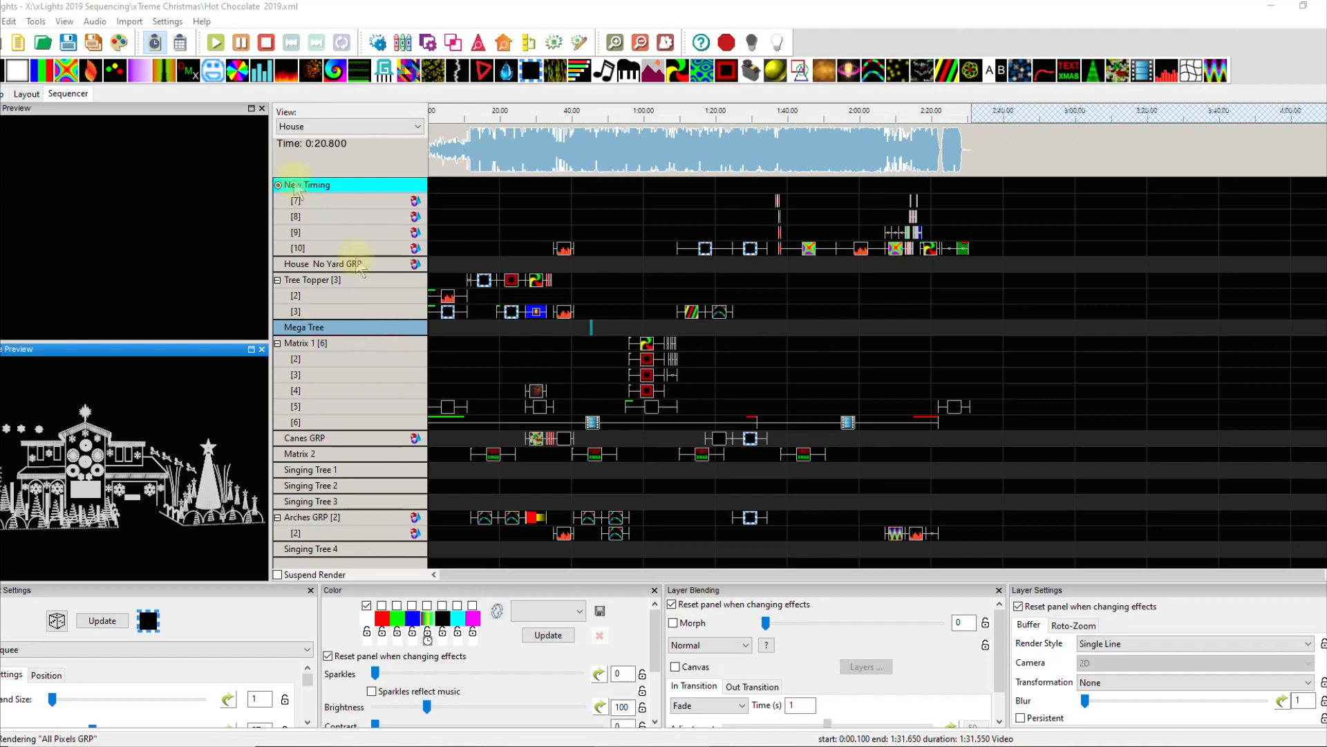
# Start Import Effects and browse to the Desktop's Hot Chocolate .SUP folder
pyautogui.click(130, 21)
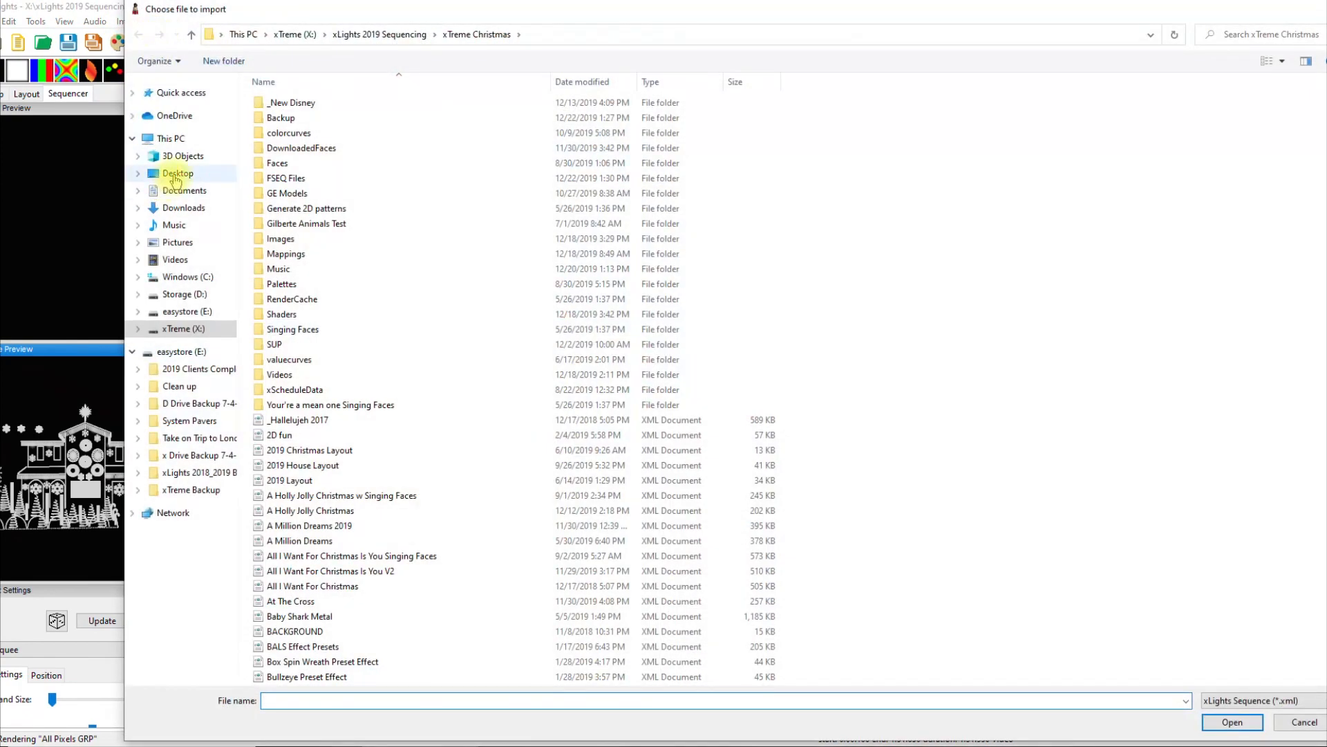
pyautogui.click(177, 172)
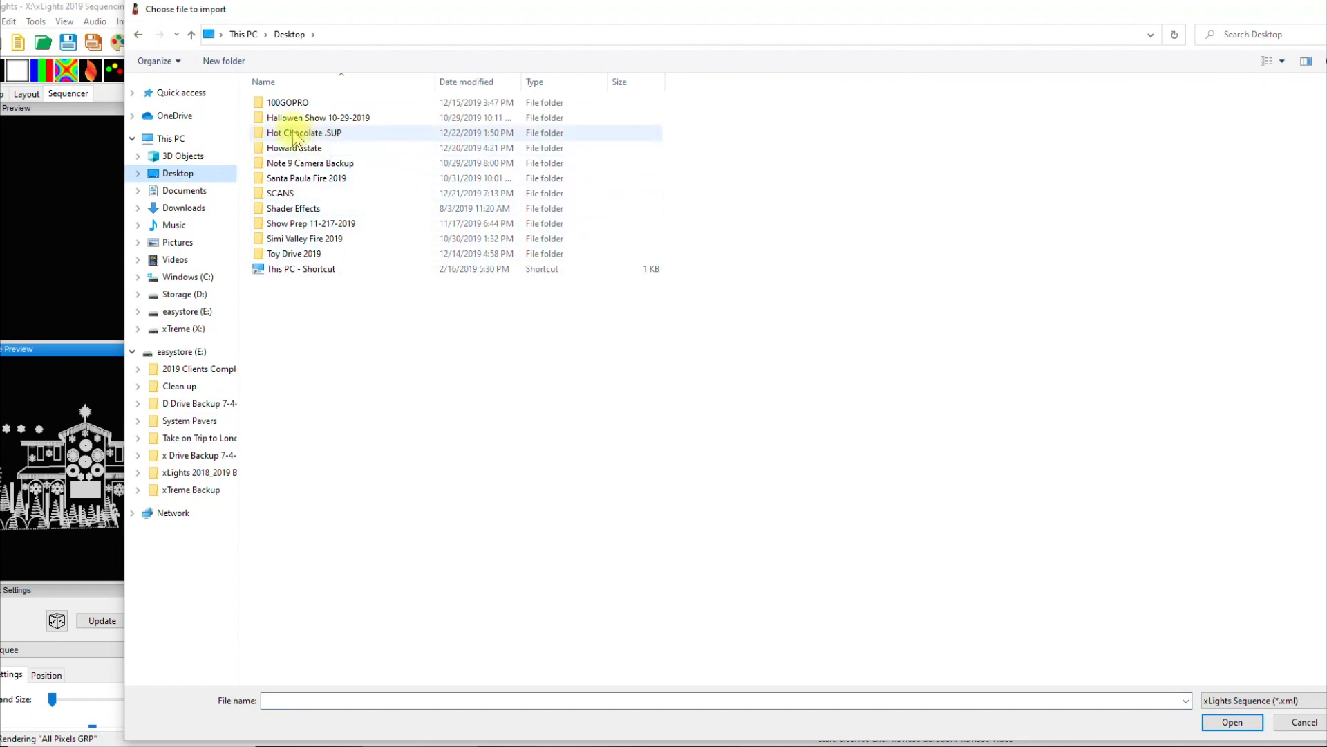
pyautogui.doubleClick(302, 132)
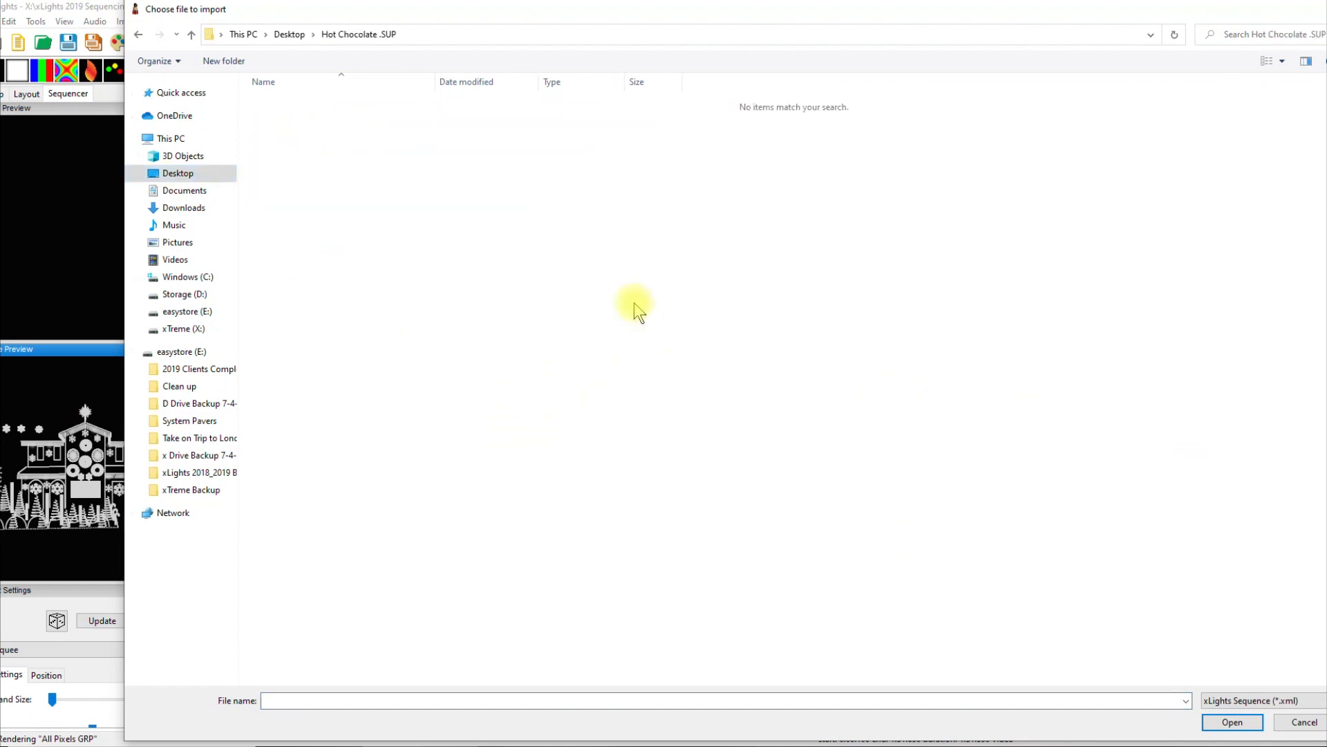
pyautogui.moveTo(409, 208)
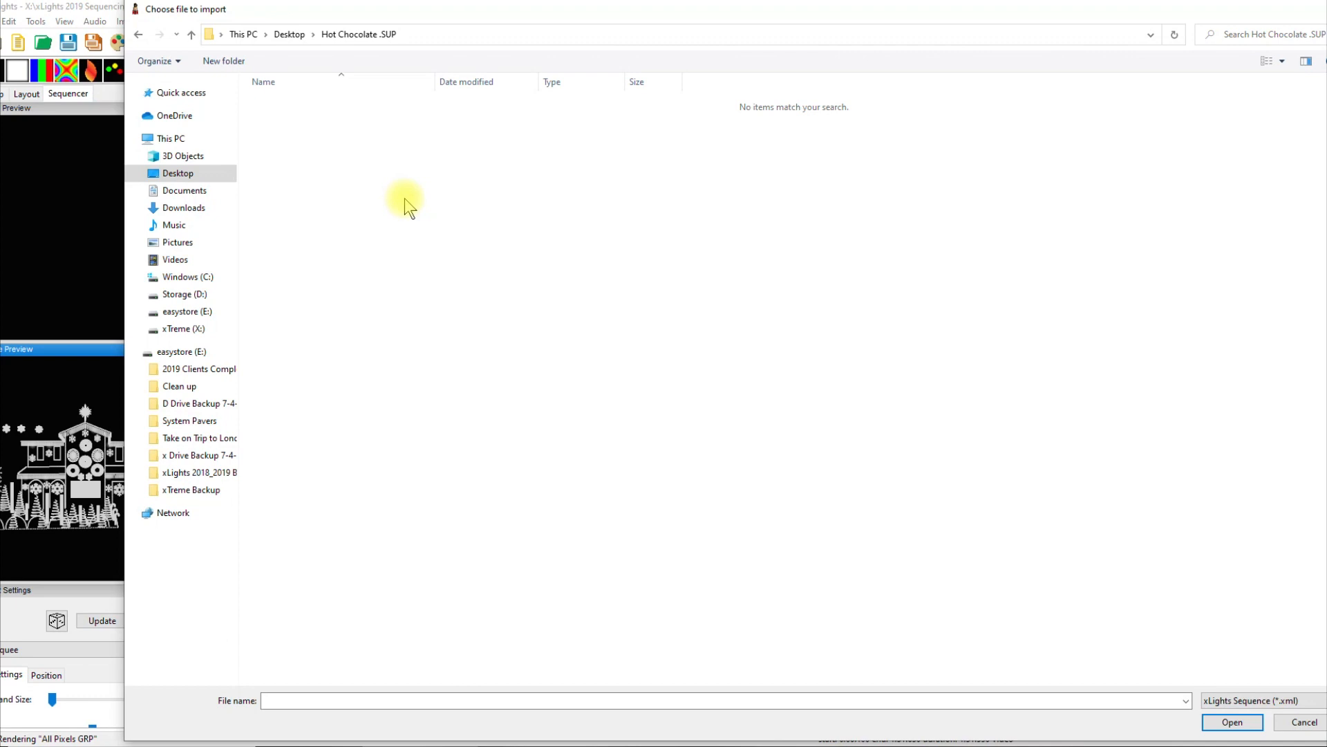
pyautogui.moveTo(462, 218)
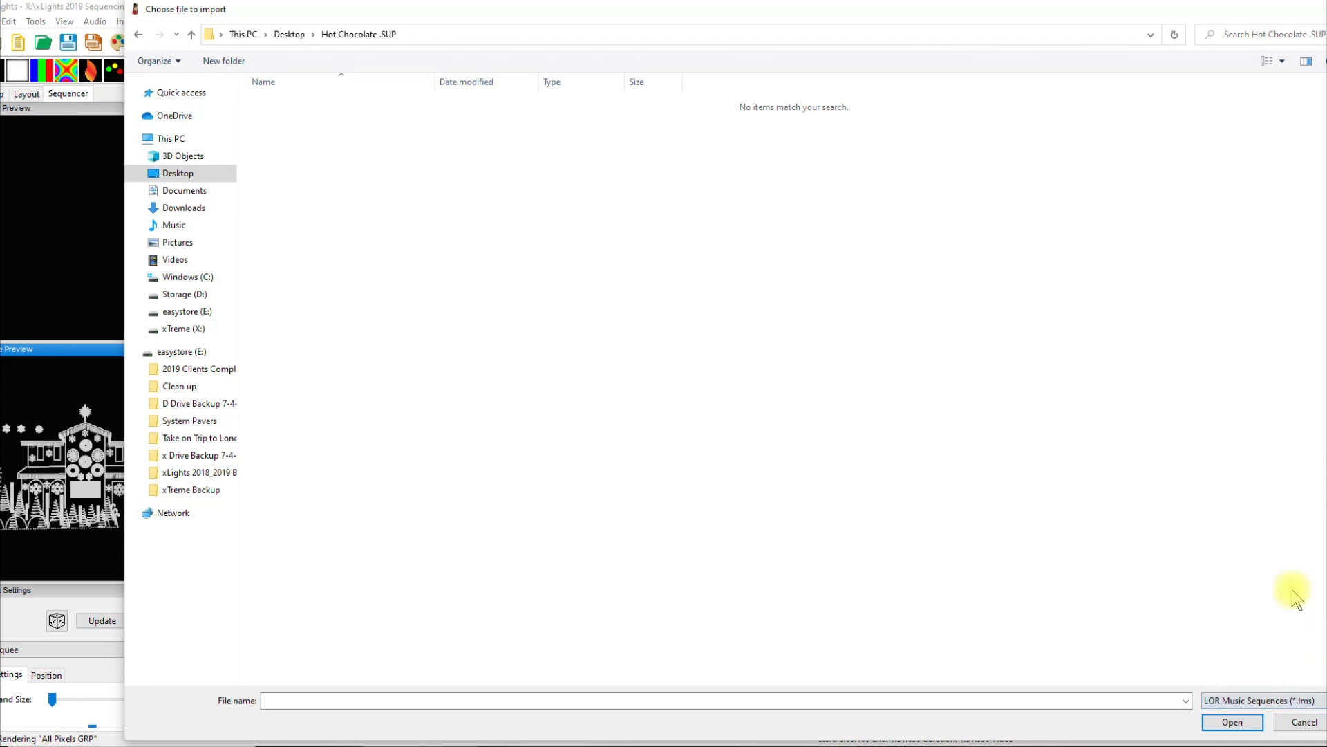
# Filter the chooser to SuperStar Files (*.sup) and pick 16 PIX Hot Chocolate.sup
pyautogui.click(1264, 700)
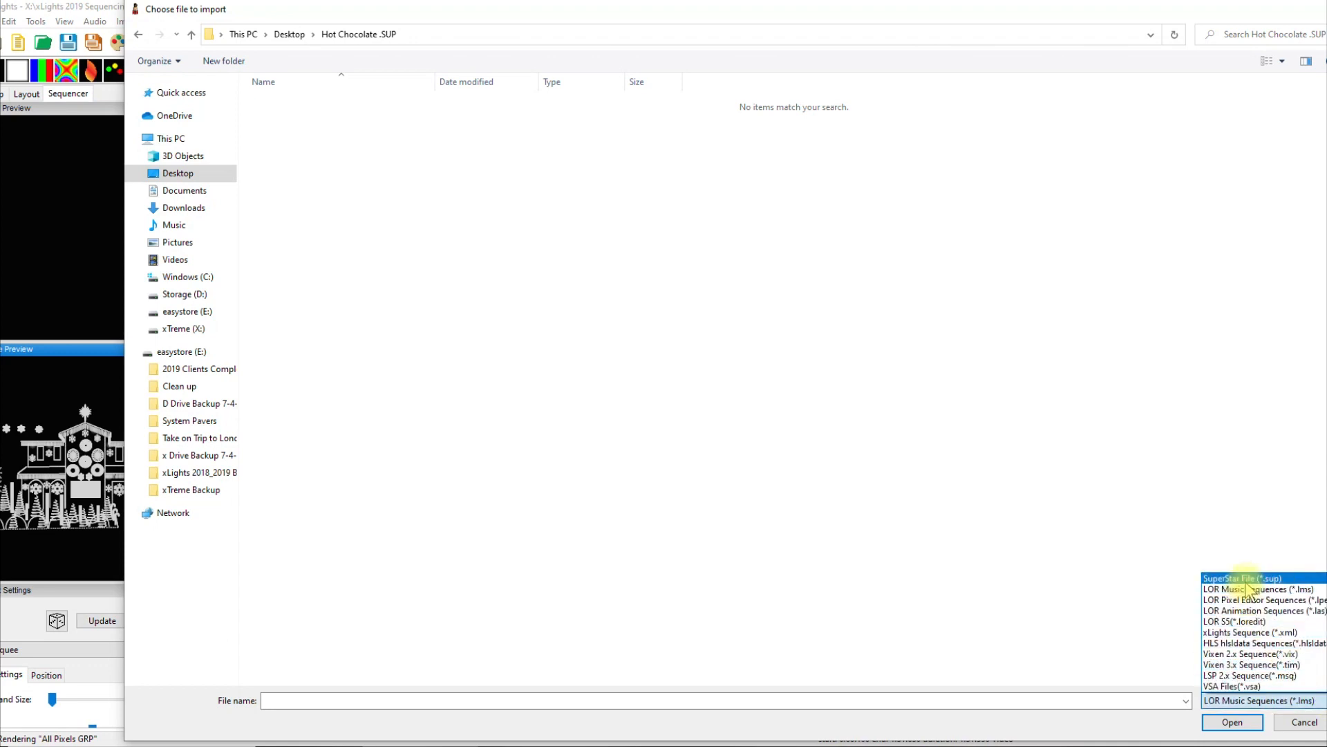
pyautogui.click(1250, 578)
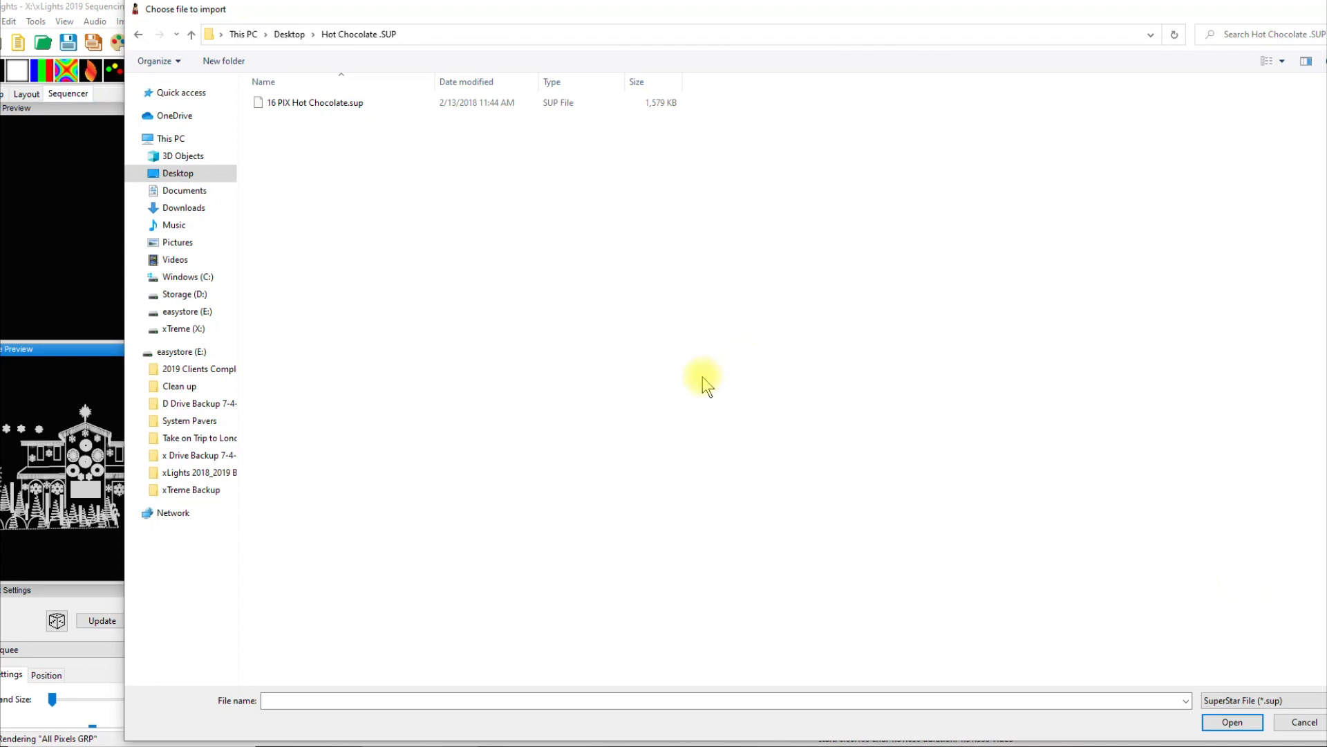
pyautogui.moveTo(453, 315)
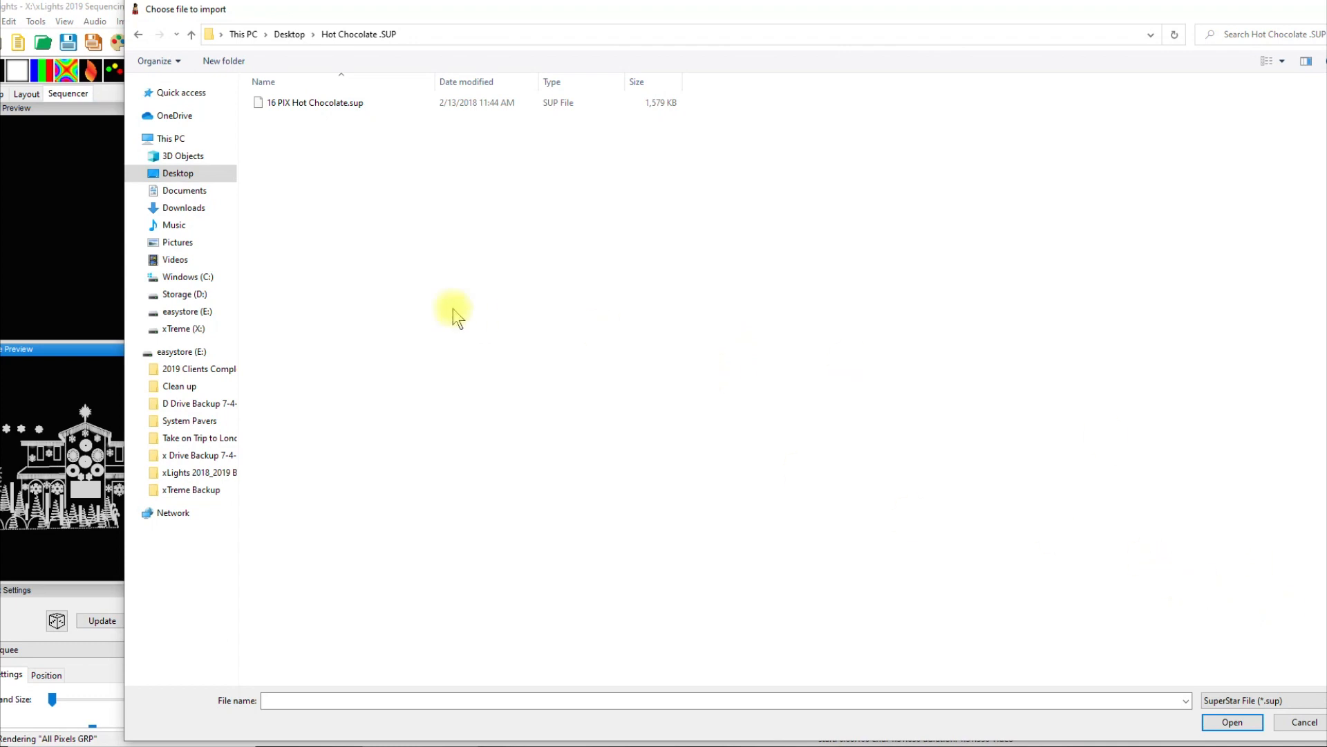
pyautogui.moveTo(419, 167)
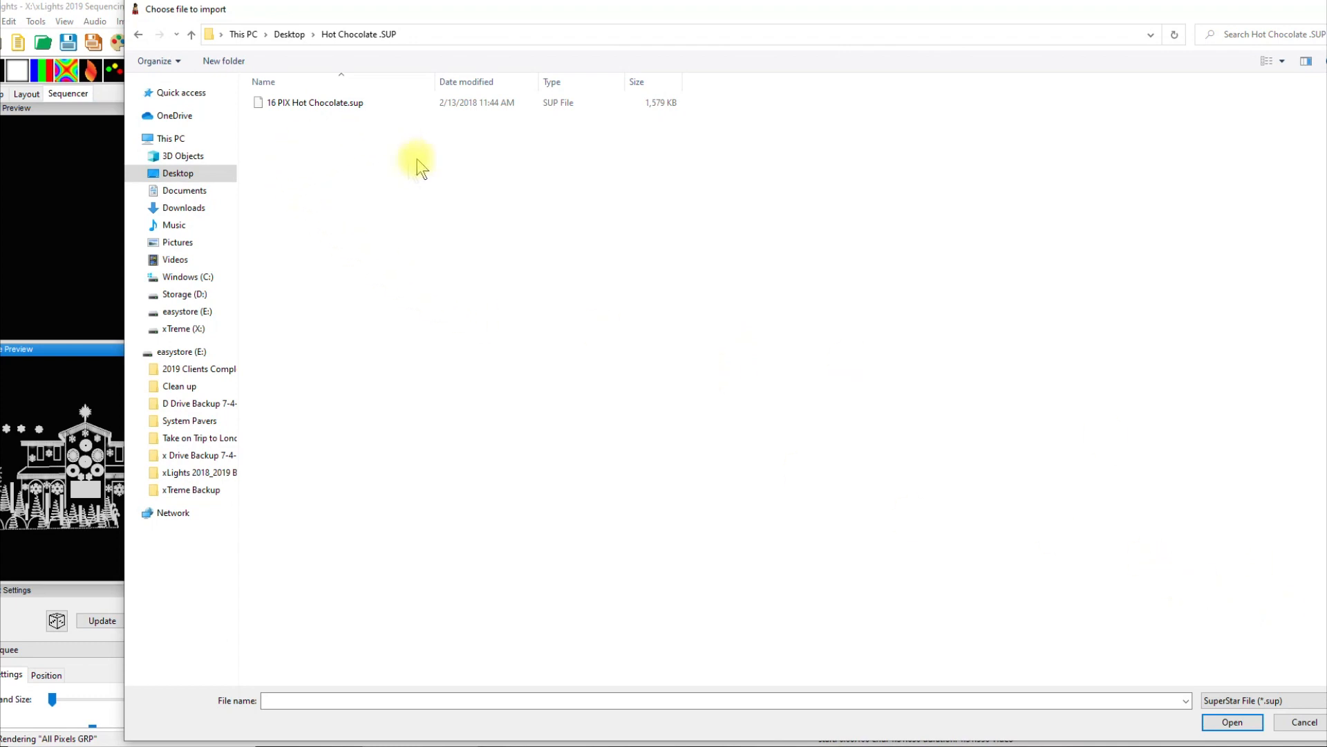
pyautogui.moveTo(392, 171)
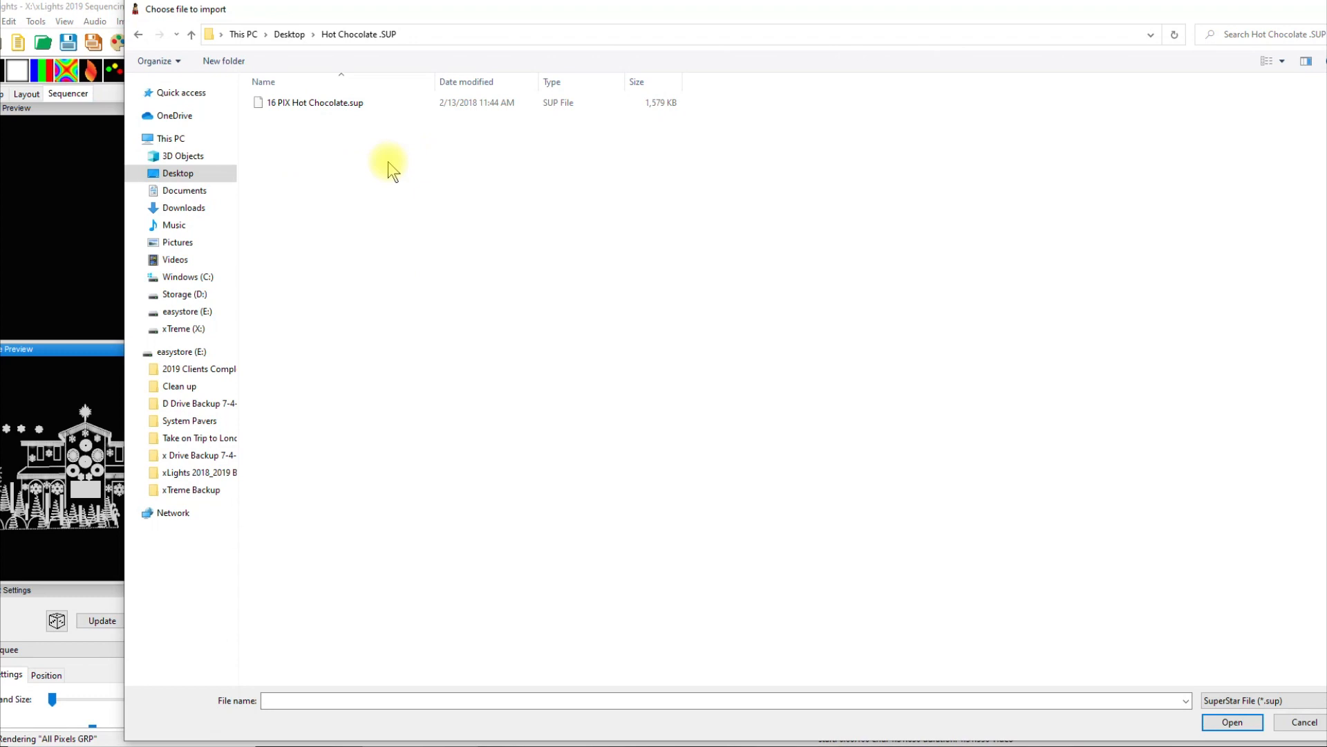
pyautogui.moveTo(1321, 533)
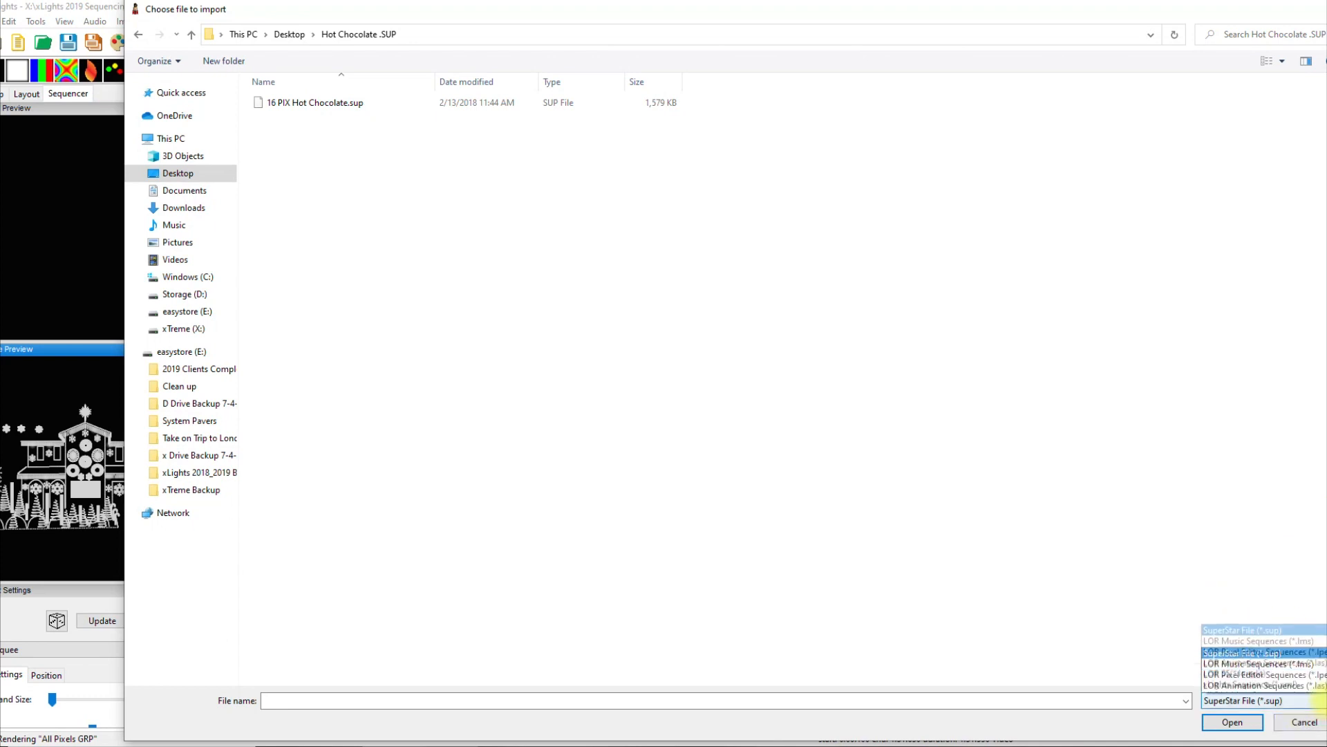
pyautogui.click(1247, 652)
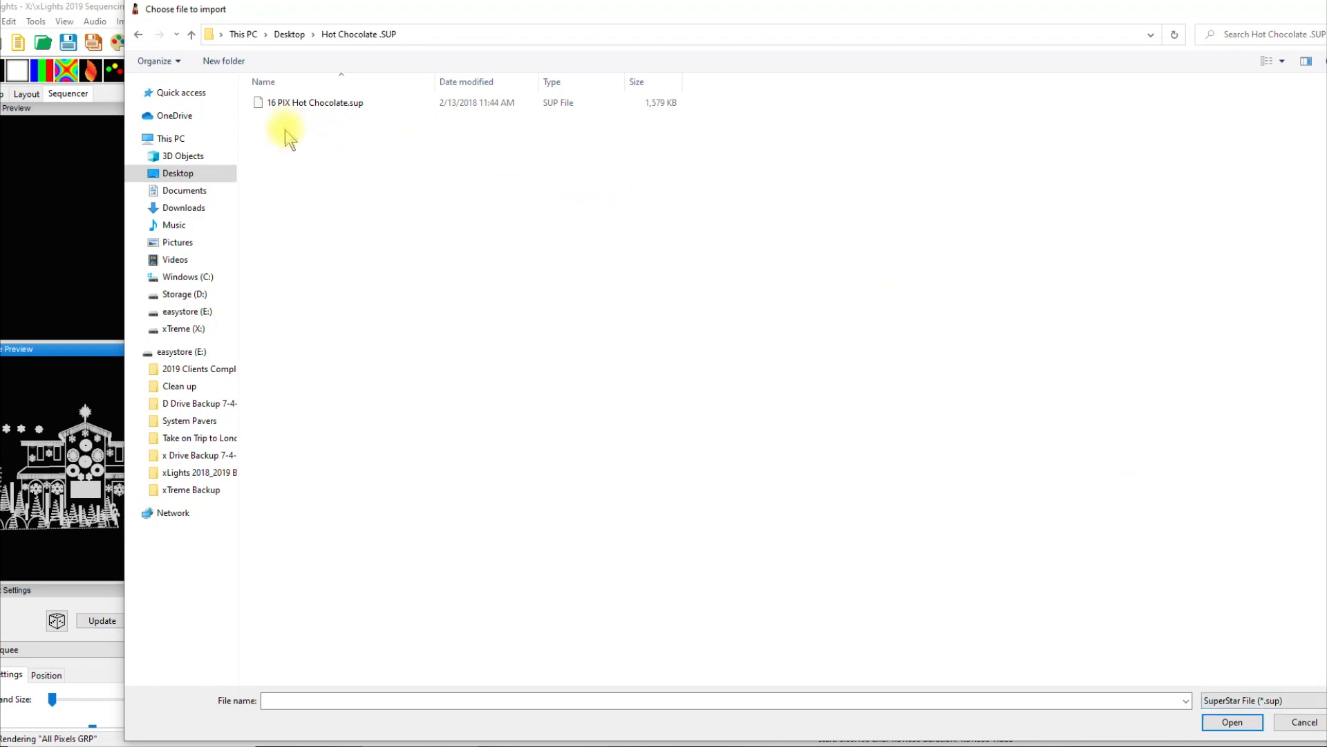
pyautogui.moveTo(399, 156)
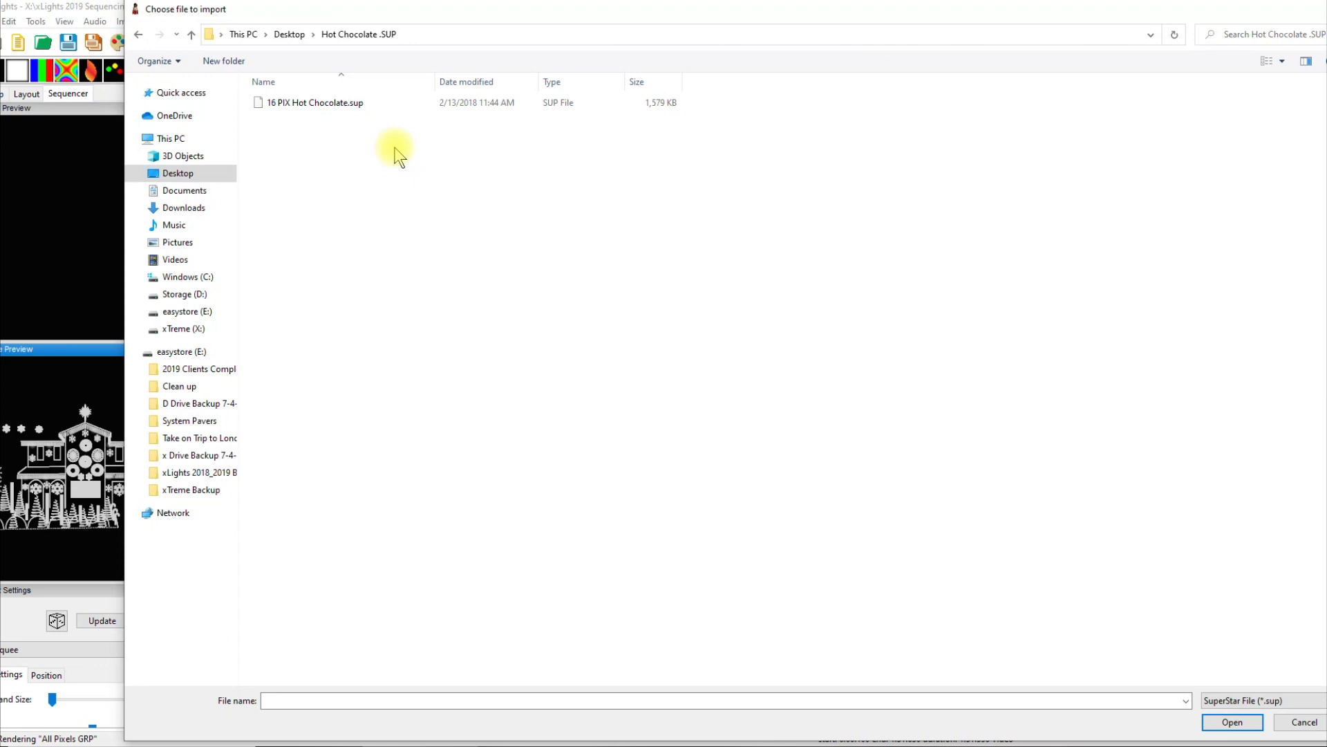
pyautogui.moveTo(343, 135)
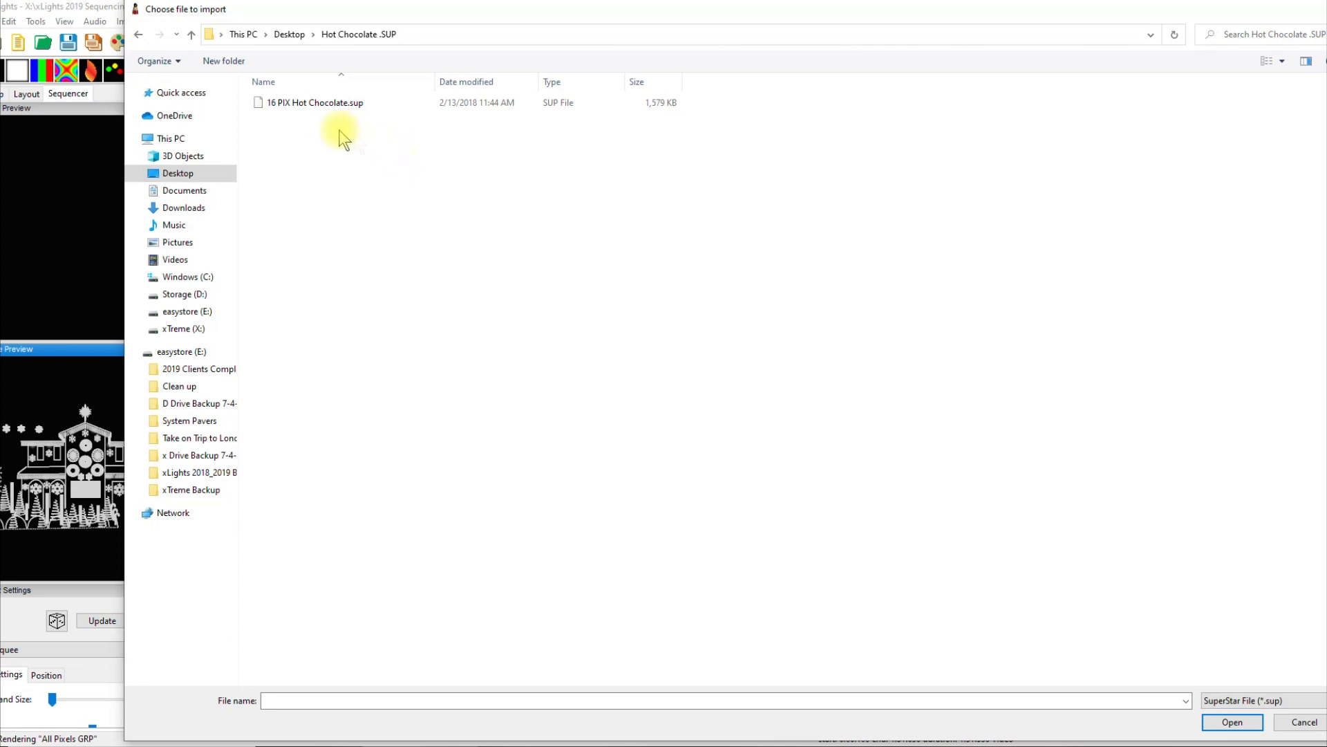
pyautogui.click(313, 103)
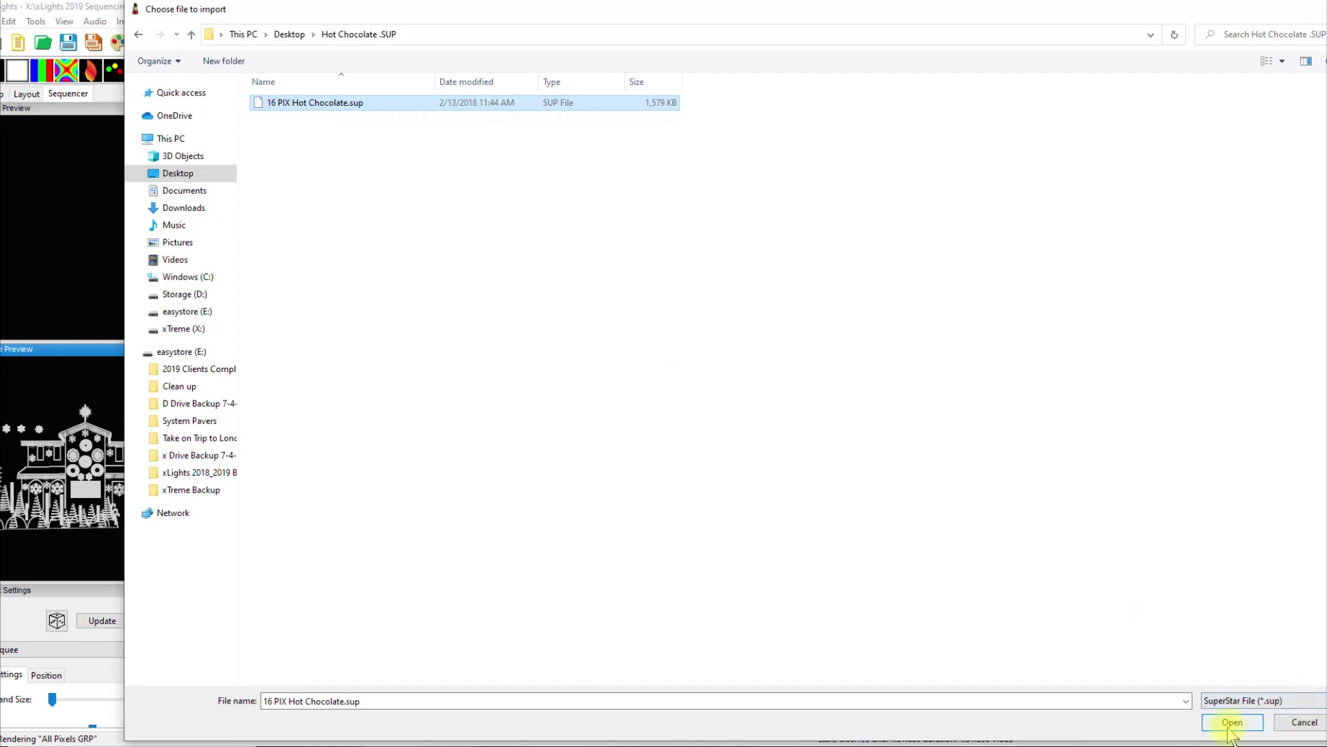
# Import the chosen file and target the Mega Tree model, selecting its X size value
pyautogui.click(1233, 721)
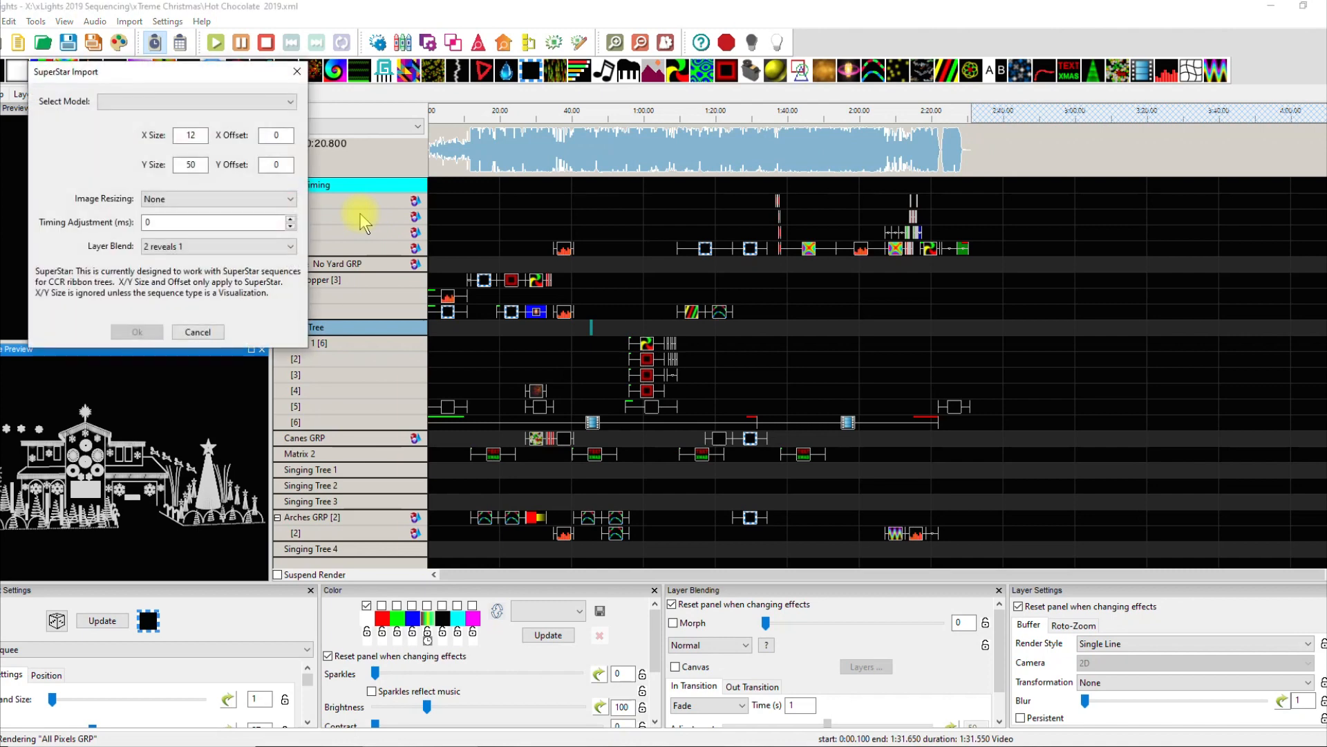
pyautogui.moveTo(110, 86)
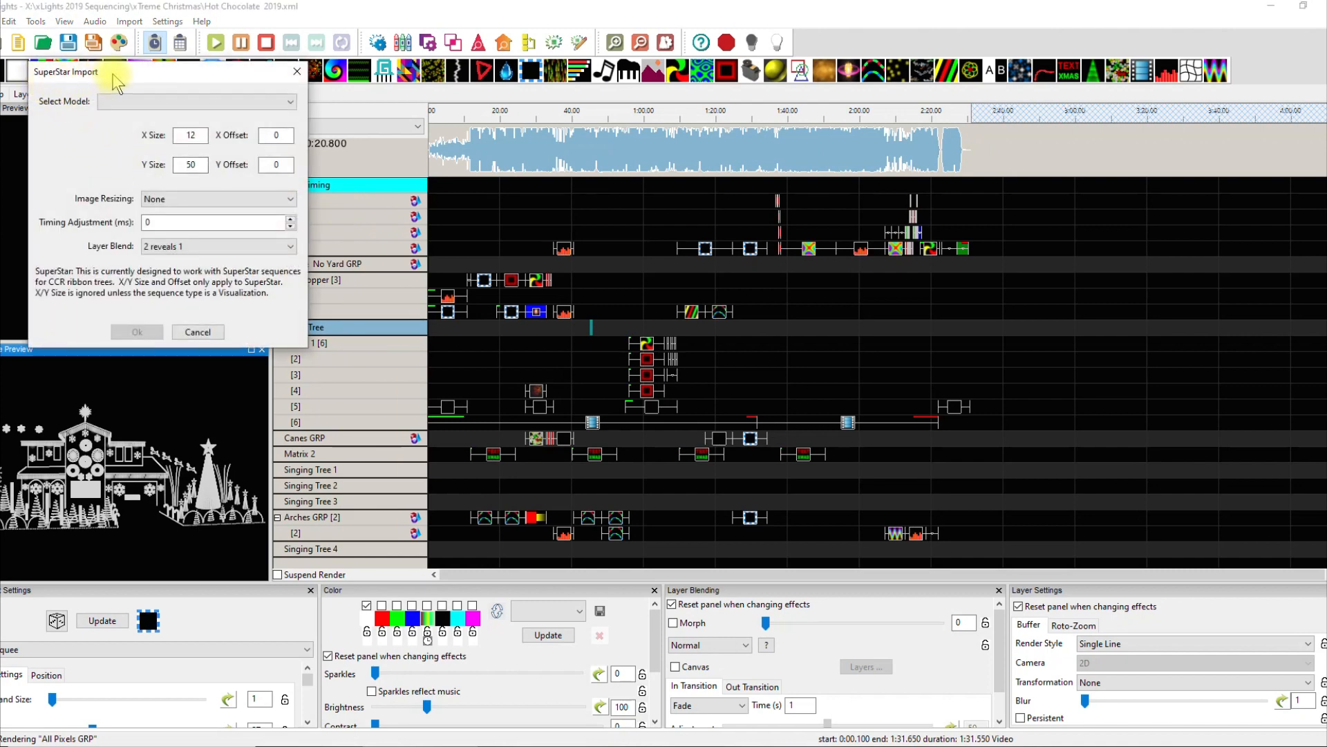
pyautogui.moveTo(48, 90)
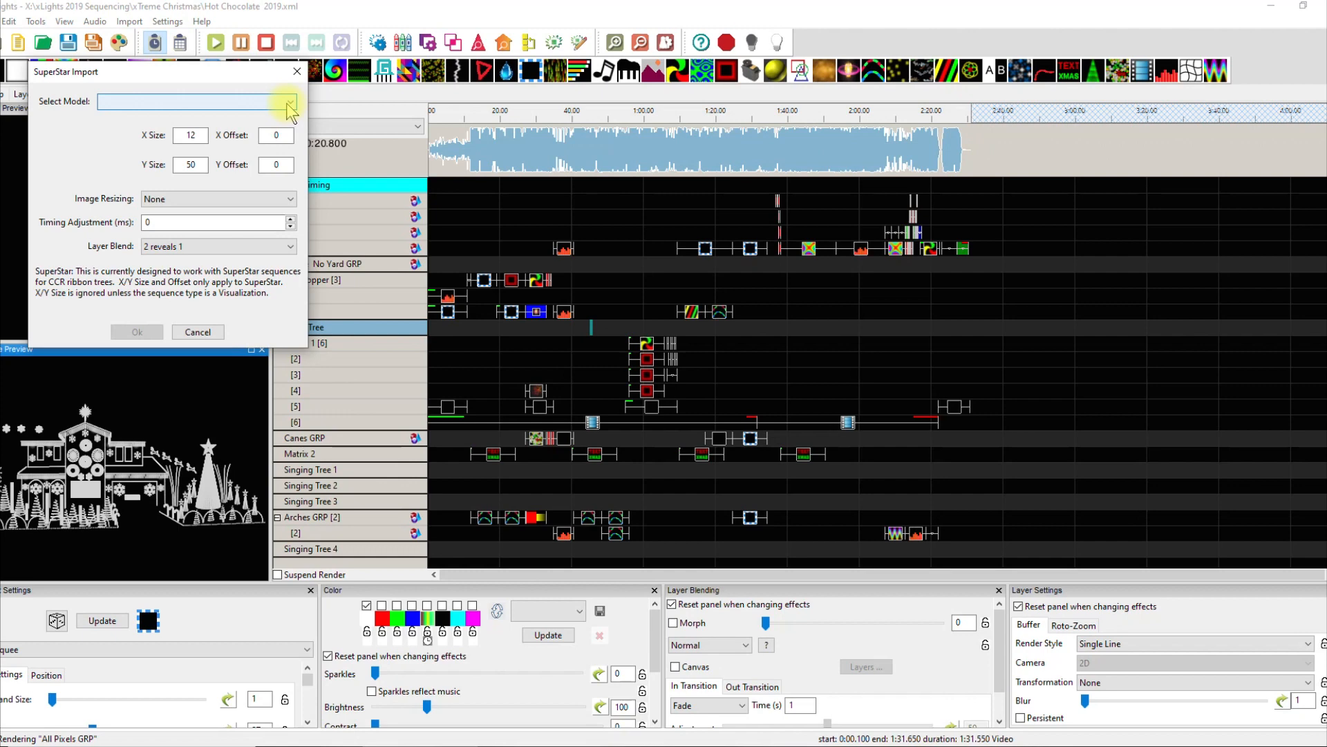
pyautogui.click(288, 105)
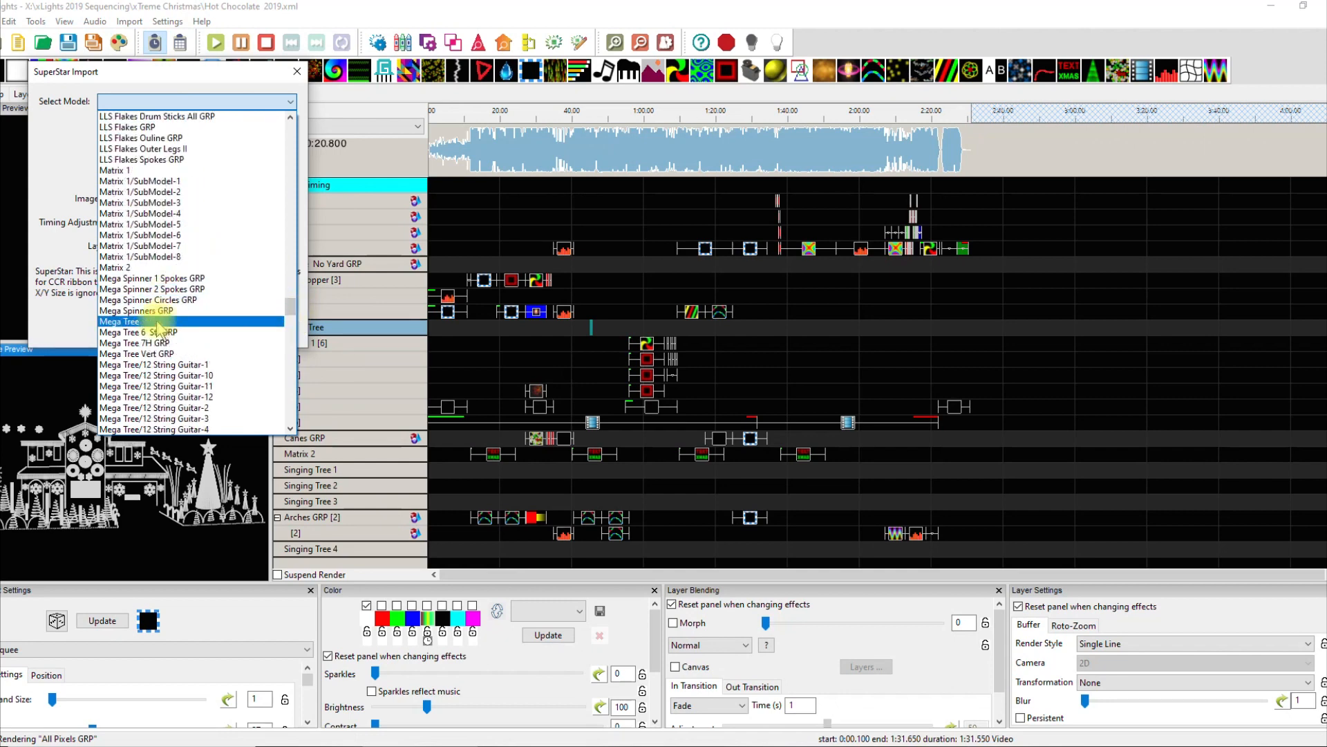
pyautogui.click(119, 321)
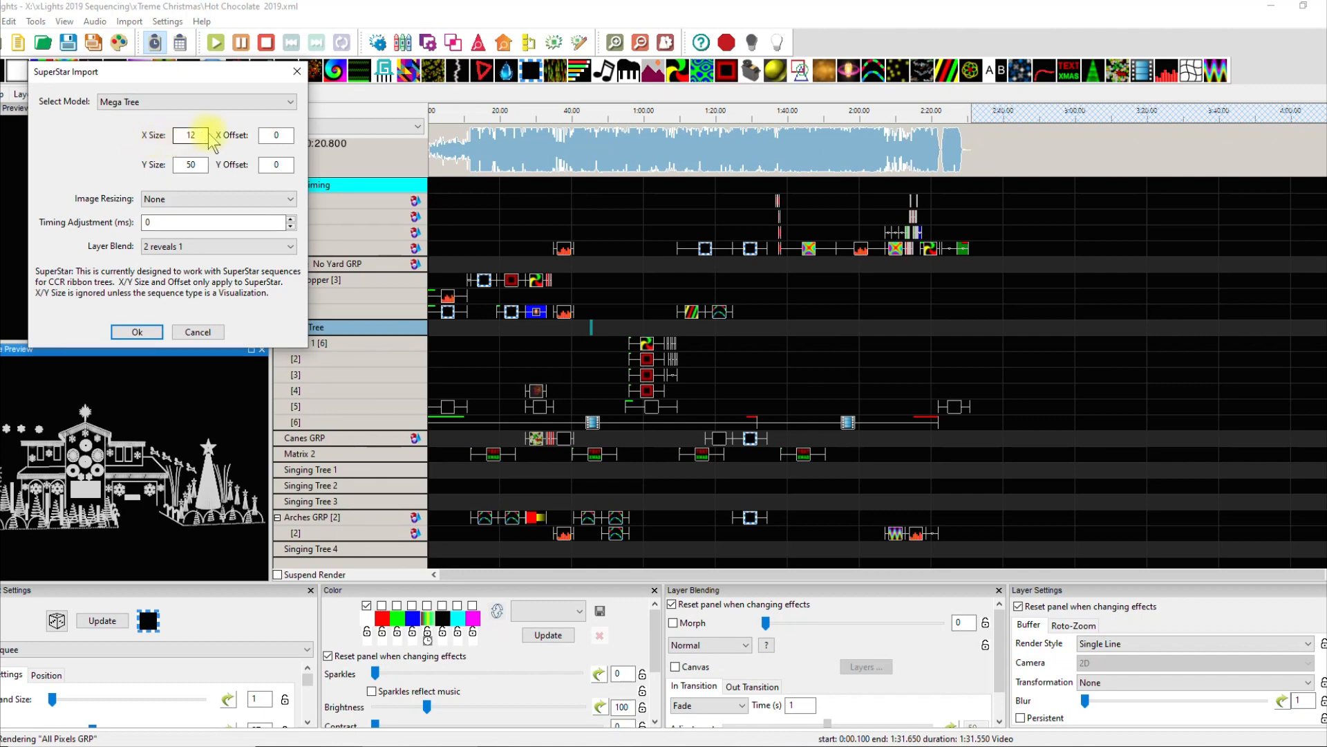
pyautogui.click(190, 136)
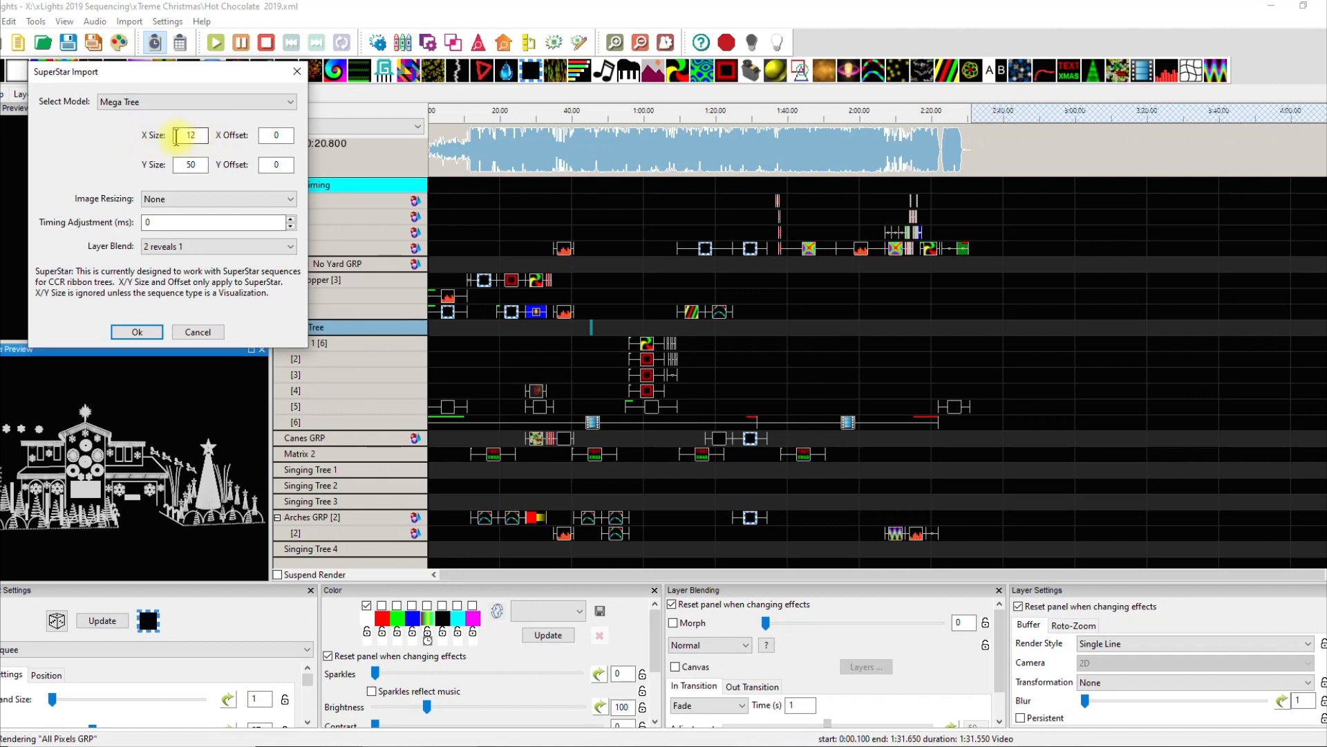
pyautogui.click(189, 136)
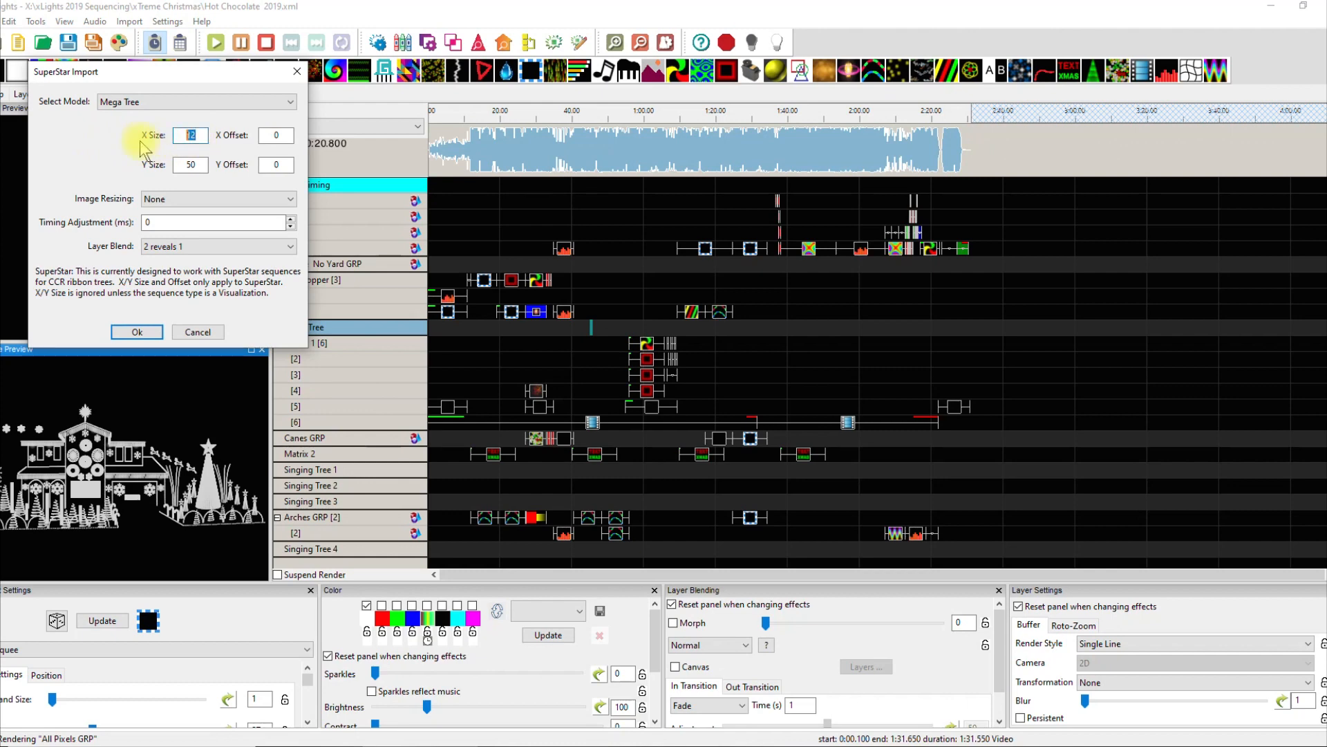
# Set X size 36, Exact Height image resizing and Normal layer blend for the import
pyautogui.write('36')
pyautogui.click(189, 164)
pyautogui.write('100')
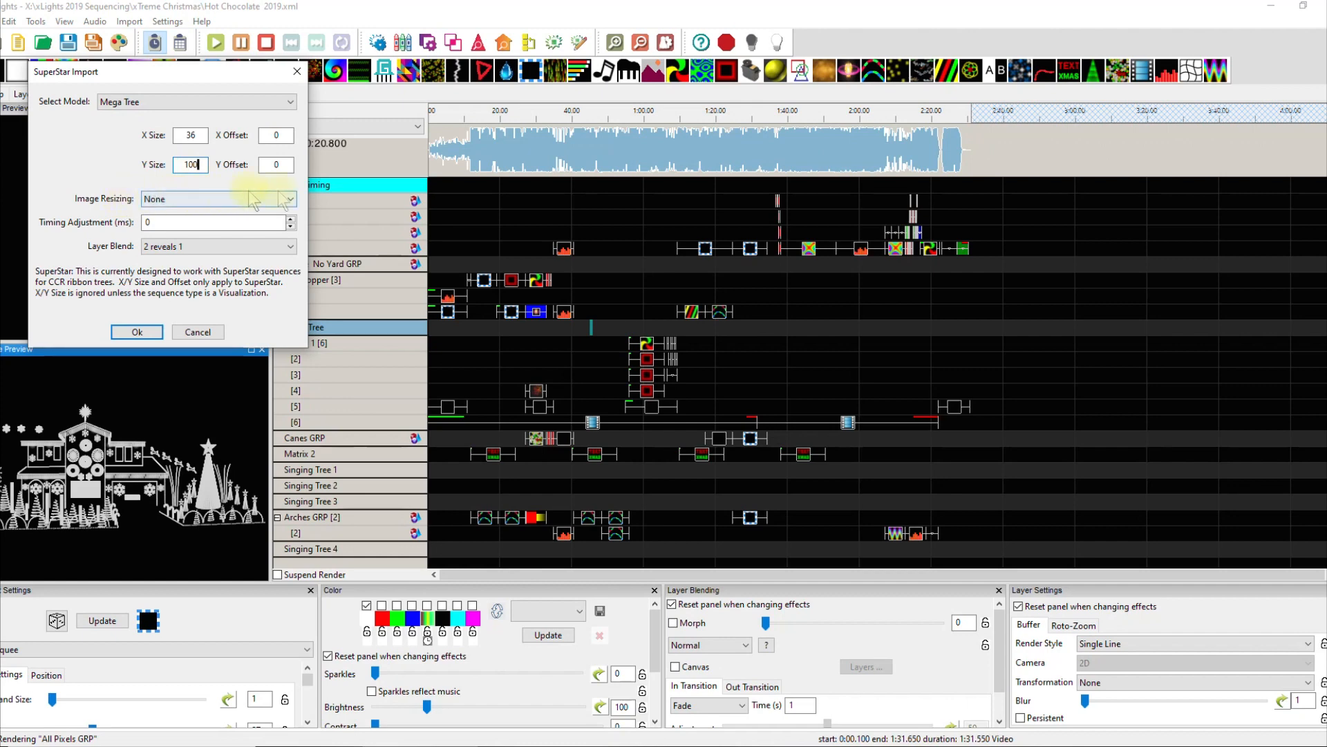
pyautogui.click(288, 199)
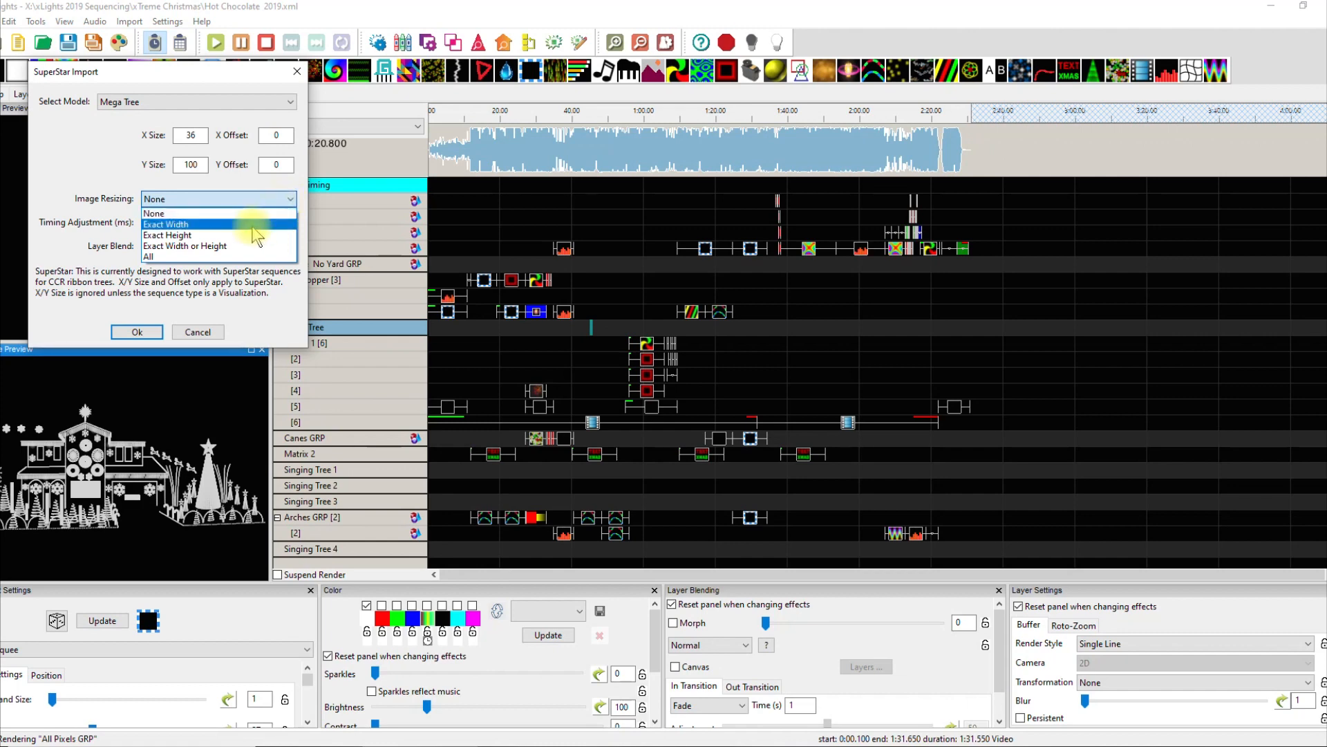
pyautogui.click(167, 235)
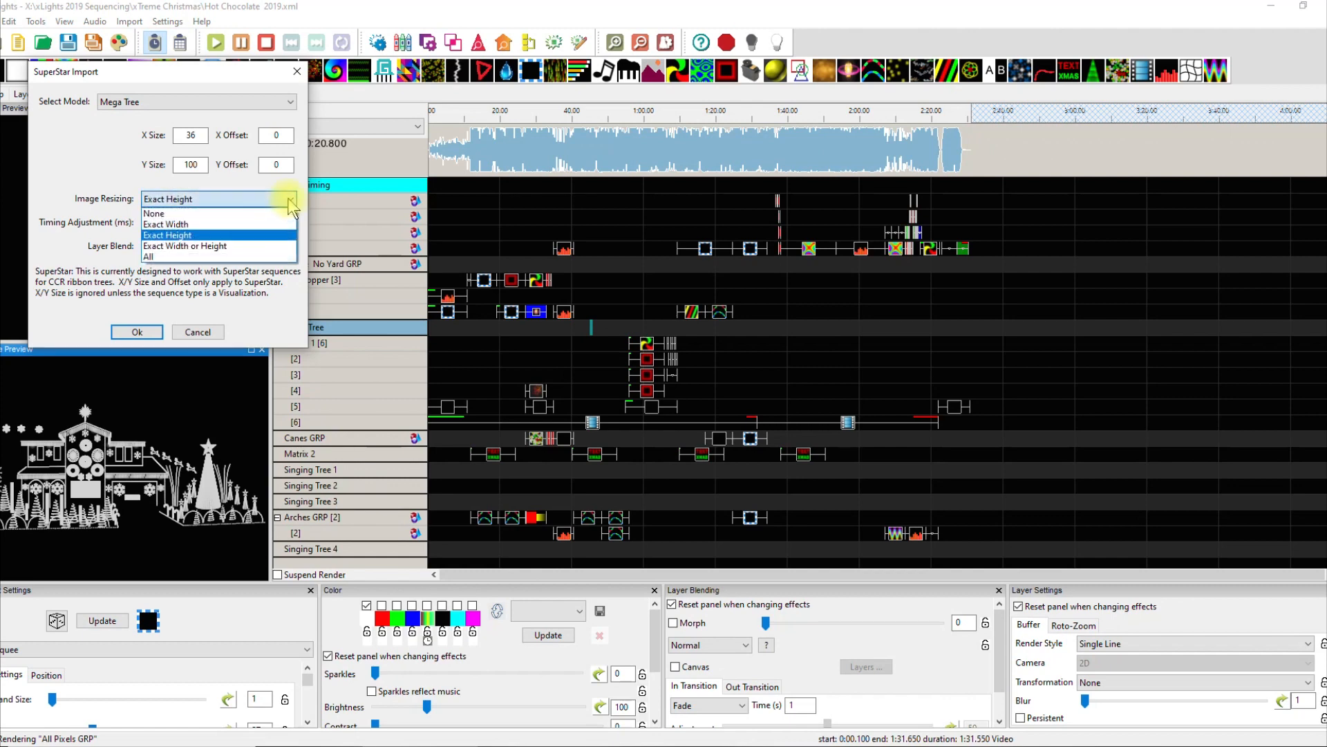
pyautogui.click(184, 246)
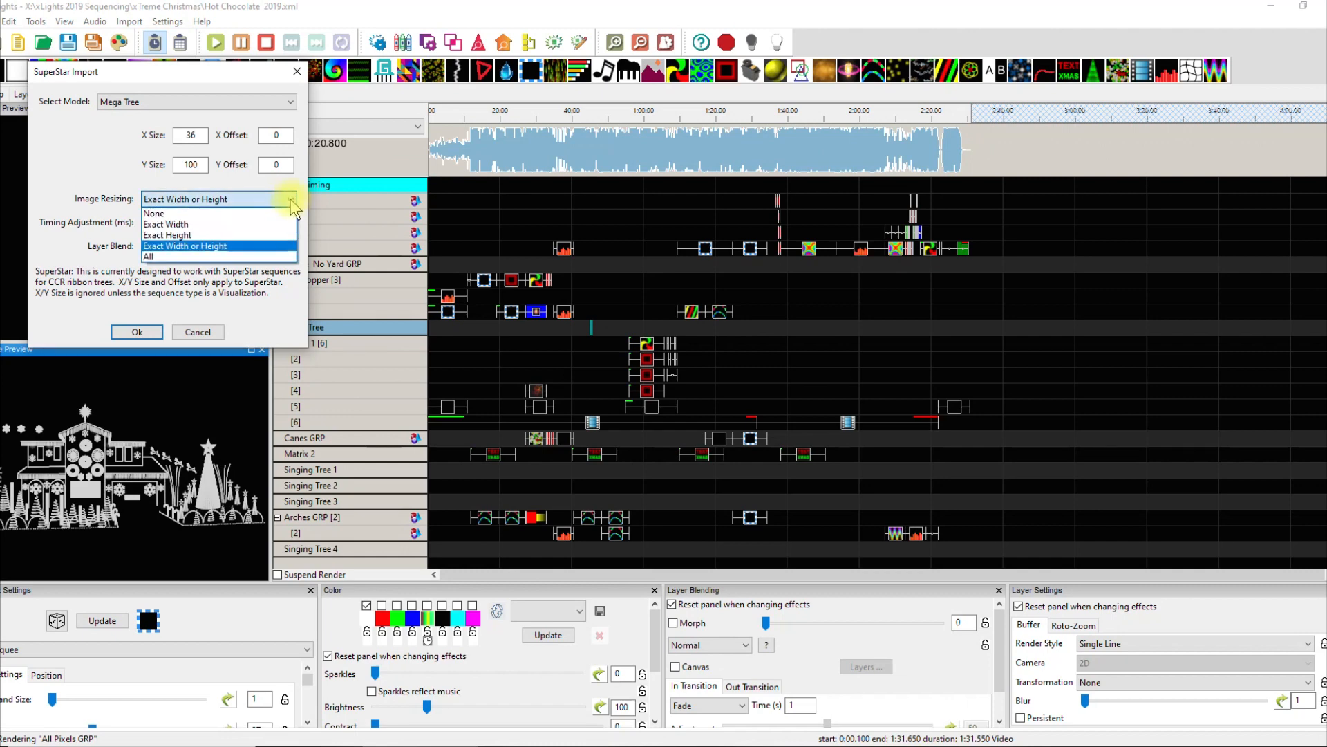
pyautogui.click(166, 235)
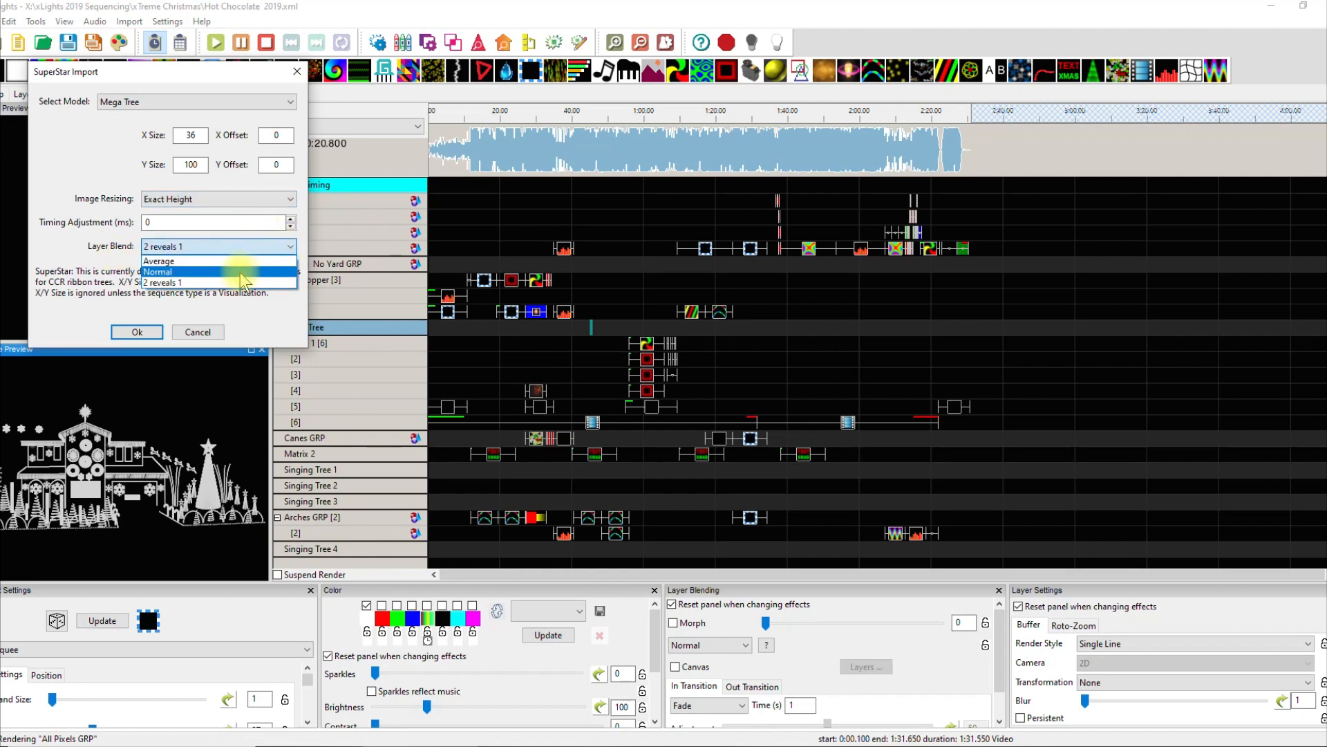
pyautogui.click(157, 271)
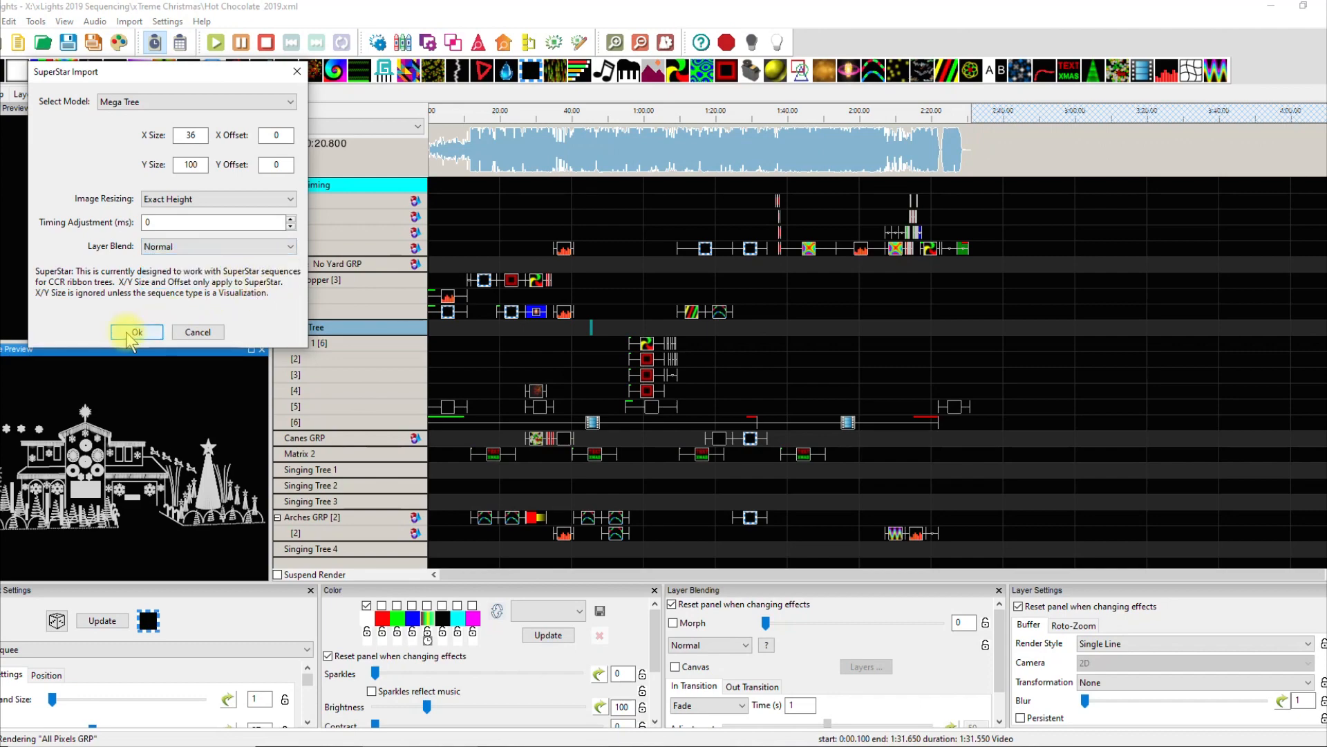
# Confirm the import settings and browse the image save location to Hot Chocolate .SUP
pyautogui.click(135, 331)
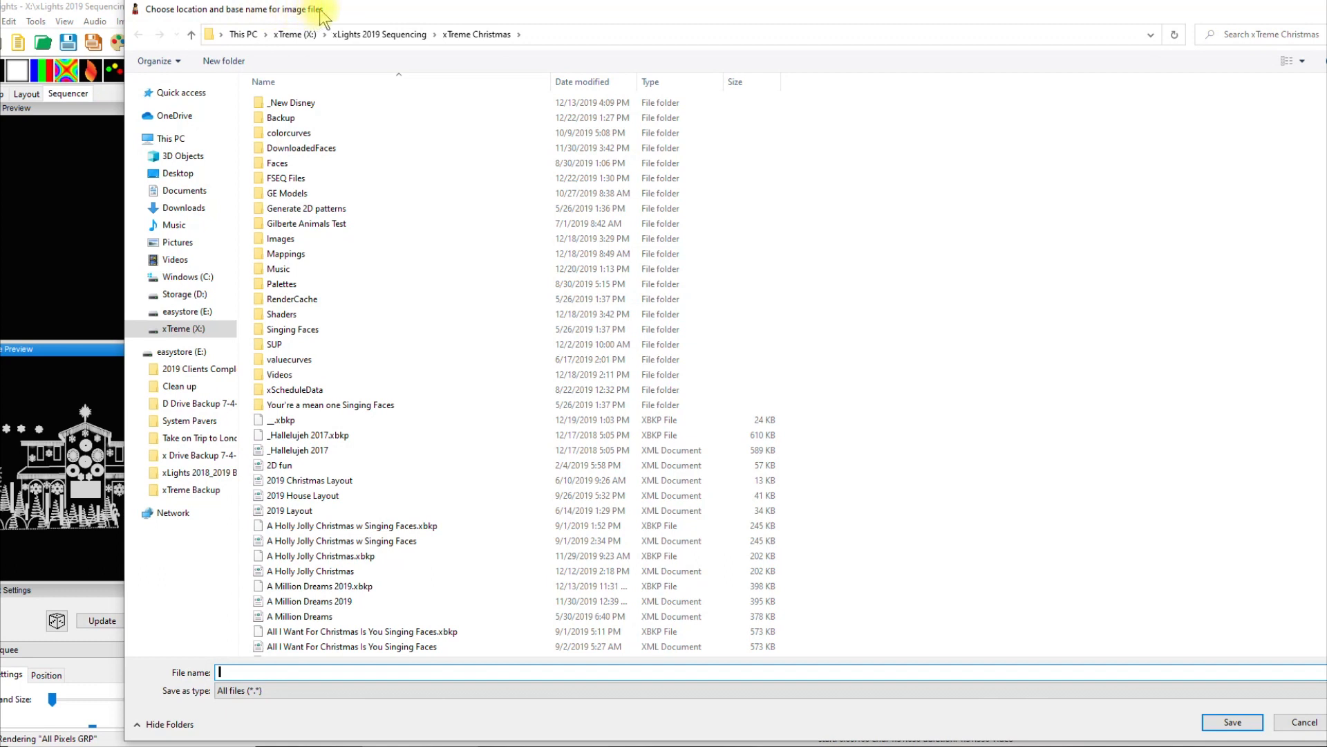
pyautogui.moveTo(336, 18)
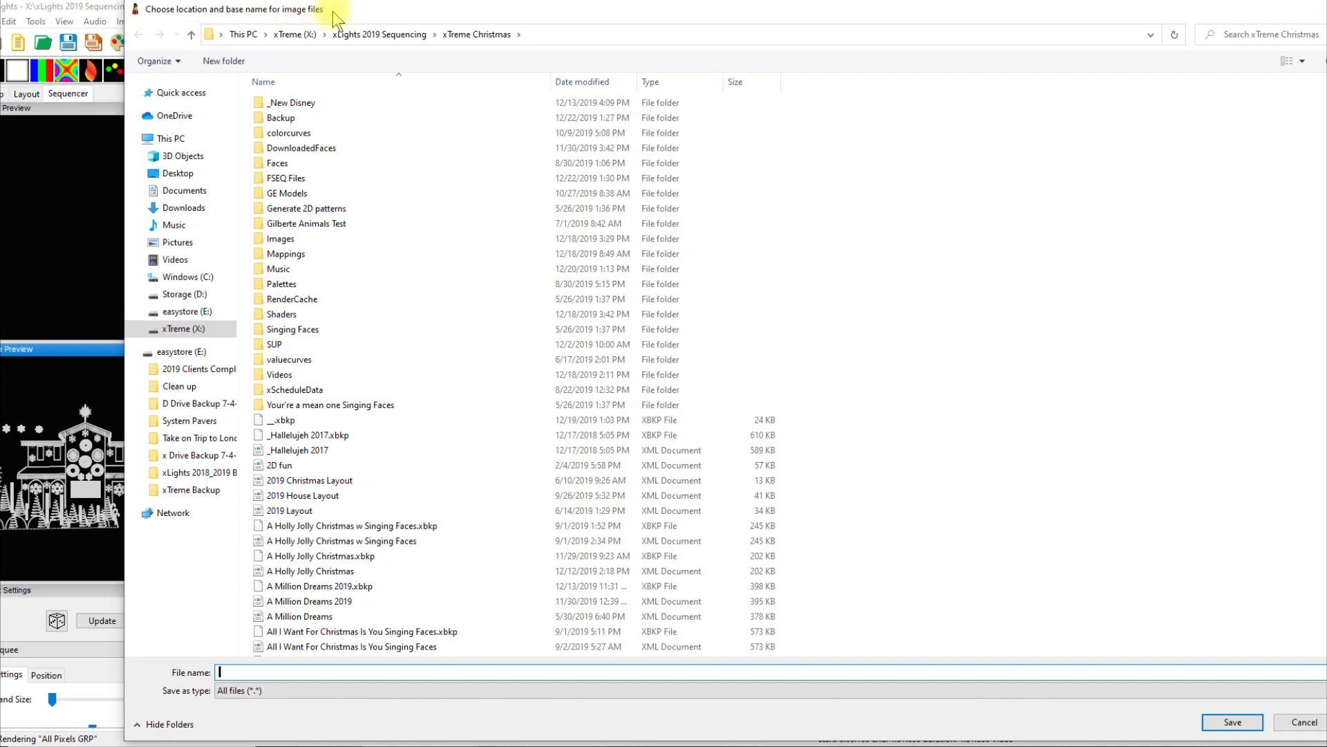
pyautogui.moveTo(270, 260)
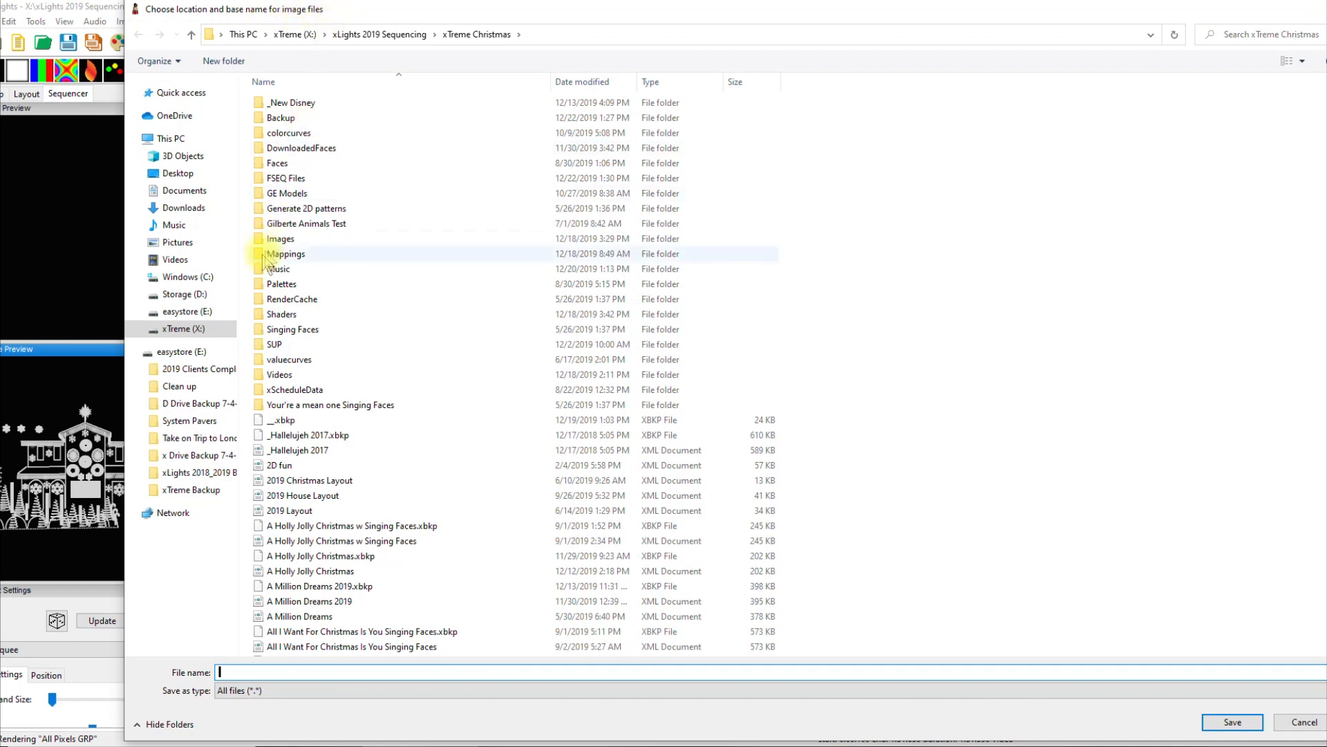
pyautogui.click(182, 174)
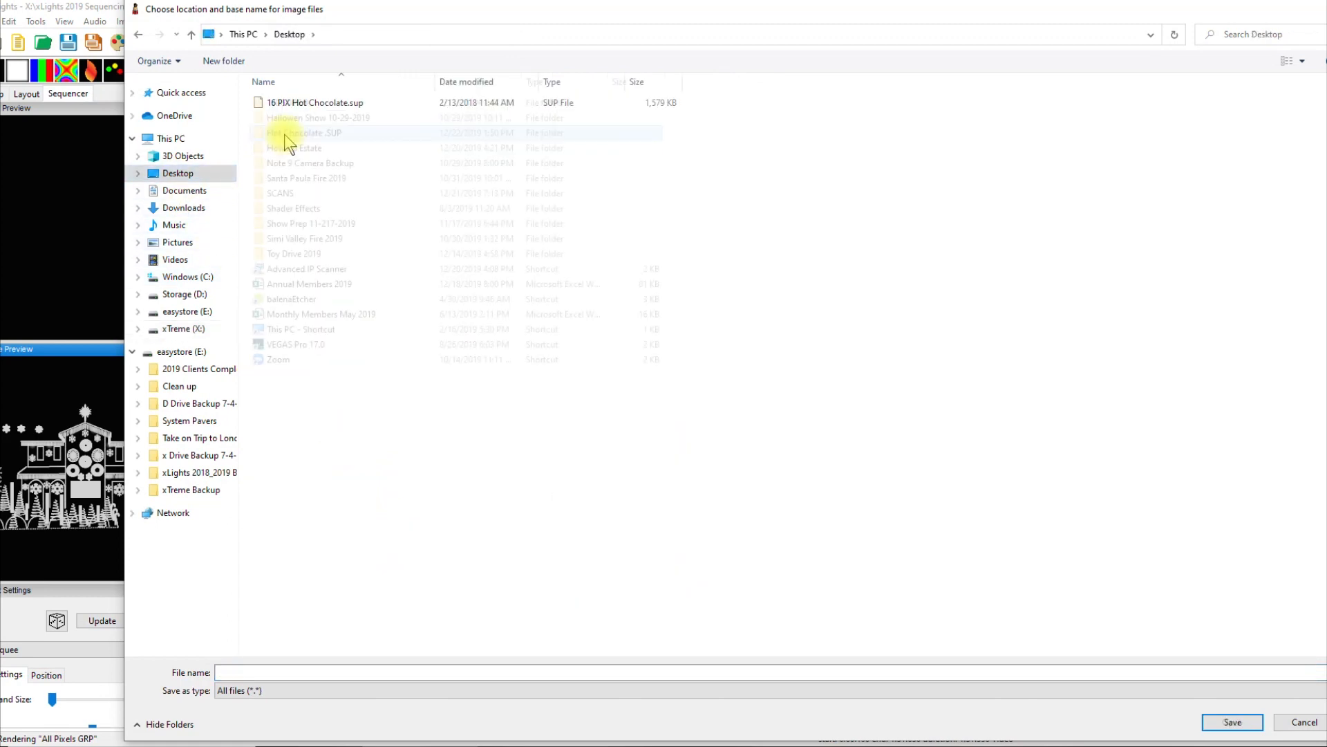
pyautogui.doubleClick(304, 133)
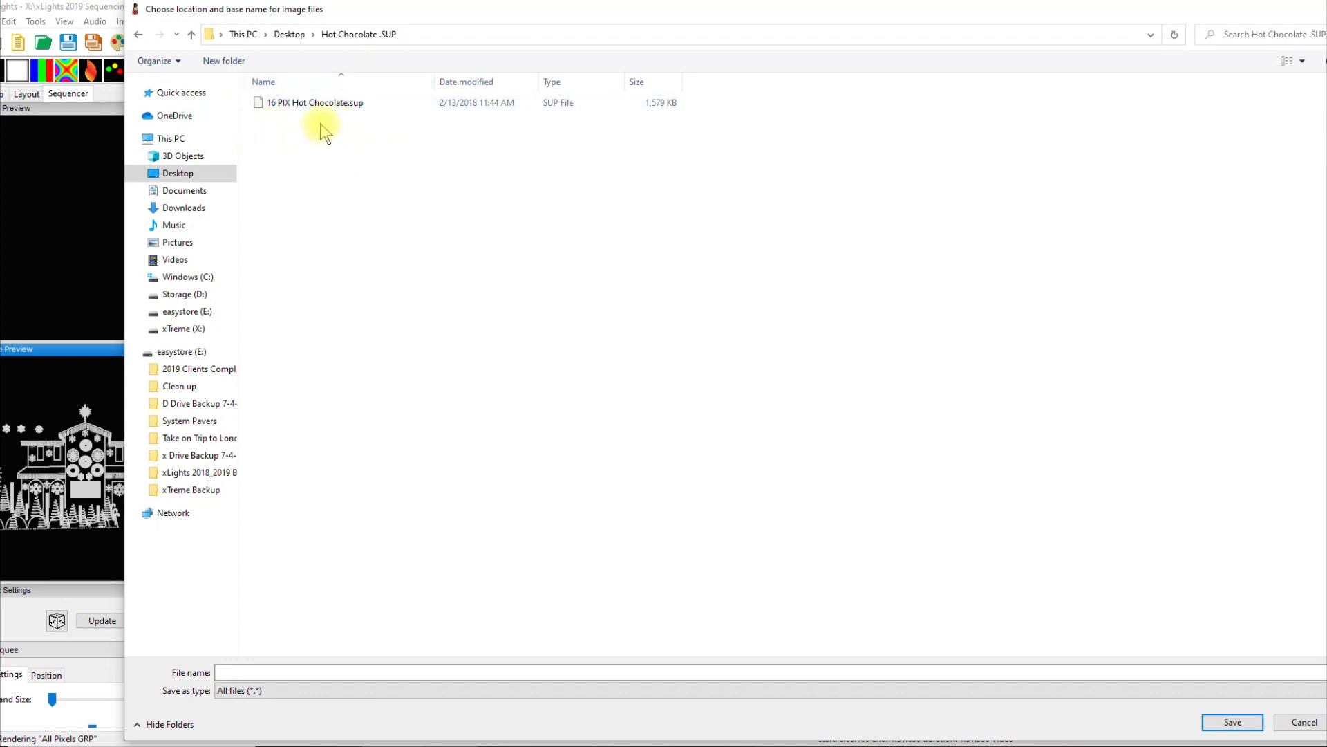
pyautogui.moveTo(309, 146)
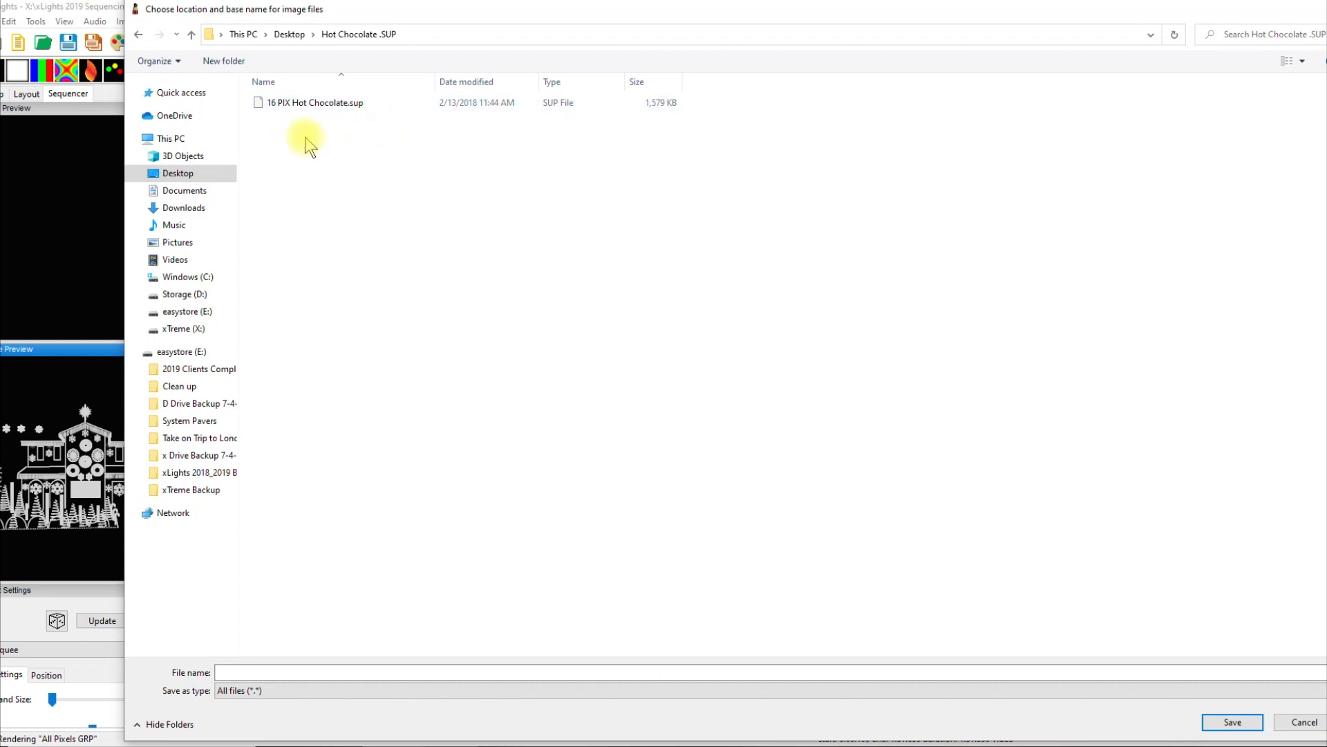
# Create a Thumbnails folder, name the image files HC and run the SuperStar import
pyautogui.rightClick(311, 141)
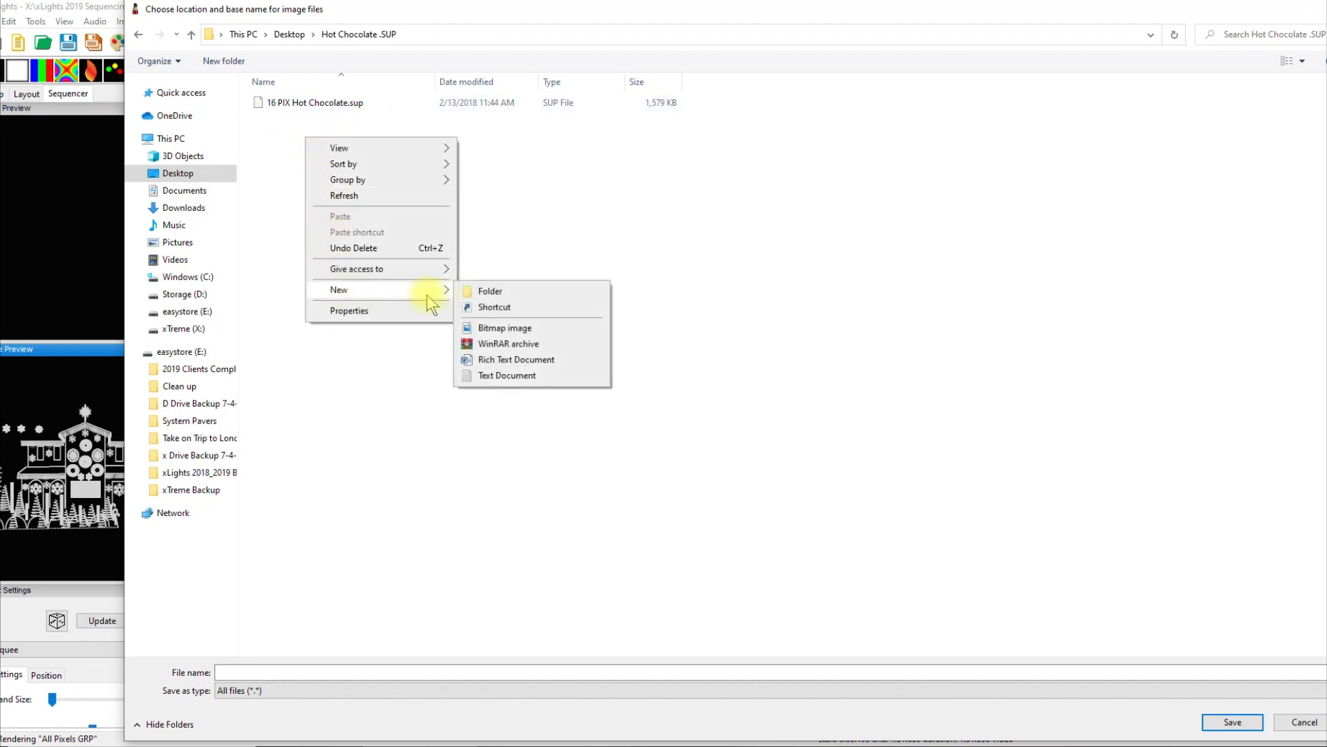
pyautogui.click(491, 291)
pyautogui.write('Thumbnails')
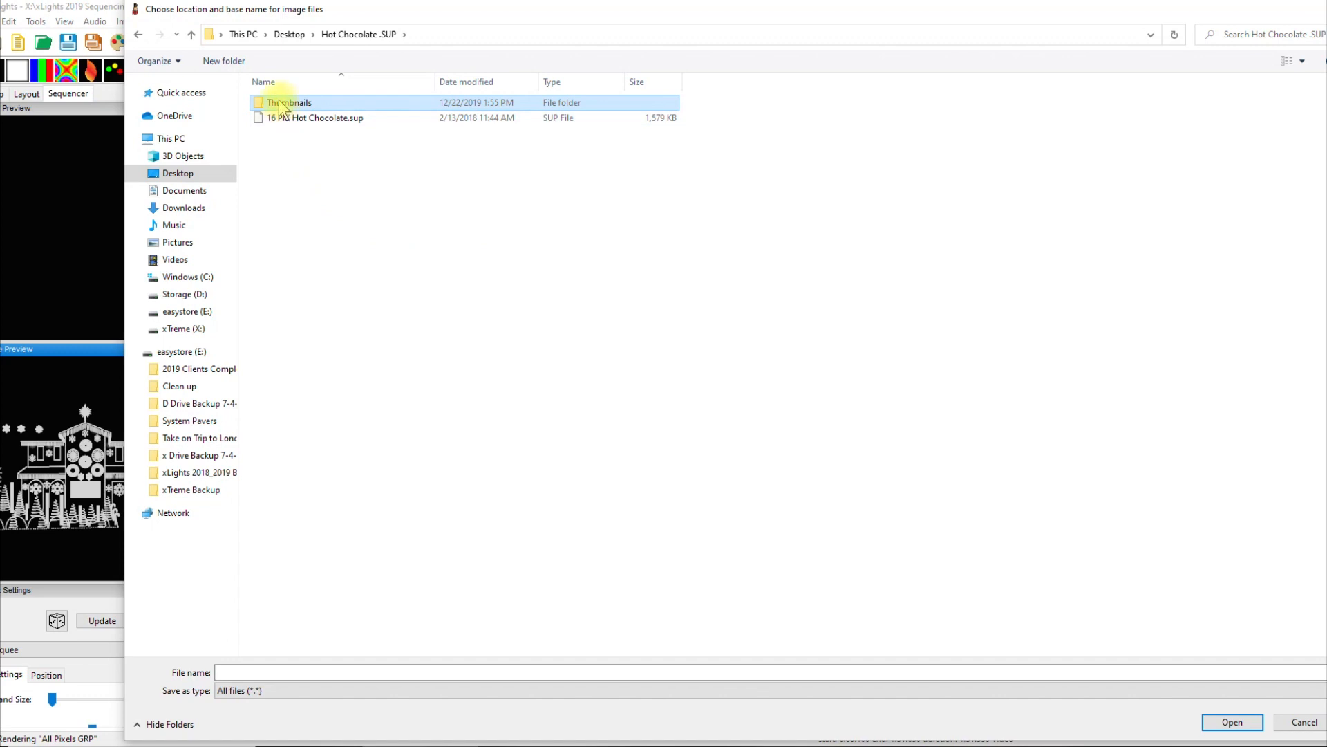
pyautogui.doubleClick(288, 102)
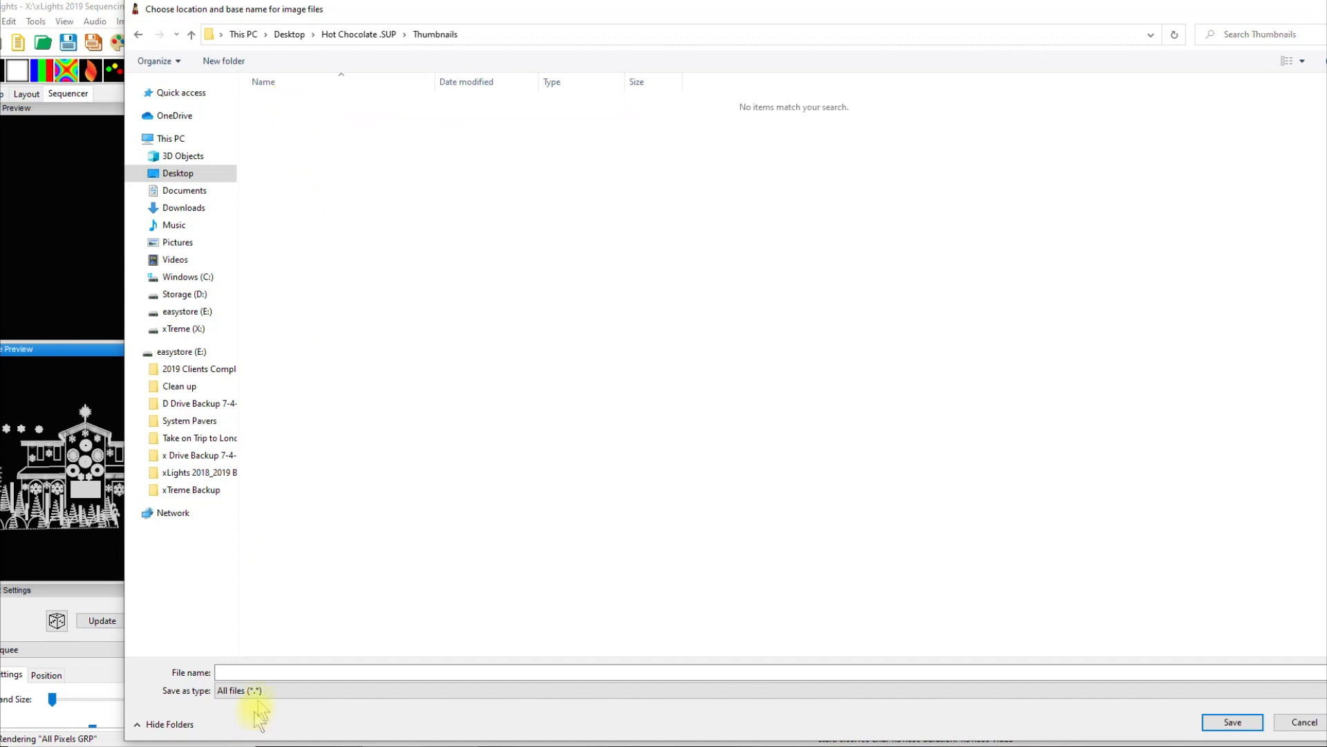
pyautogui.write('H')
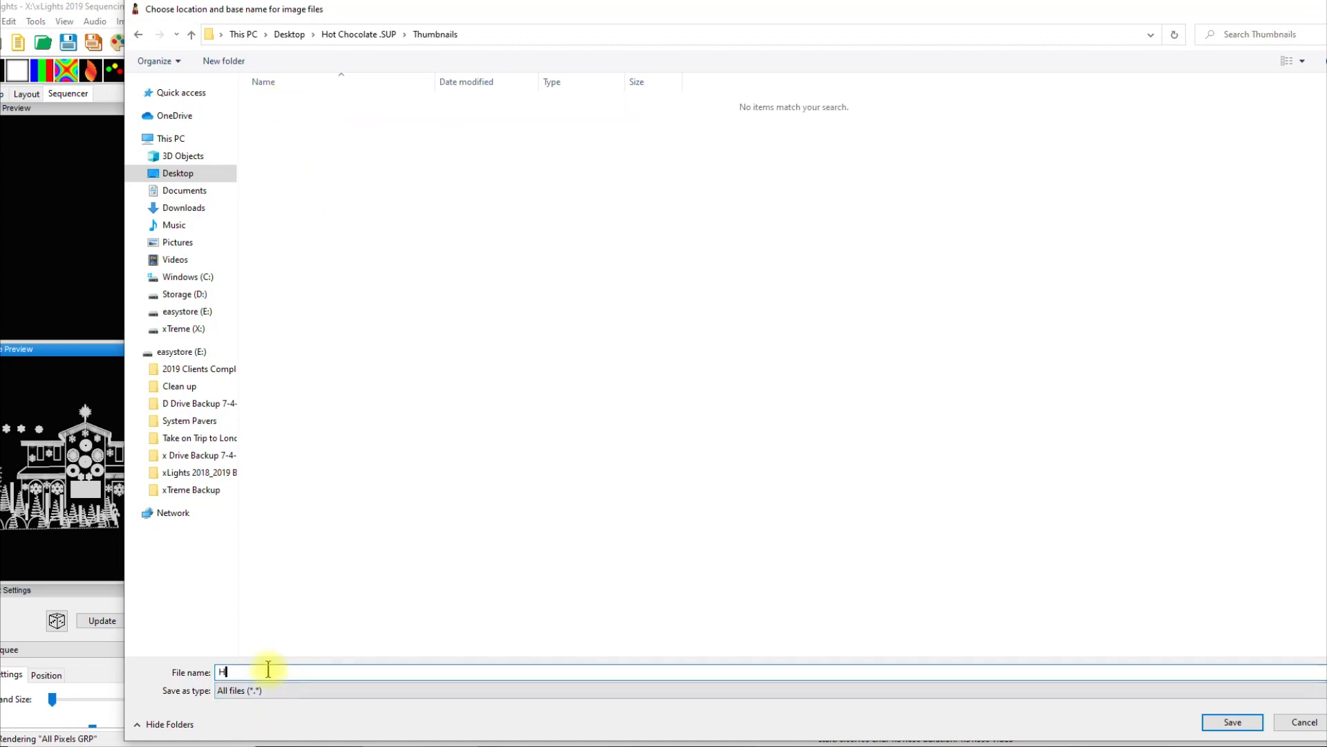
pyautogui.write('C')
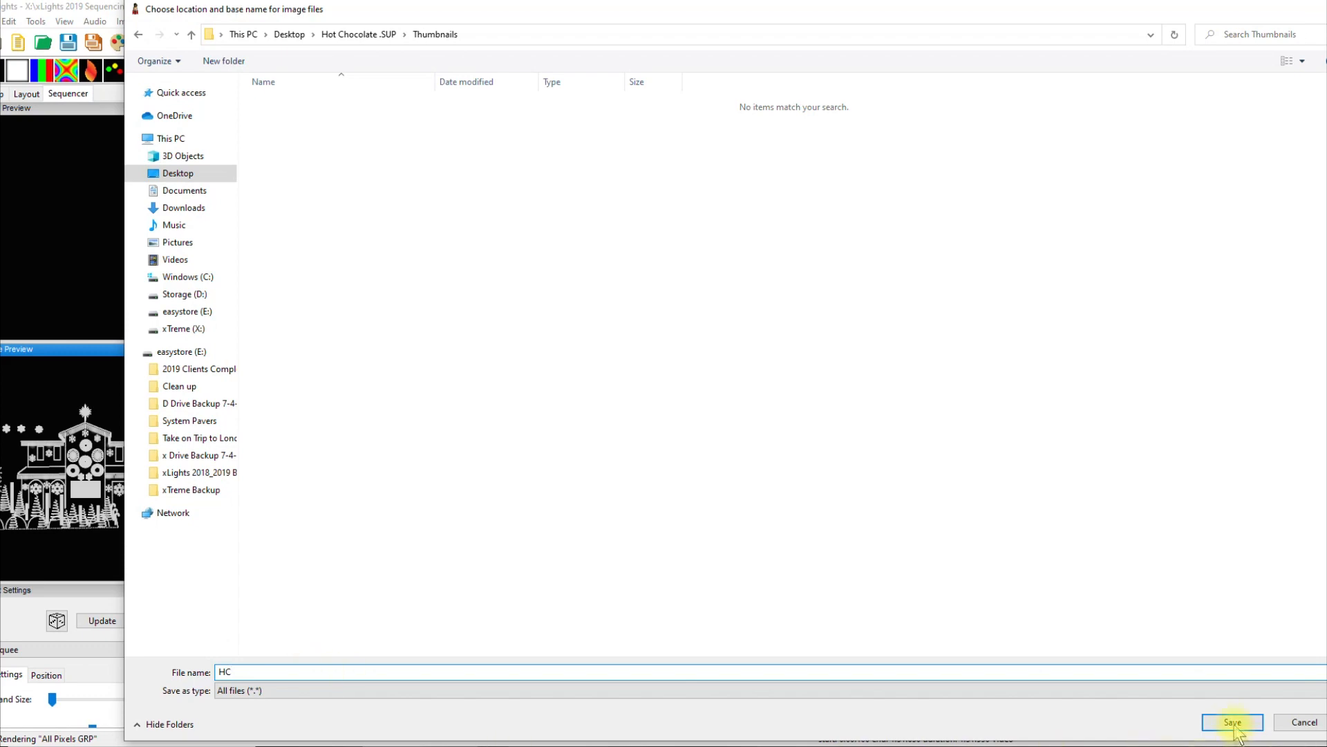
pyautogui.click(1230, 722)
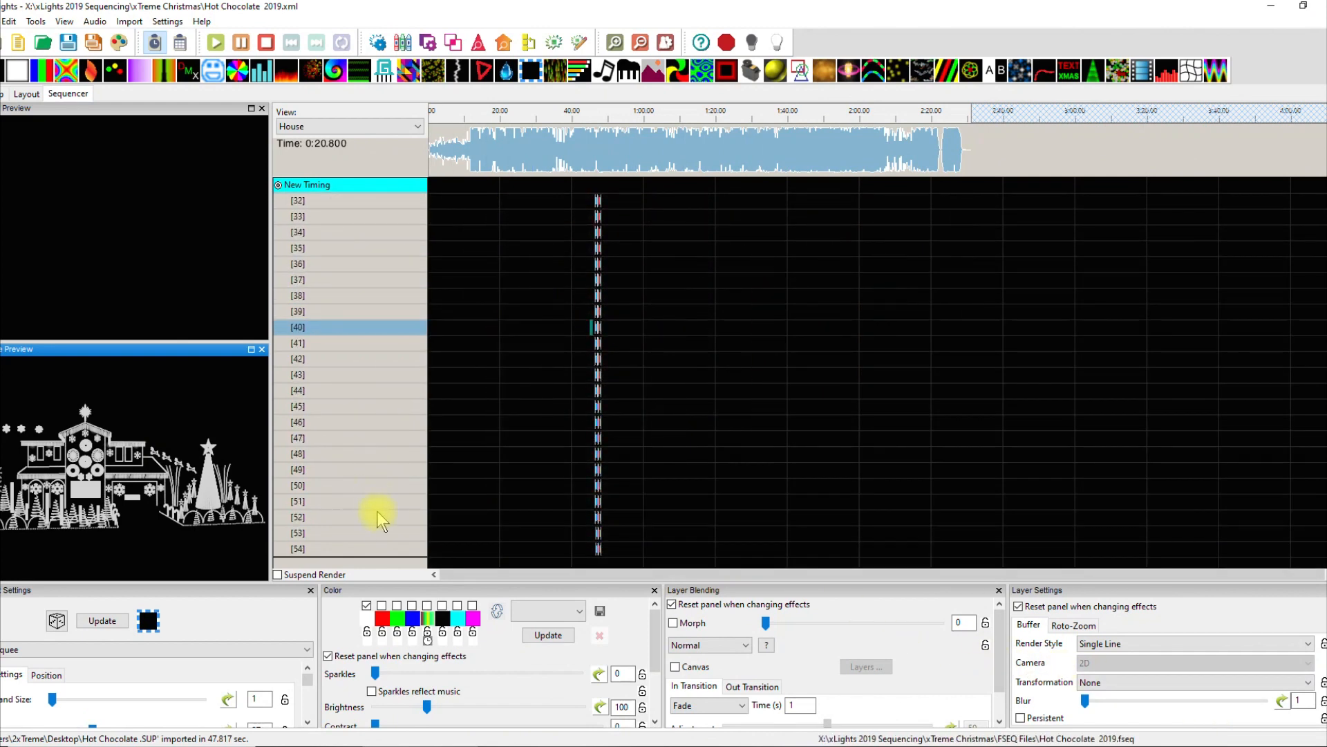
pyautogui.scroll(-3)
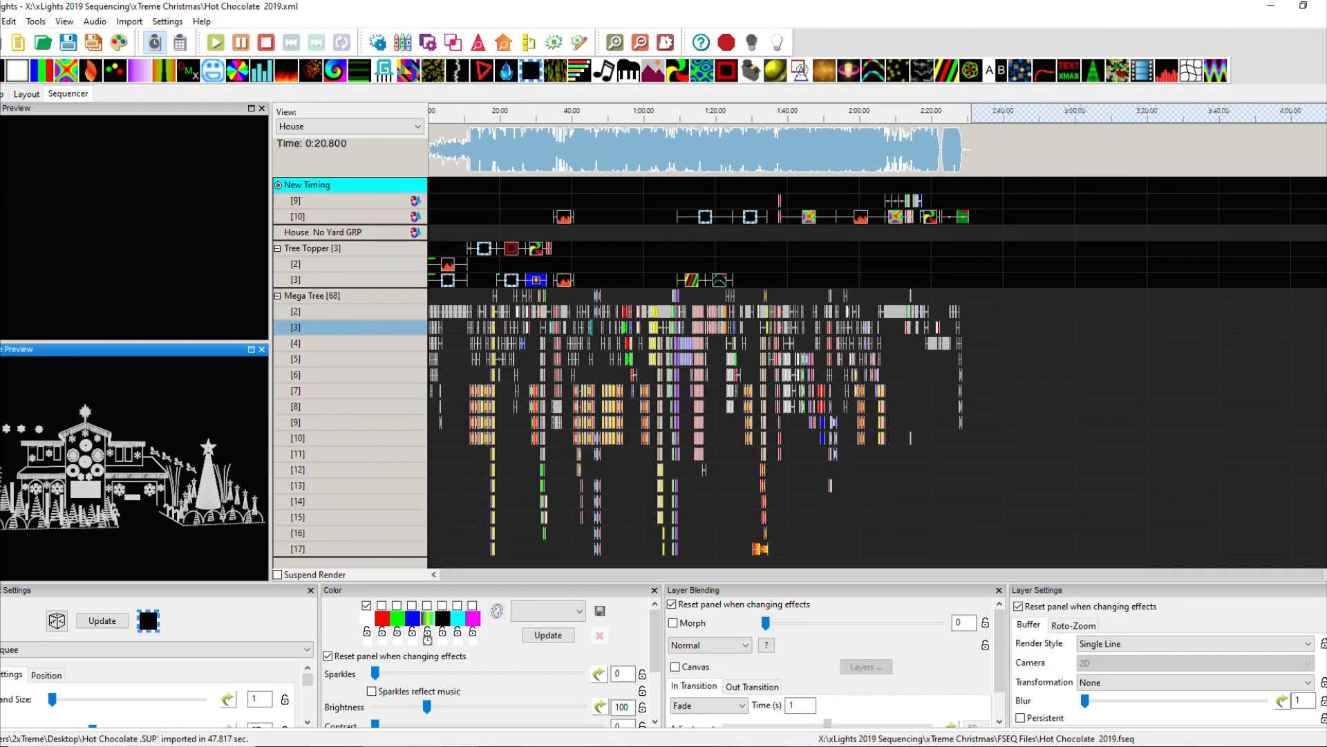
pyautogui.scroll(-3)
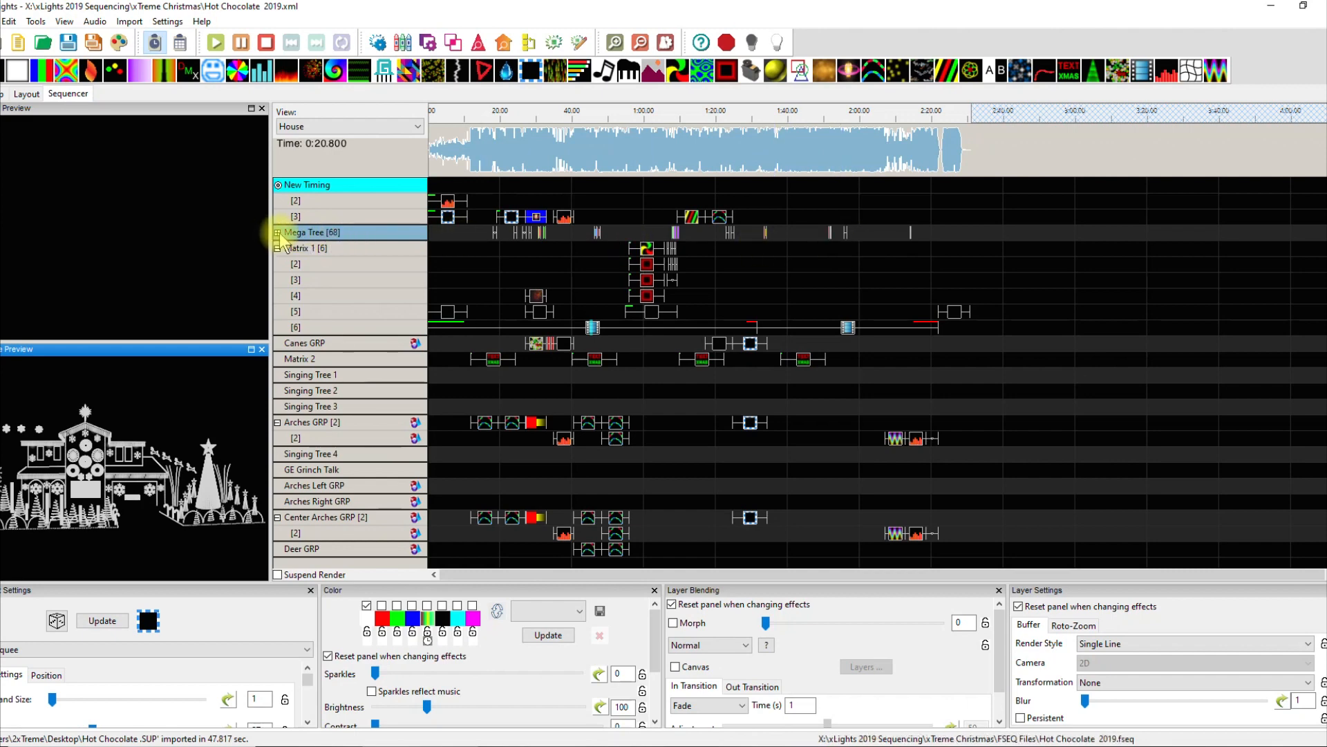
# Expand the Mega Tree strands and move playback to about 0:47.6
pyautogui.click(277, 232)
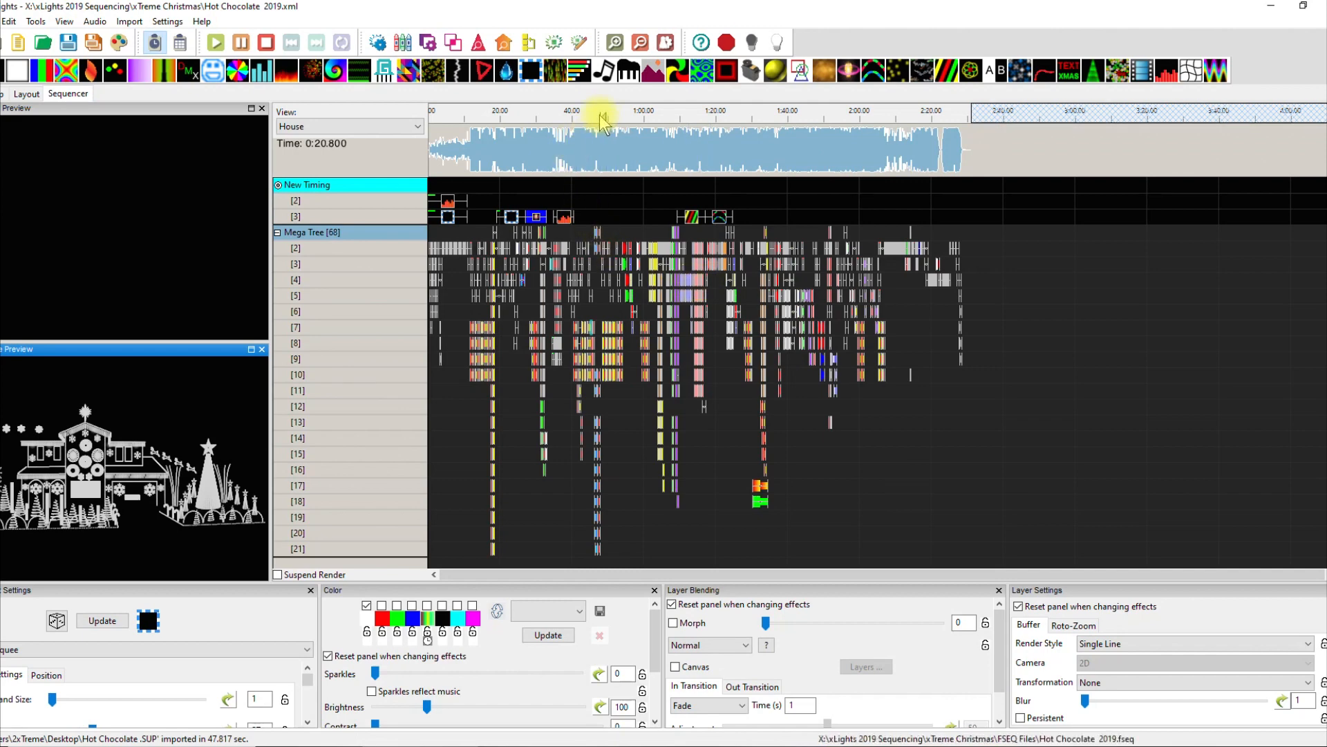
pyautogui.click(214, 41)
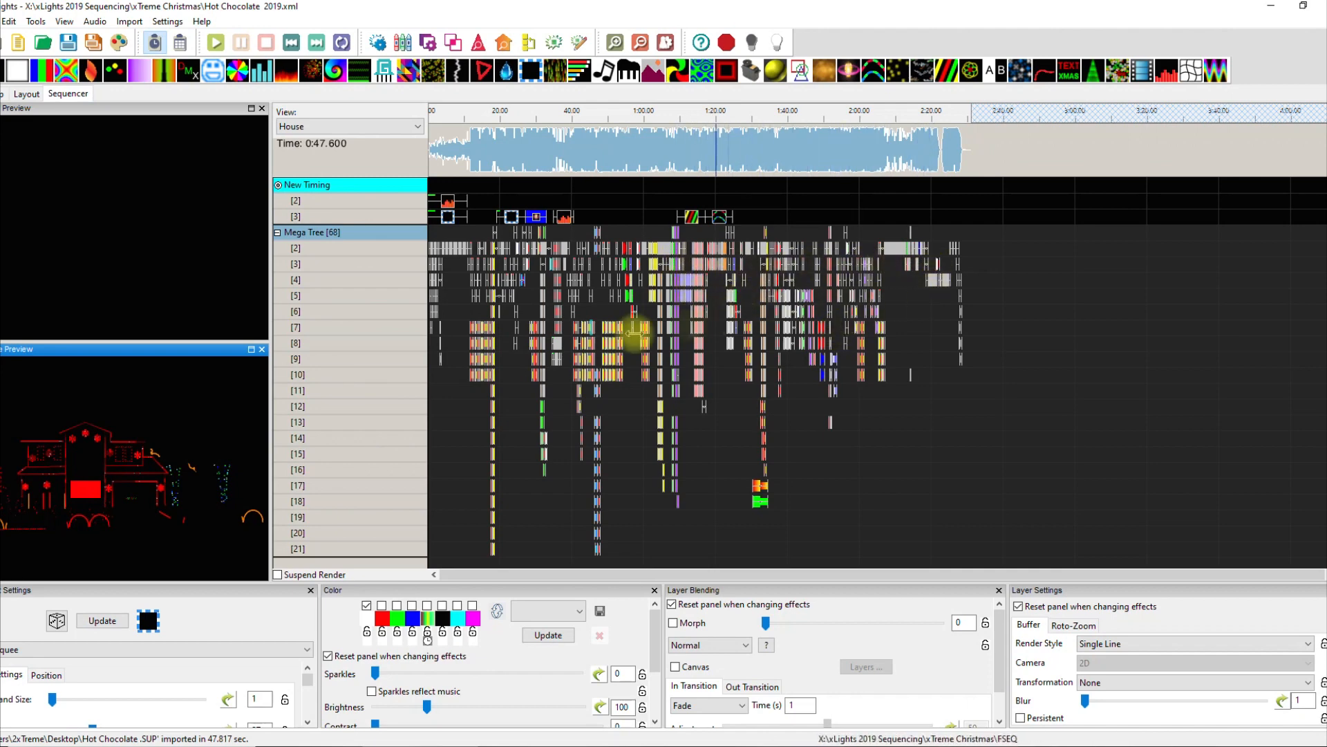
pyautogui.moveTo(718, 376)
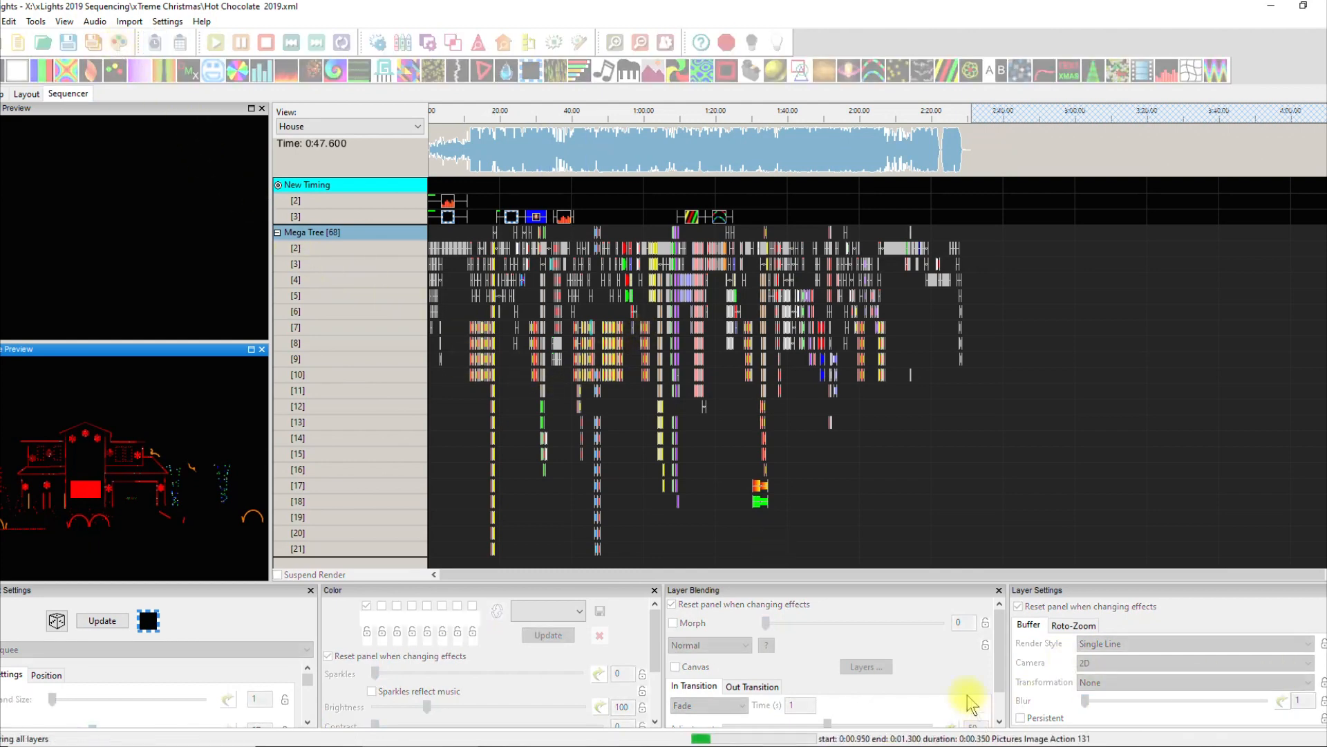
pyautogui.moveTo(777, 739)
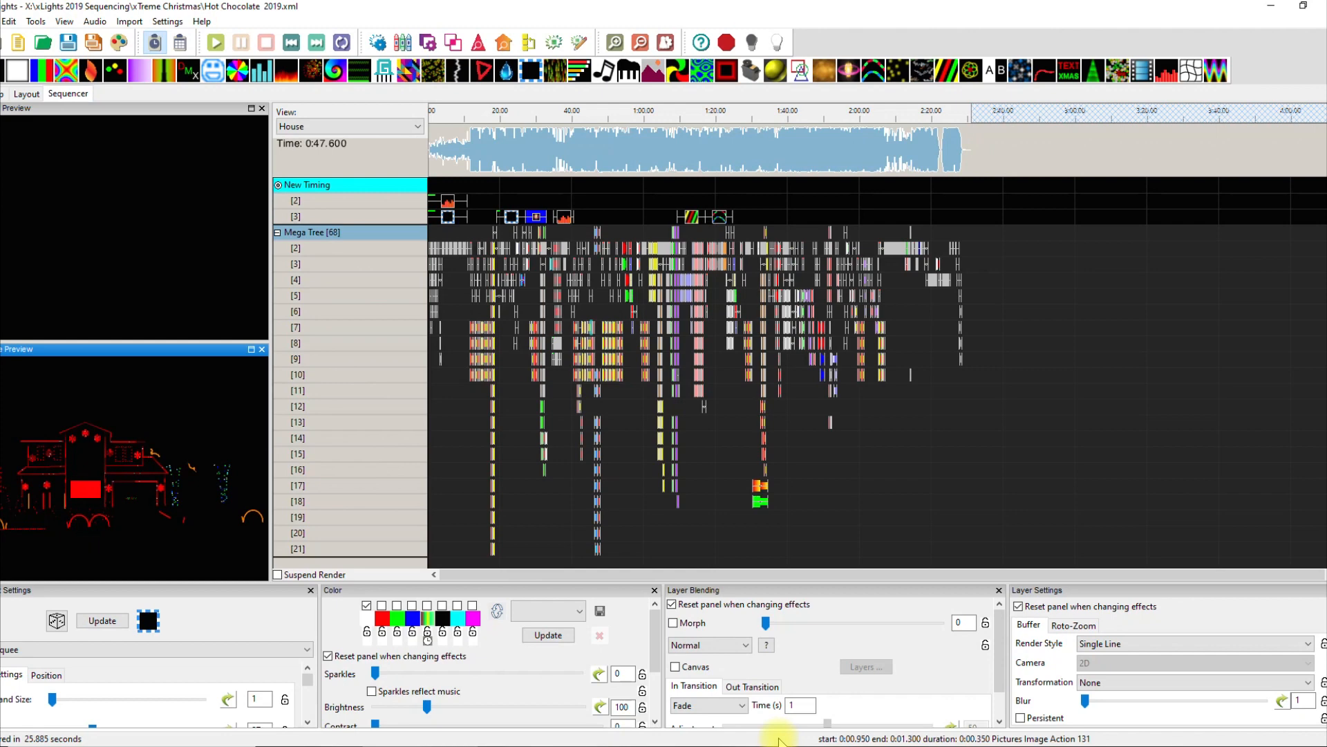
pyautogui.moveTo(770, 504)
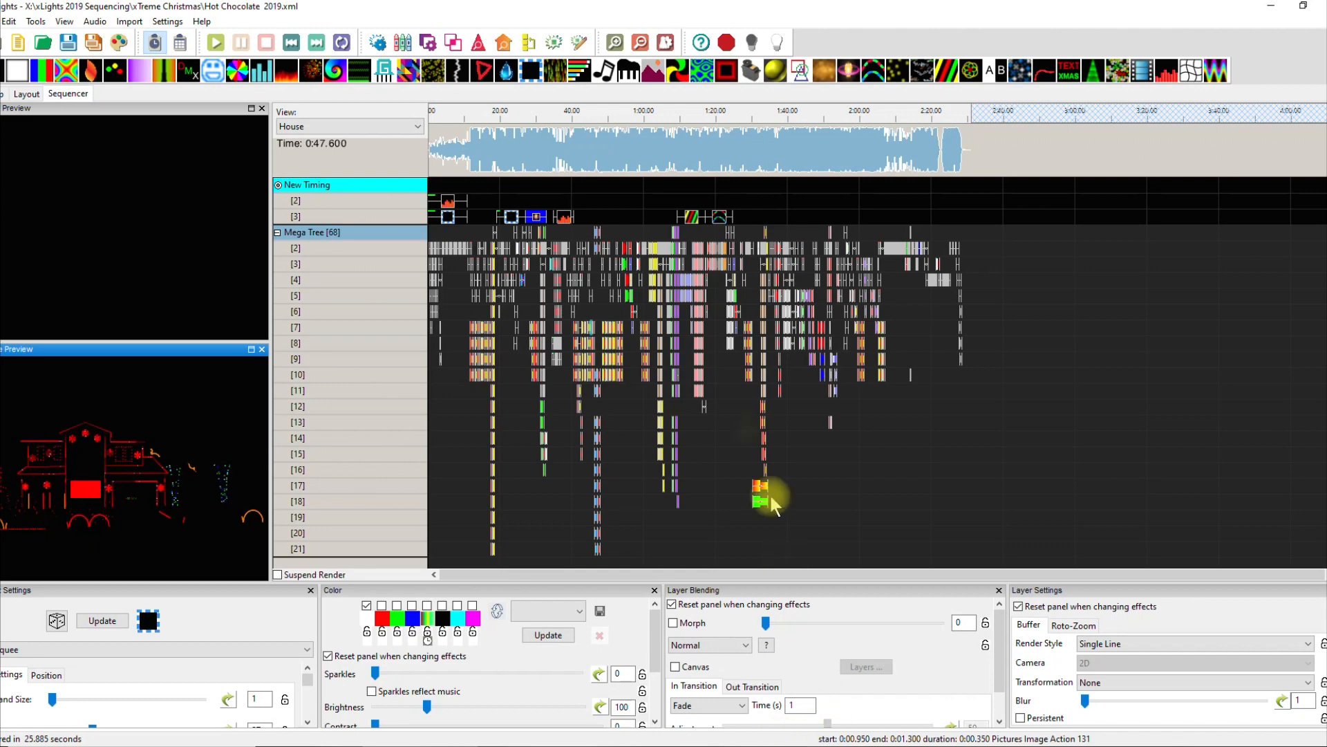
# After rendering finishes, select an imported Pictures effect on strand 17
pyautogui.click(214, 42)
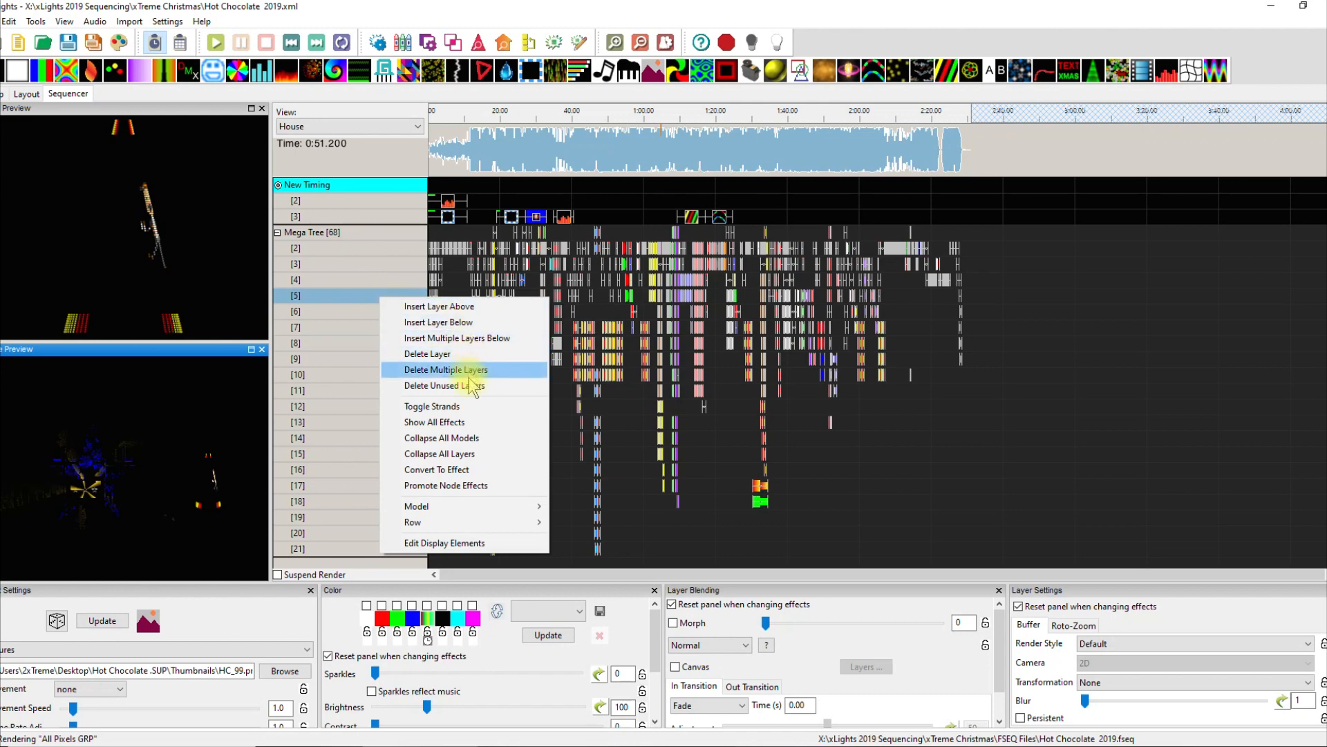
pyautogui.moveTo(451, 506)
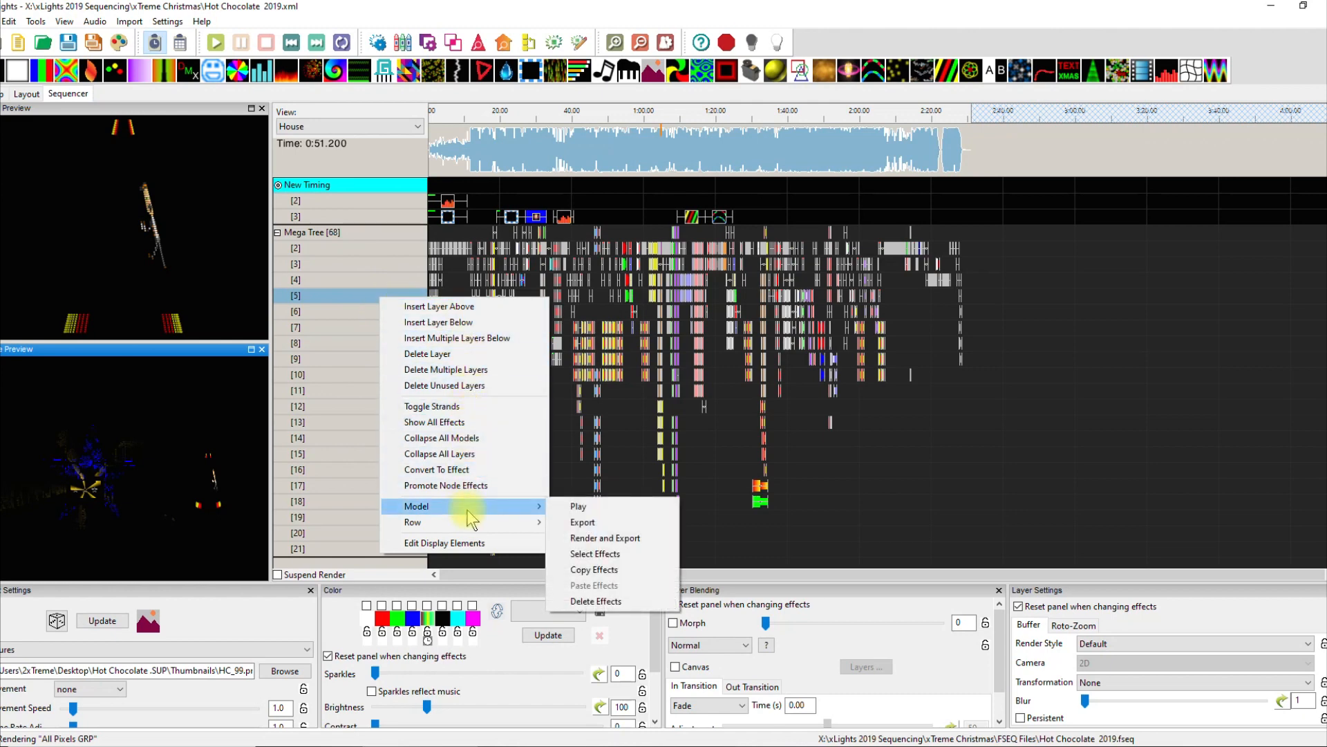
# Start exporting the Mega Tree as video and browse the save location to Hot Chocolate .SUP
pyautogui.click(582, 523)
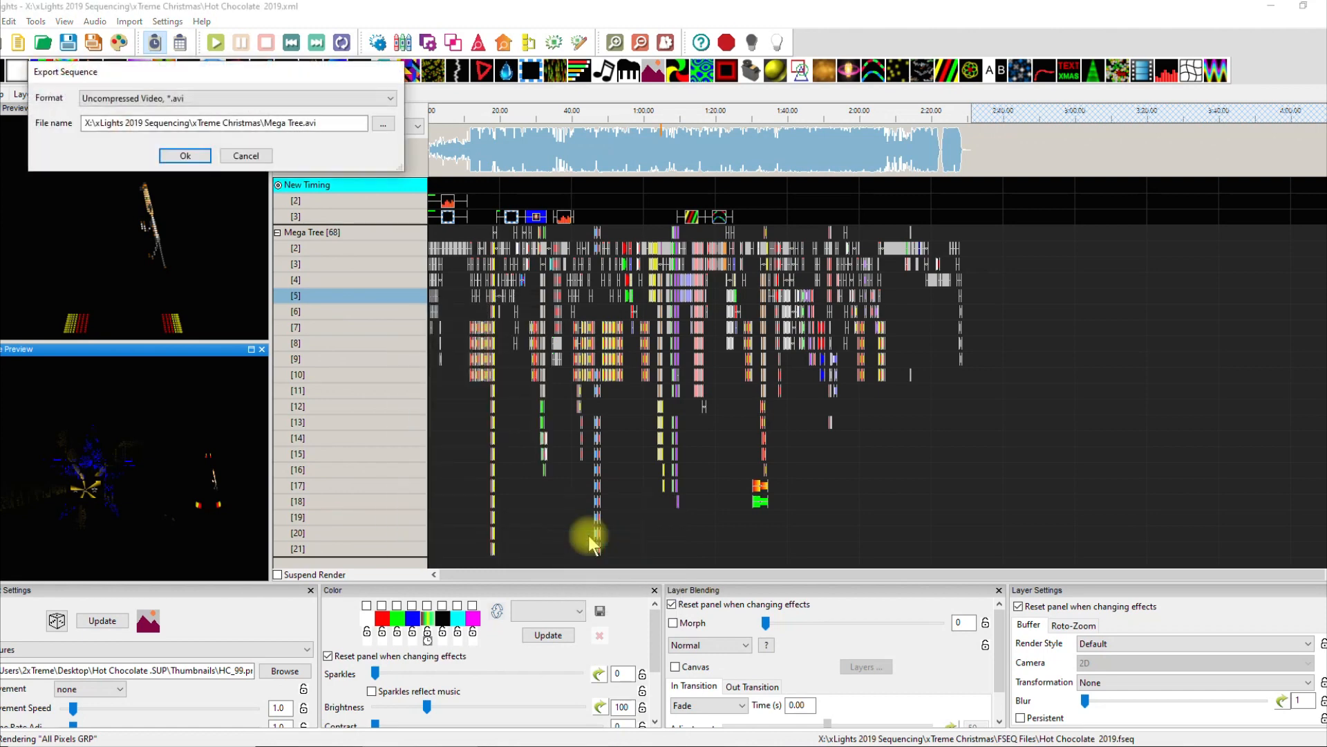
pyautogui.moveTo(235, 154)
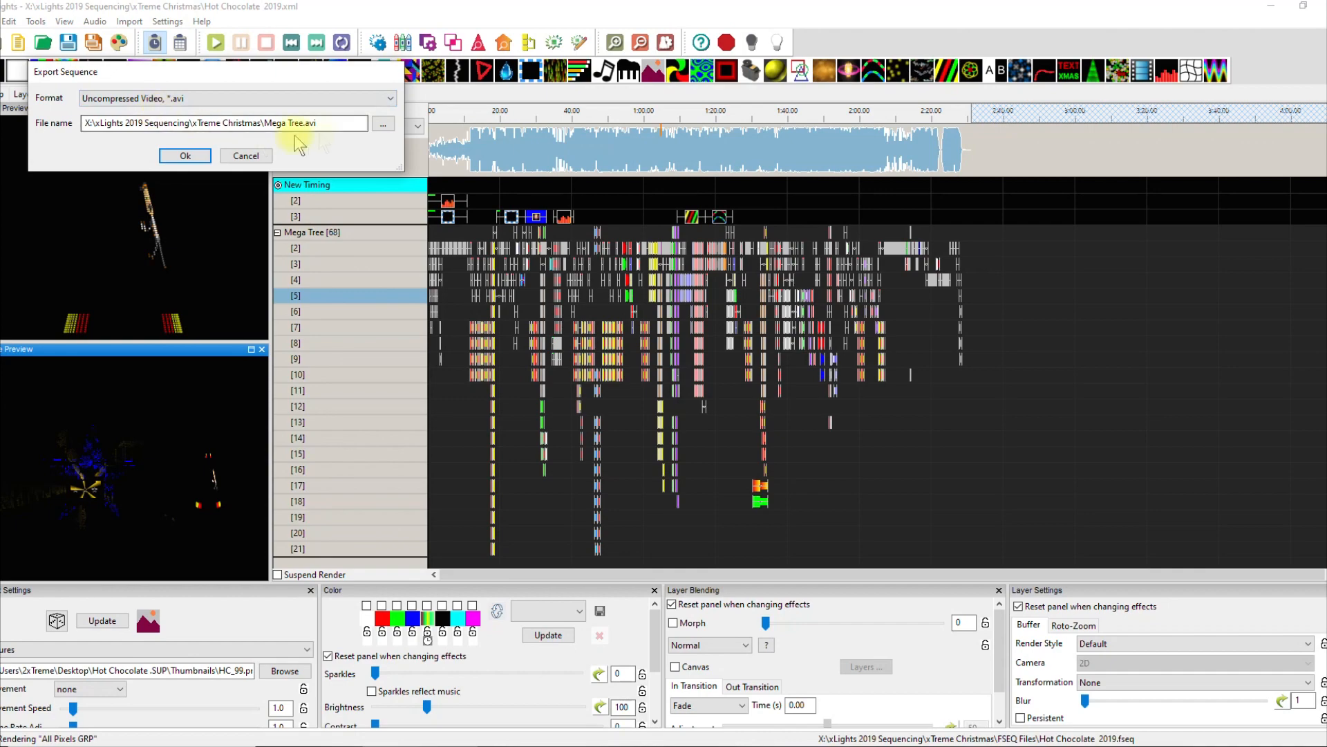
pyautogui.click(381, 124)
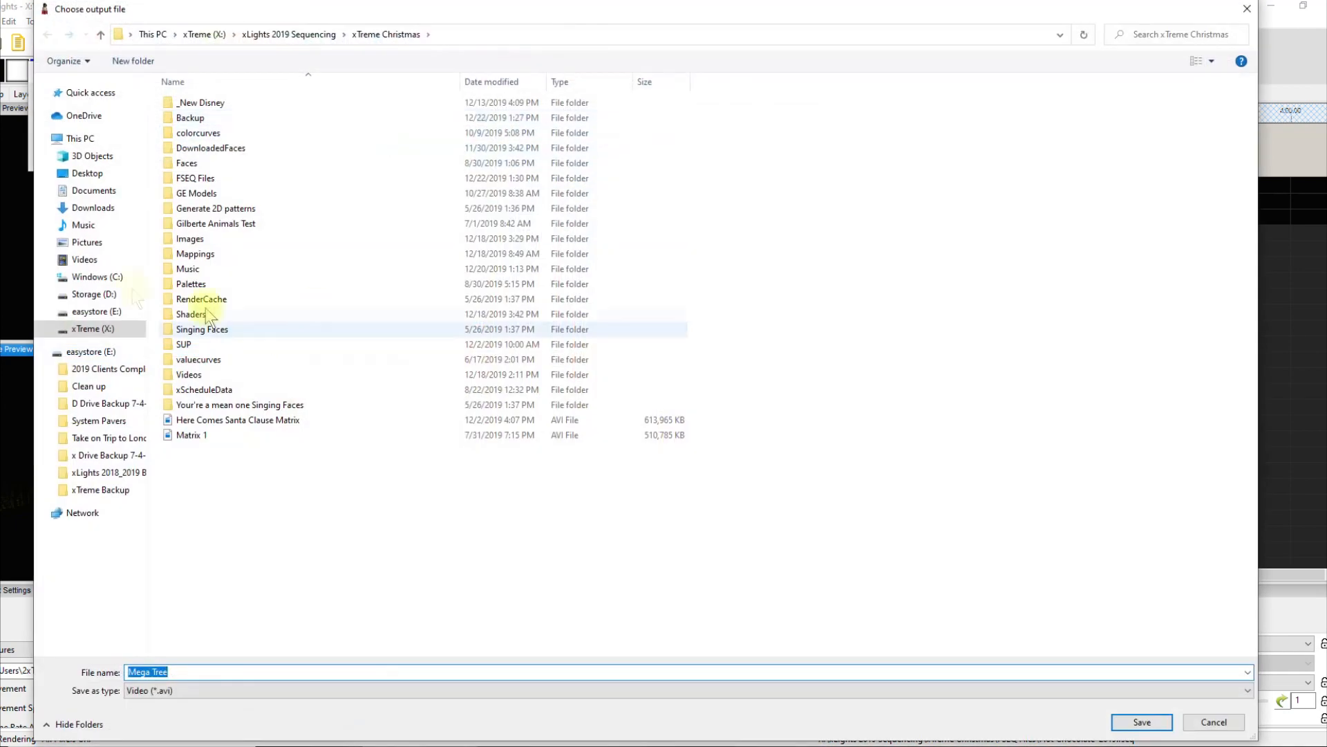
pyautogui.click(86, 172)
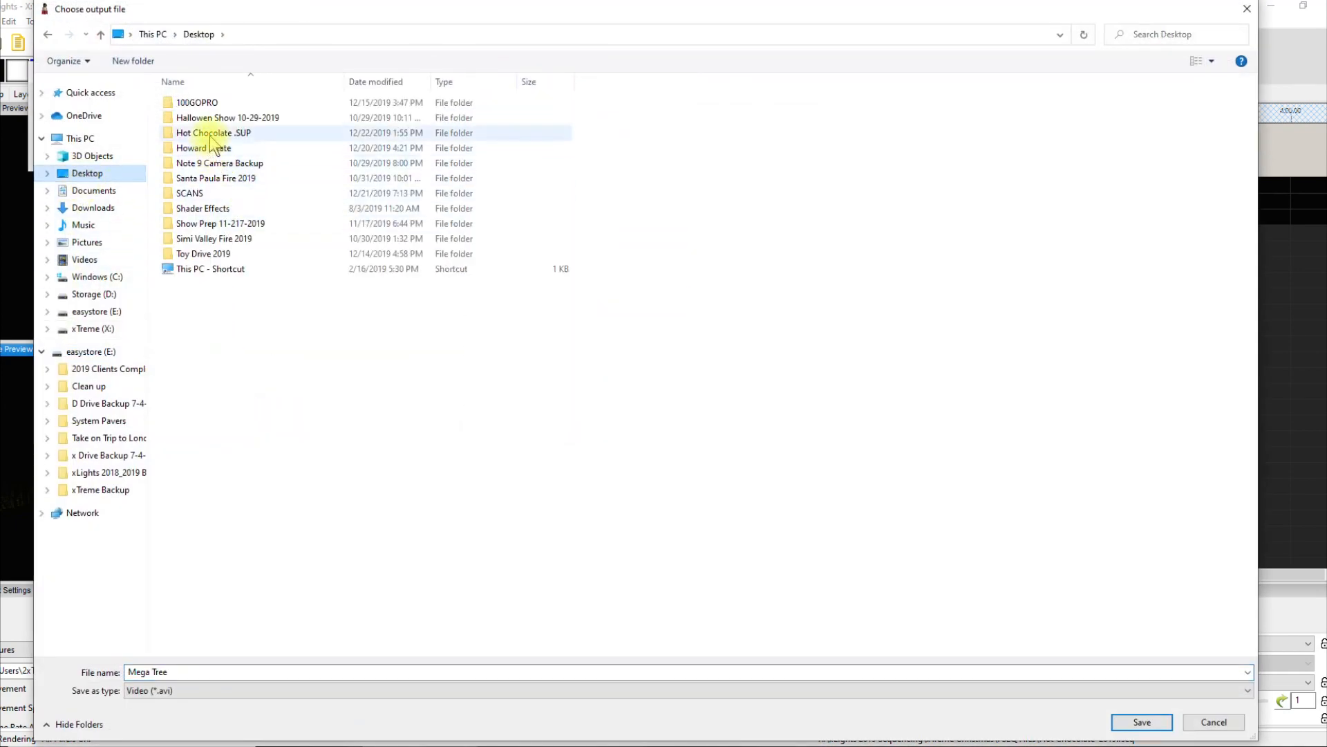
pyautogui.doubleClick(213, 132)
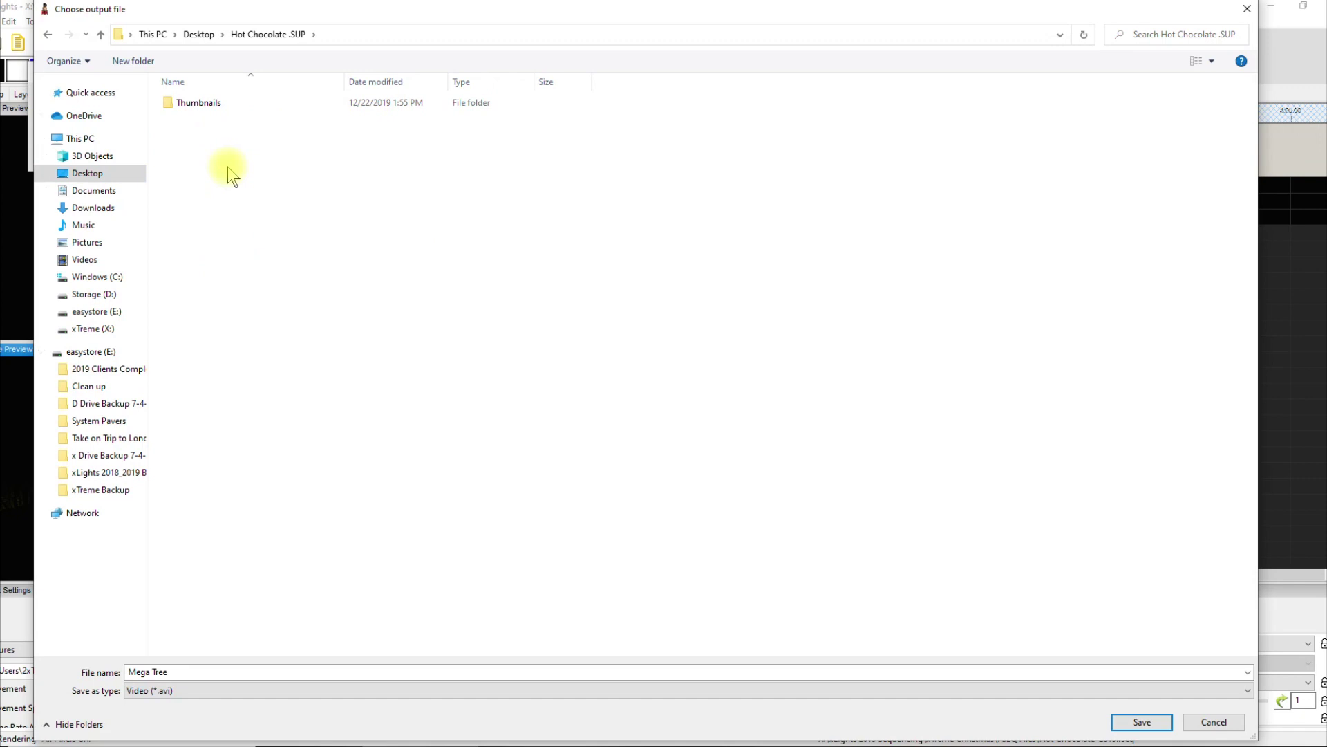
# Create an AVI File folder there and name the exported video 'Hotr Ch'
pyautogui.rightClick(228, 172)
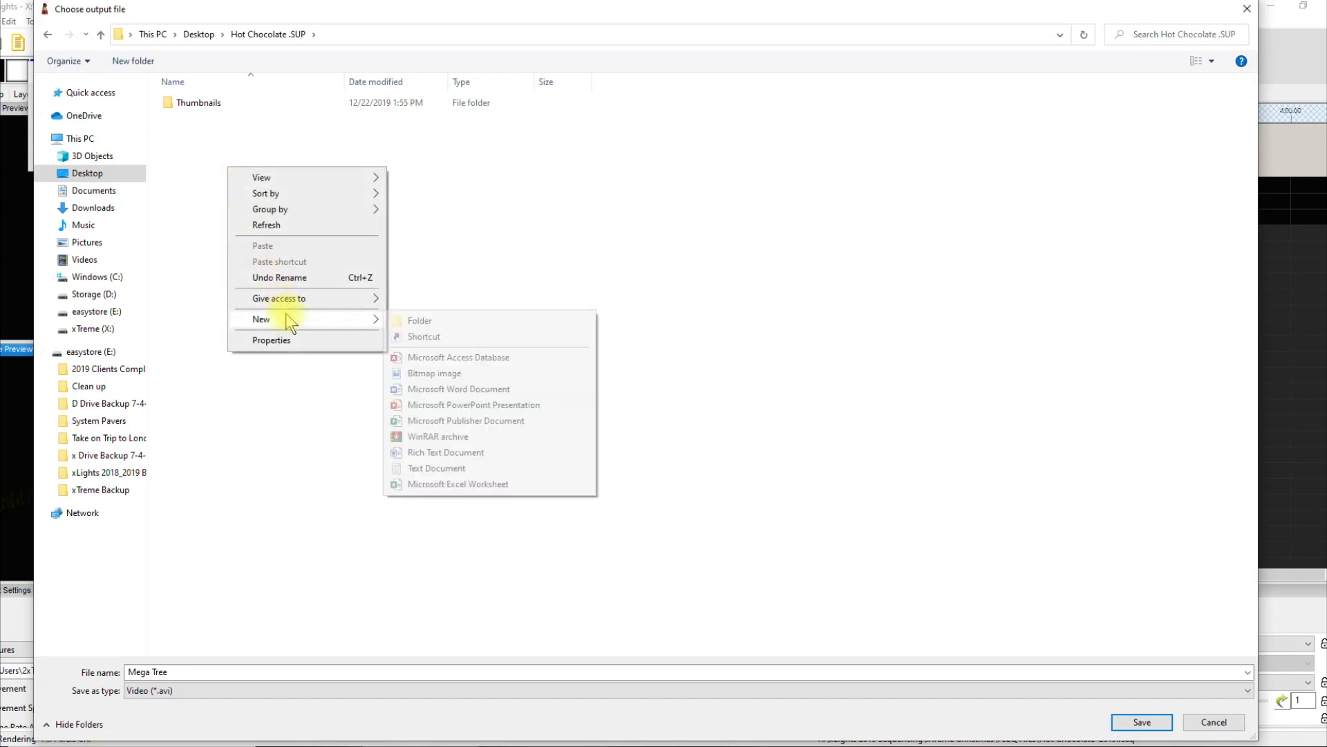
pyautogui.click(419, 321)
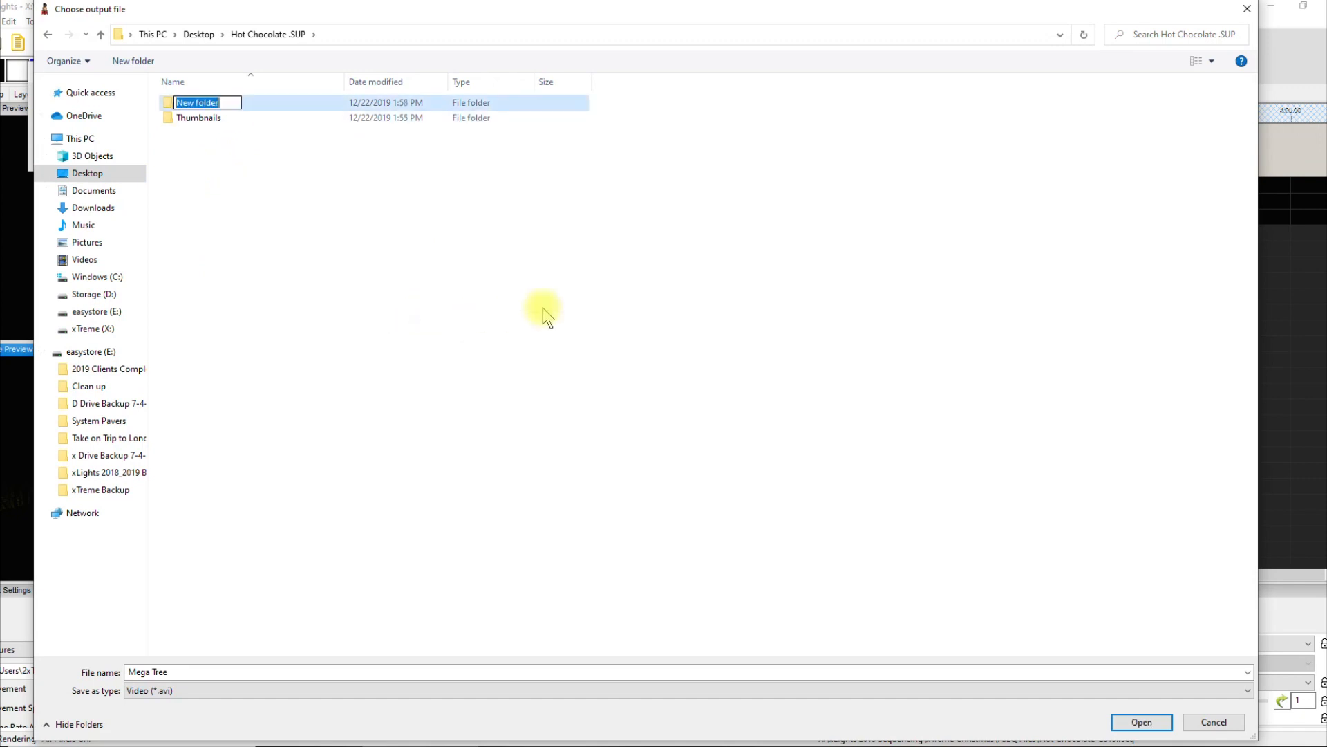
pyautogui.write('AVI File')
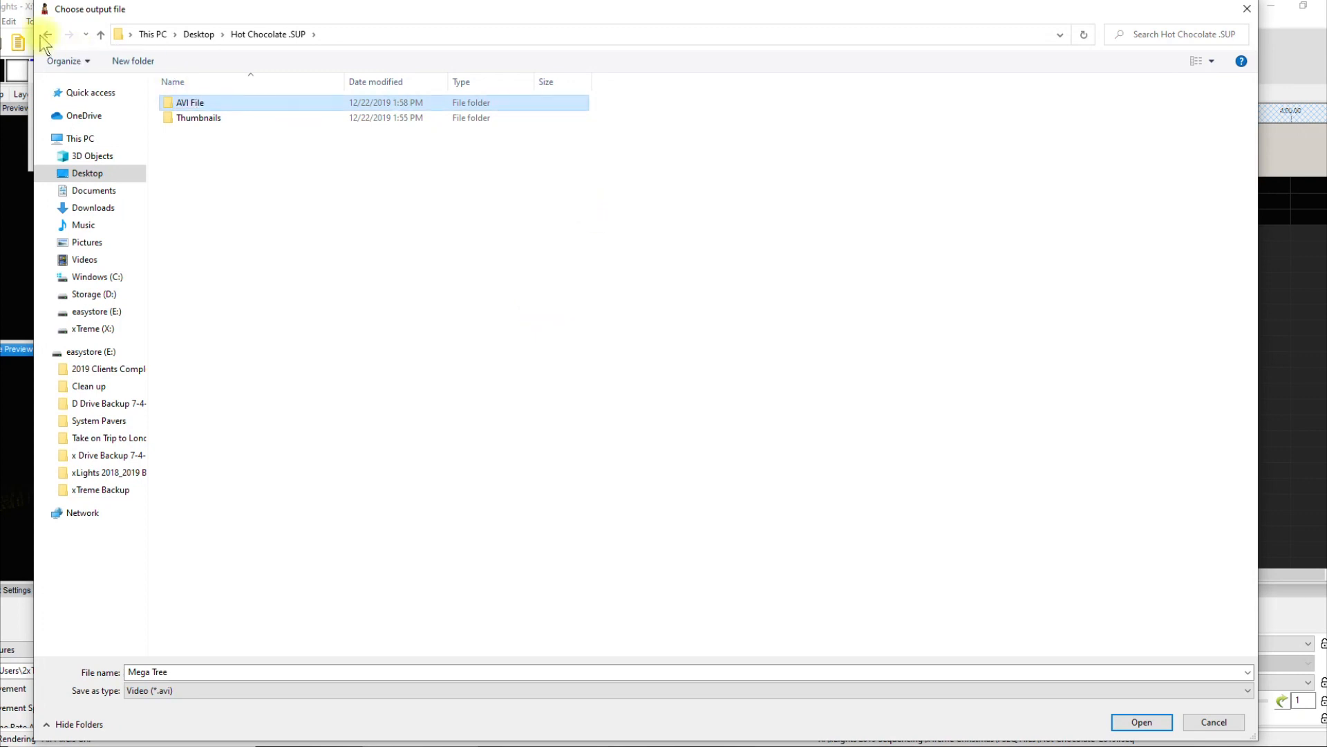
pyautogui.doubleClick(190, 102)
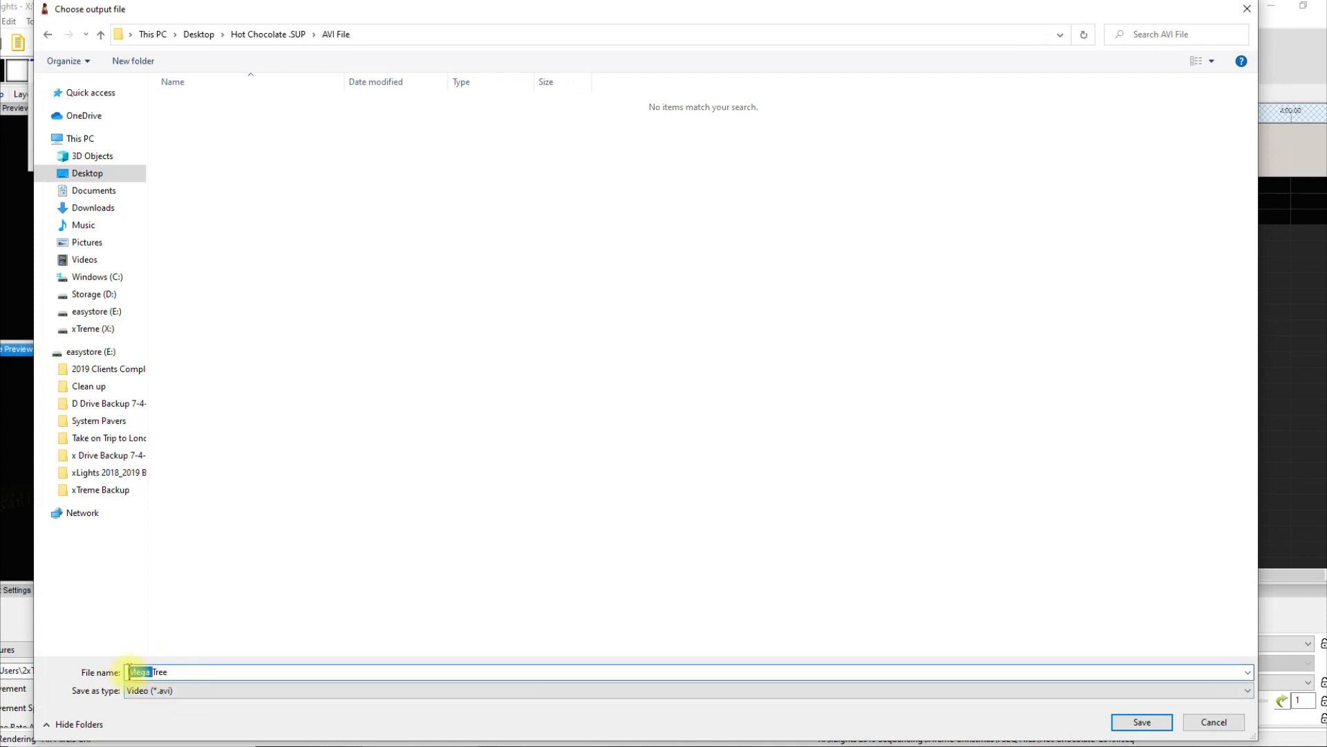
pyautogui.write('Hotr Chocolate M')
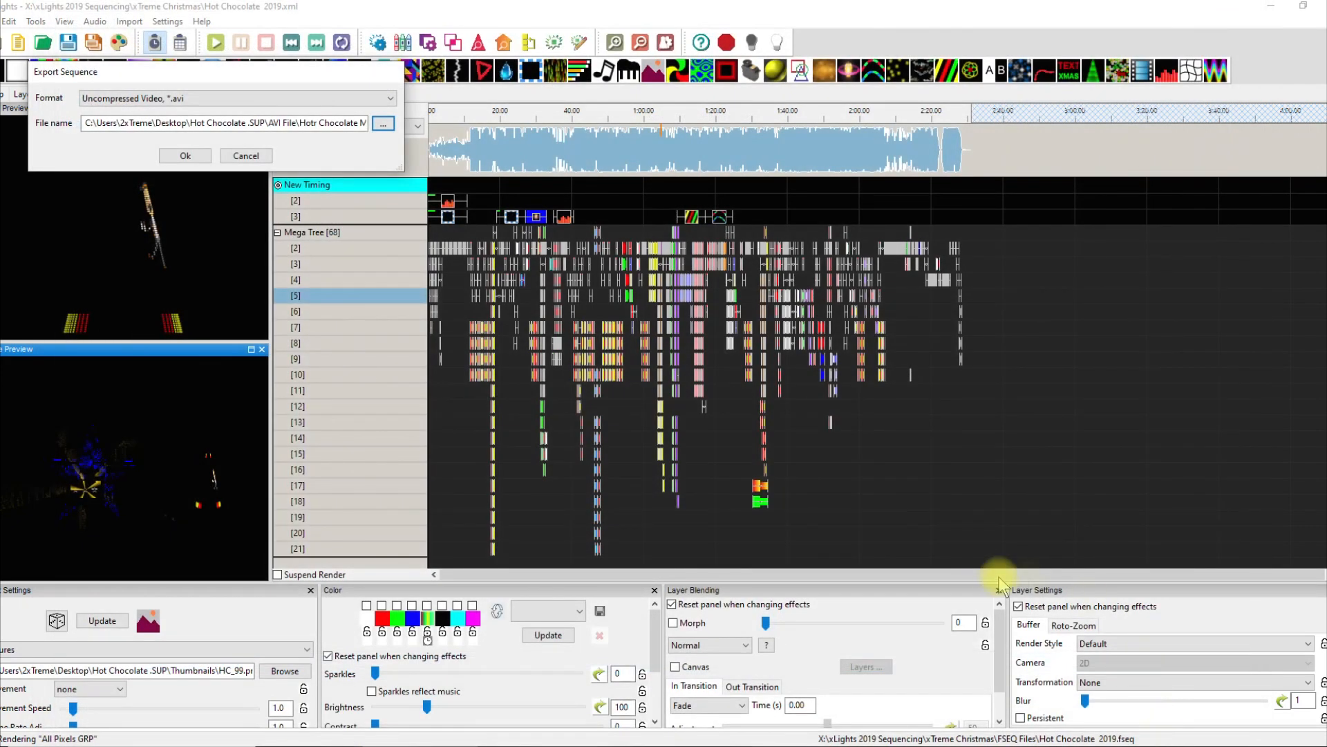
# Confirm the Export Sequence dialog to render the Mega Tree to uncompressed AVI
pyautogui.click(184, 154)
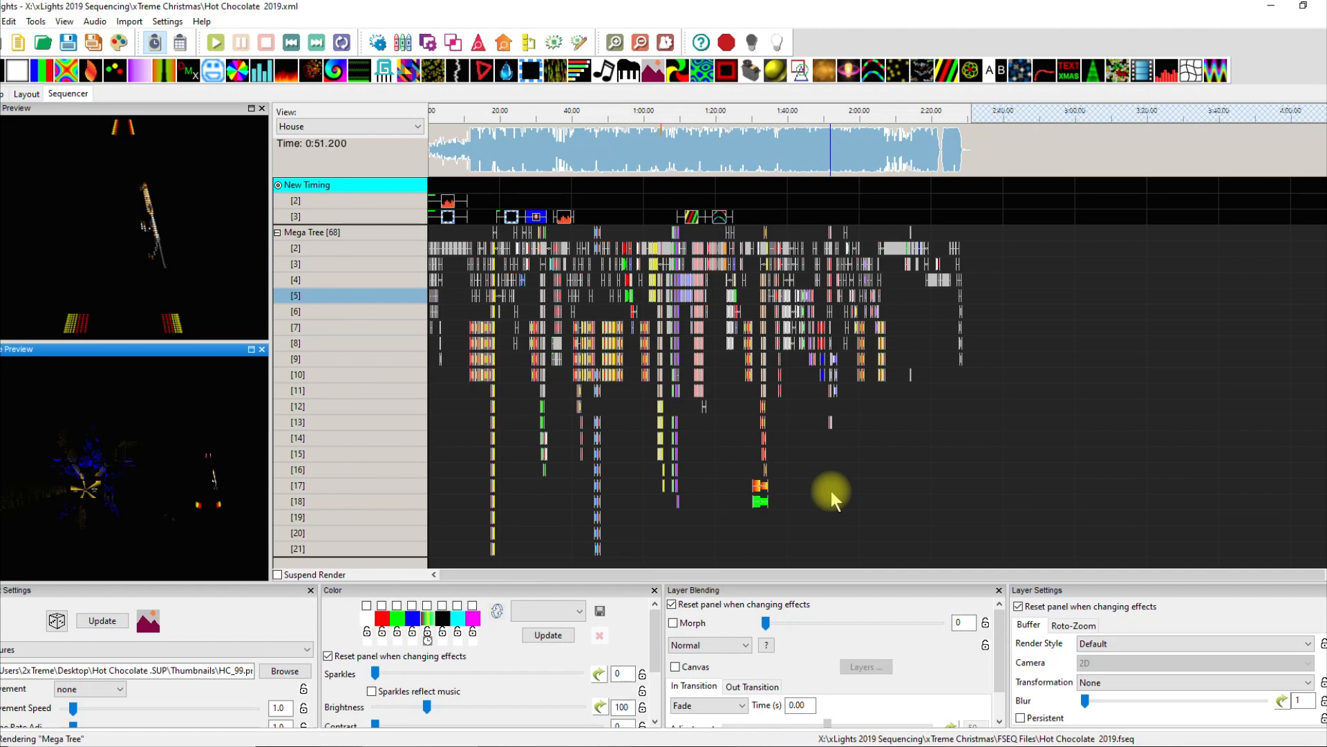
pyautogui.moveTo(776, 435)
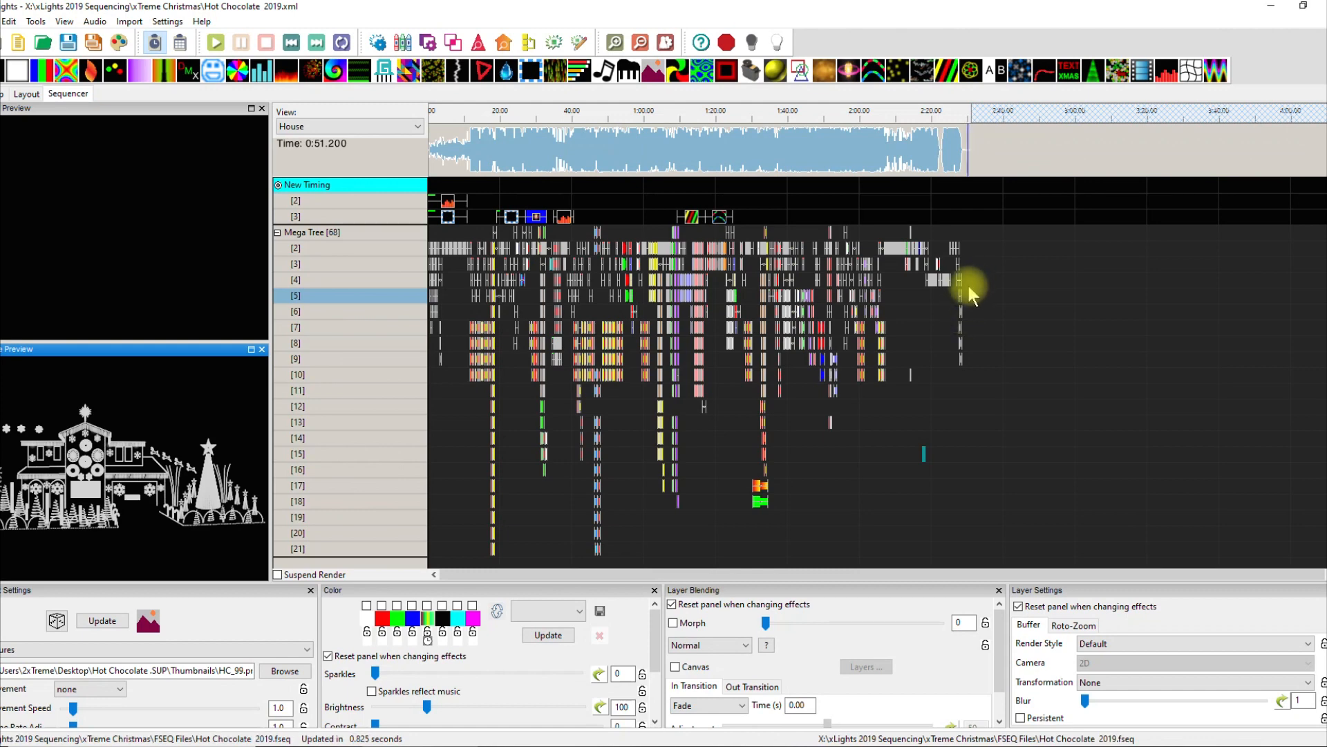
# Delete the Mega Tree's imported effect layers, leaving the model as a single row
pyautogui.rightClick(337, 327)
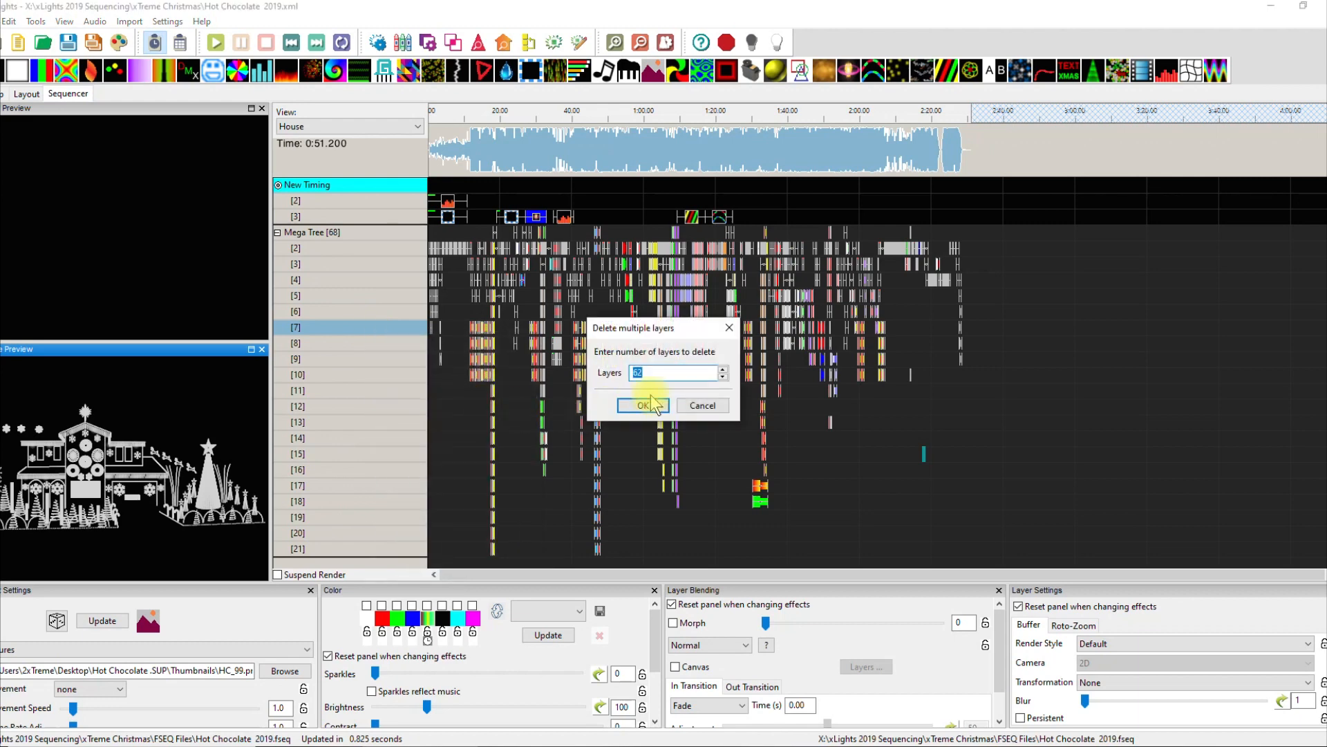
pyautogui.click(643, 405)
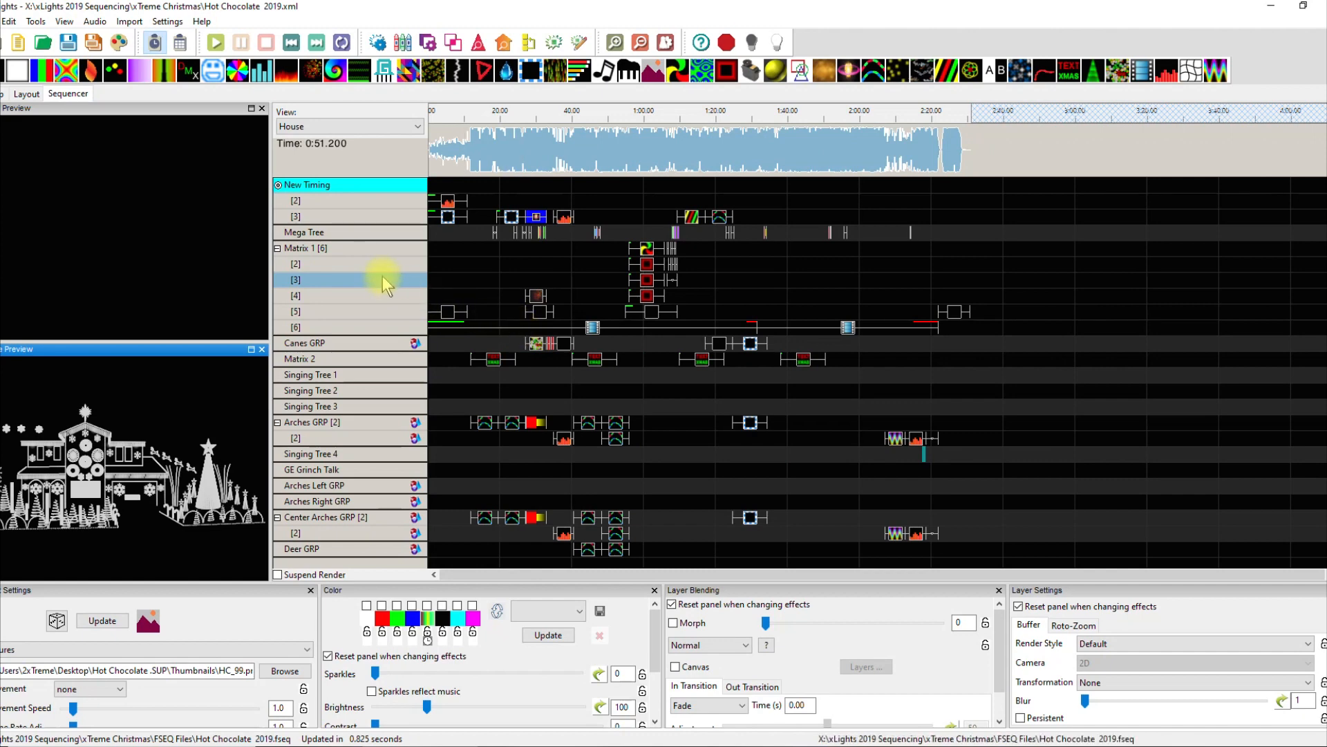
pyautogui.moveTo(409, 240)
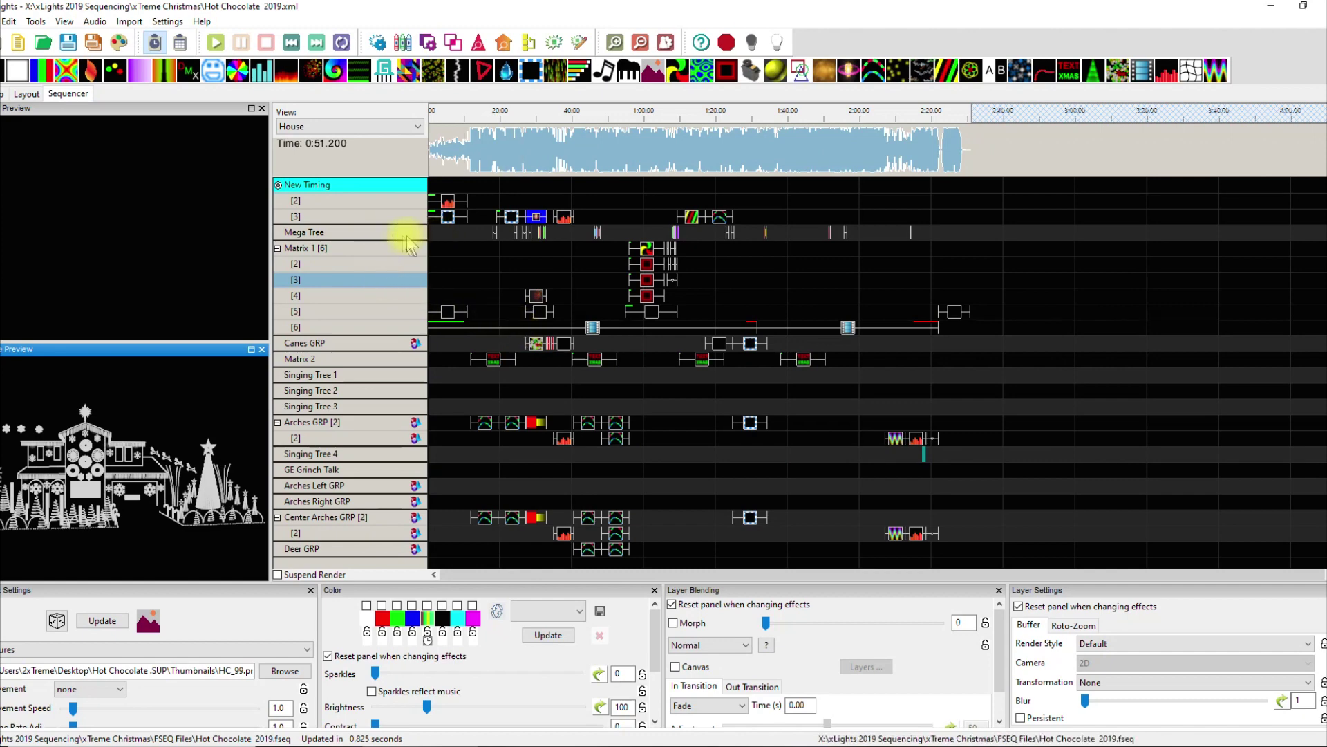
pyautogui.click(301, 233)
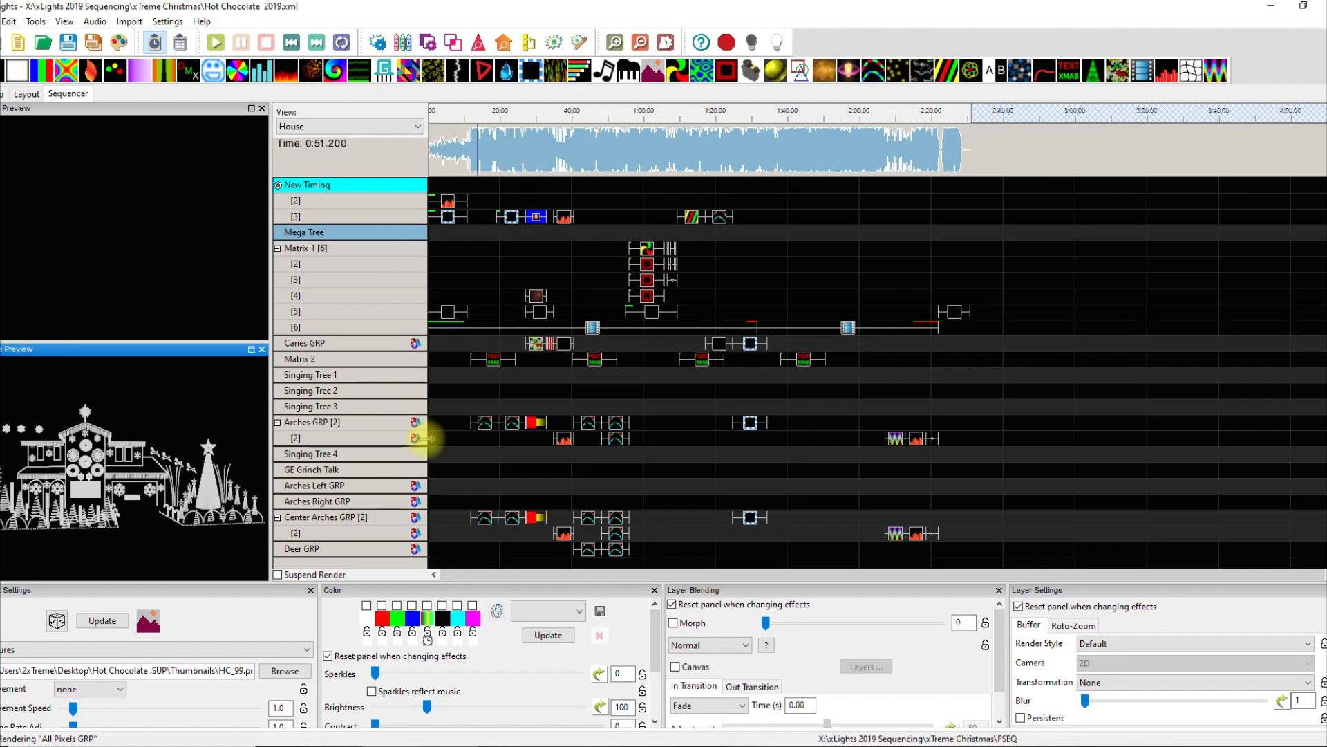
# Begin exporting the Canes GRP model and reach the export format choices
pyautogui.rightClick(323, 343)
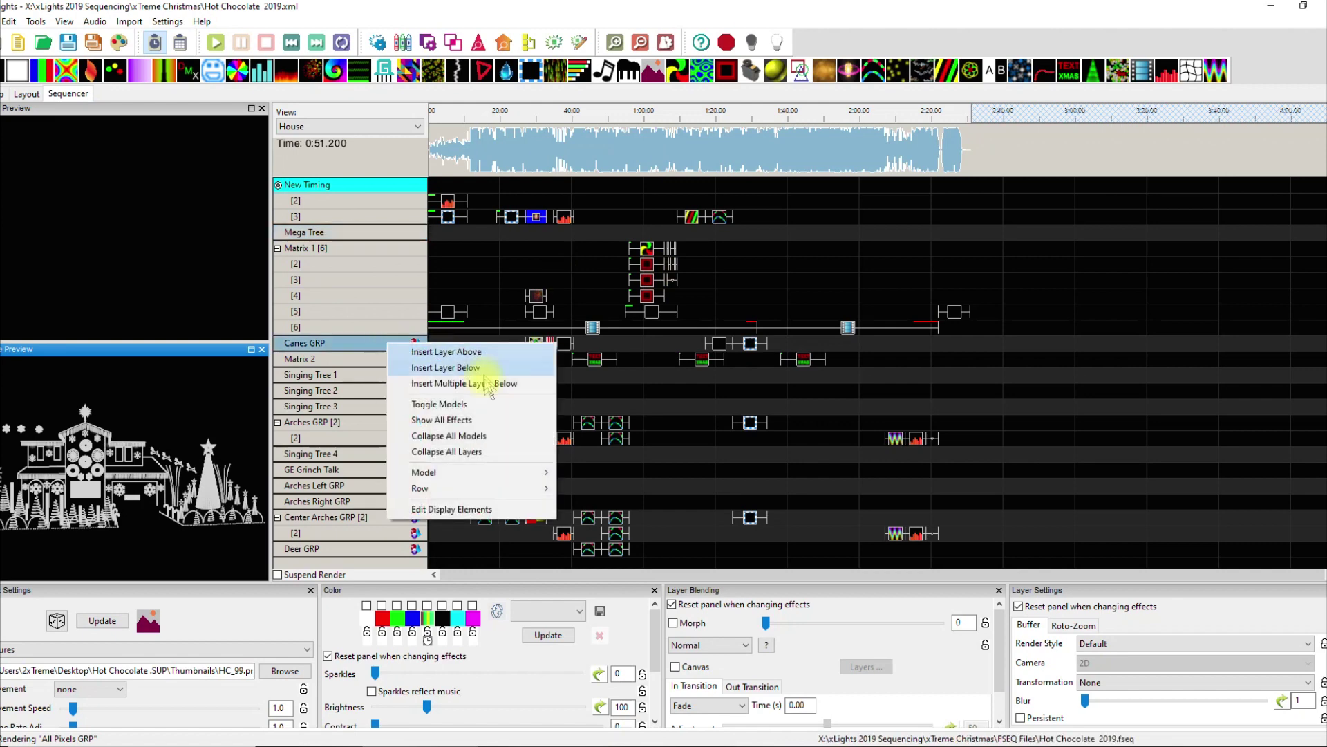
pyautogui.moveTo(423, 472)
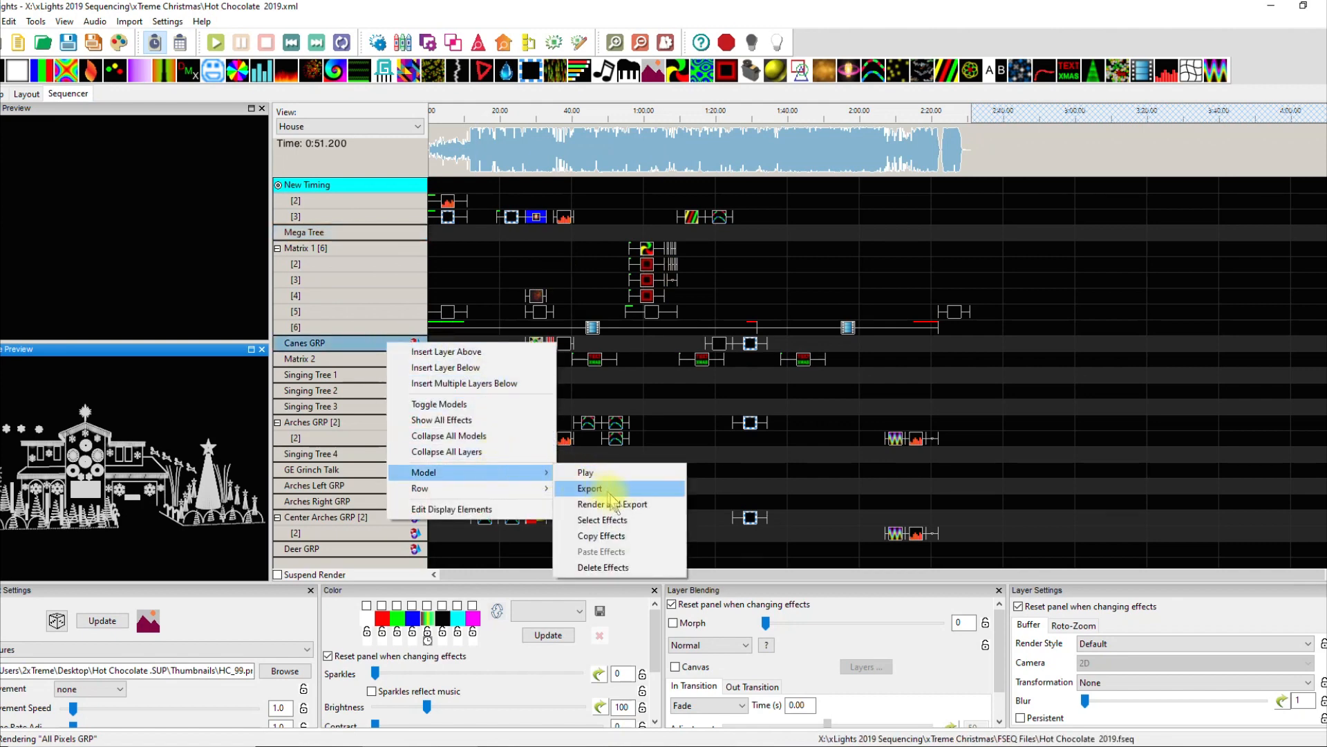
pyautogui.click(589, 489)
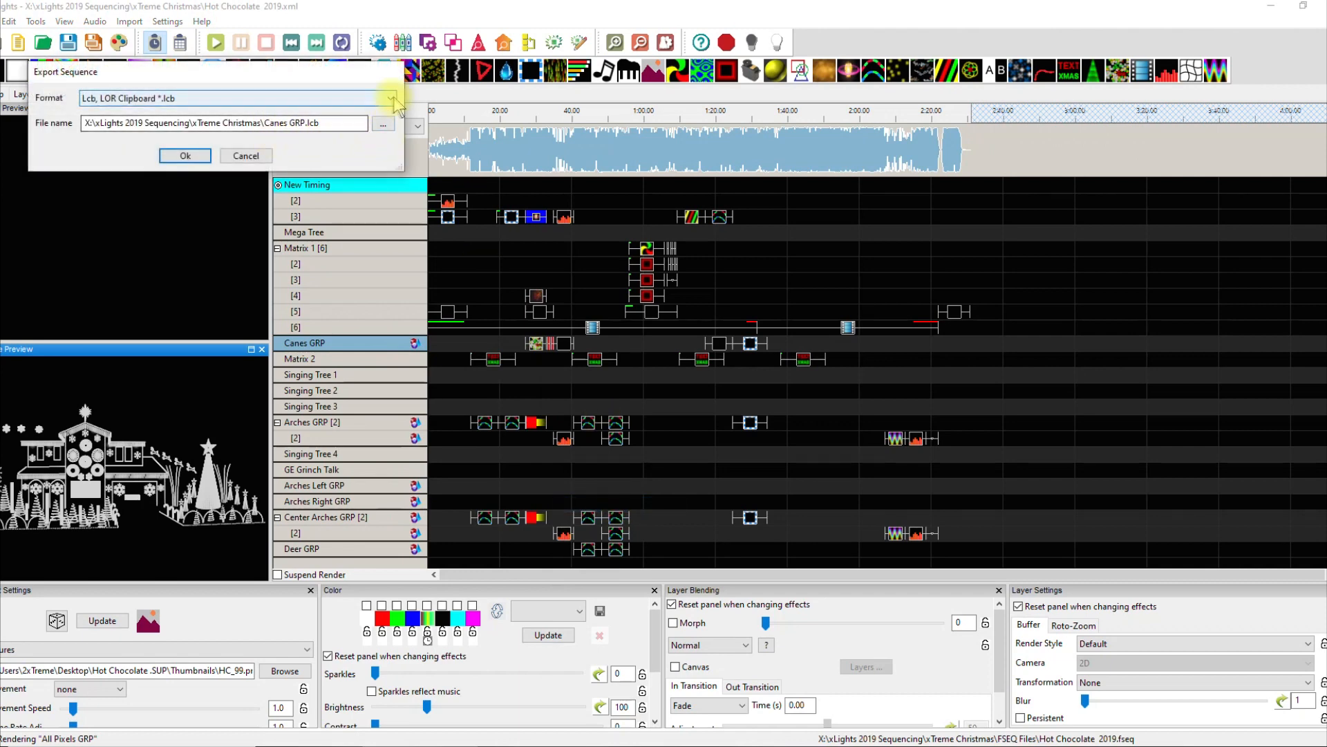
pyautogui.click(390, 100)
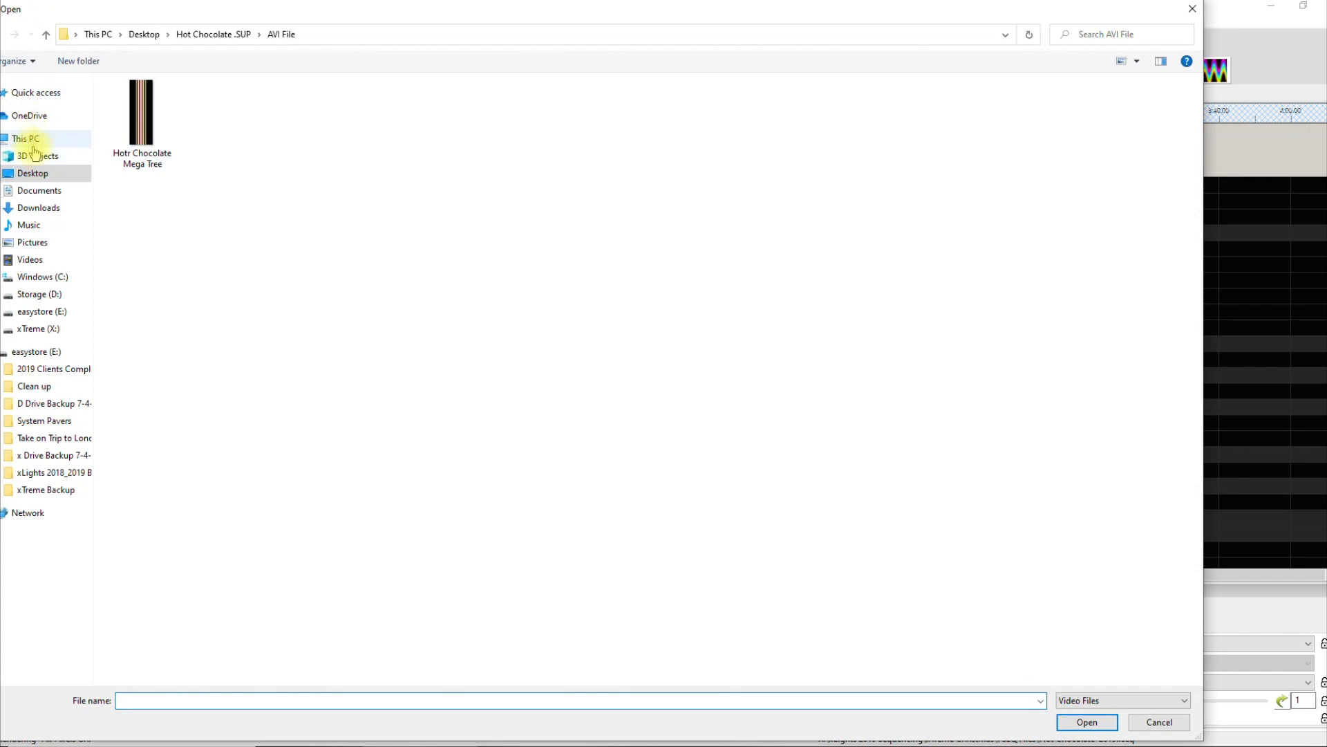
# Choose the exported Hot Chocolate Mega Tree video from Desktop > Hot Chocolate .SUP > AVI File
pyautogui.click(144, 34)
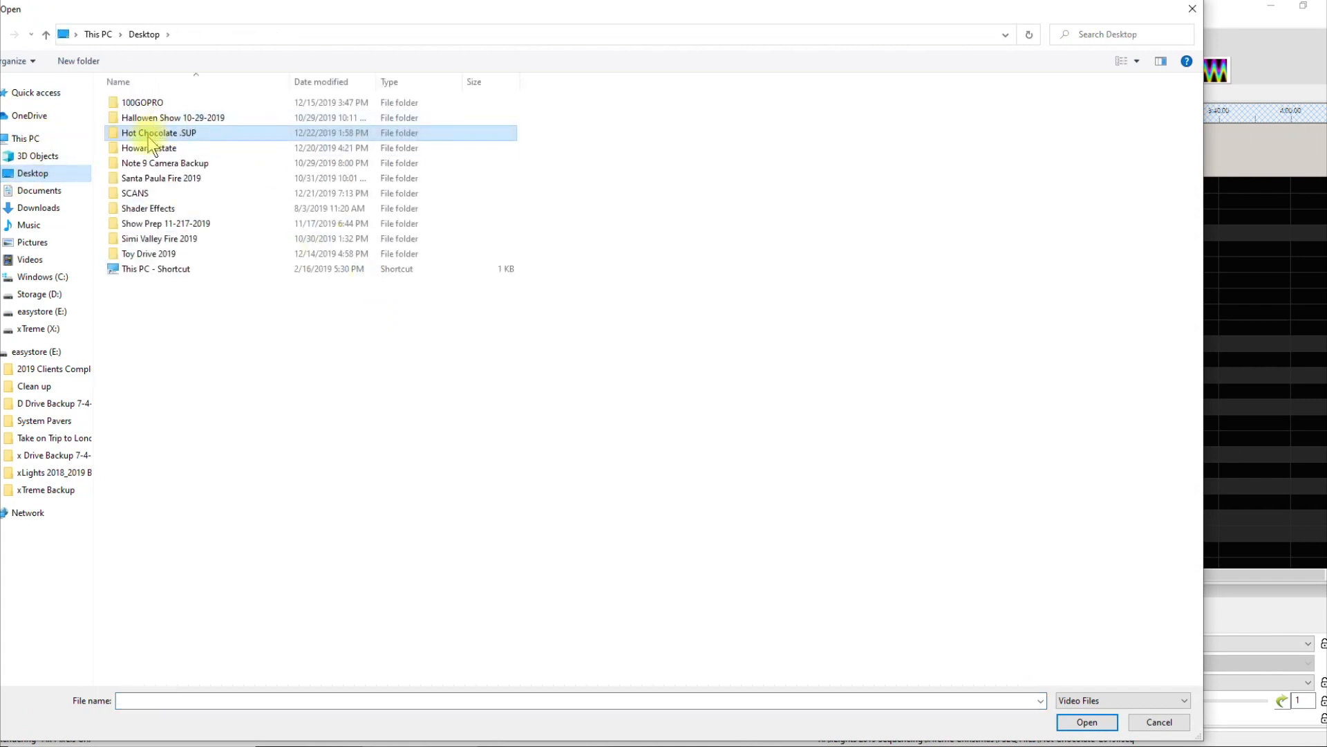
pyautogui.doubleClick(157, 133)
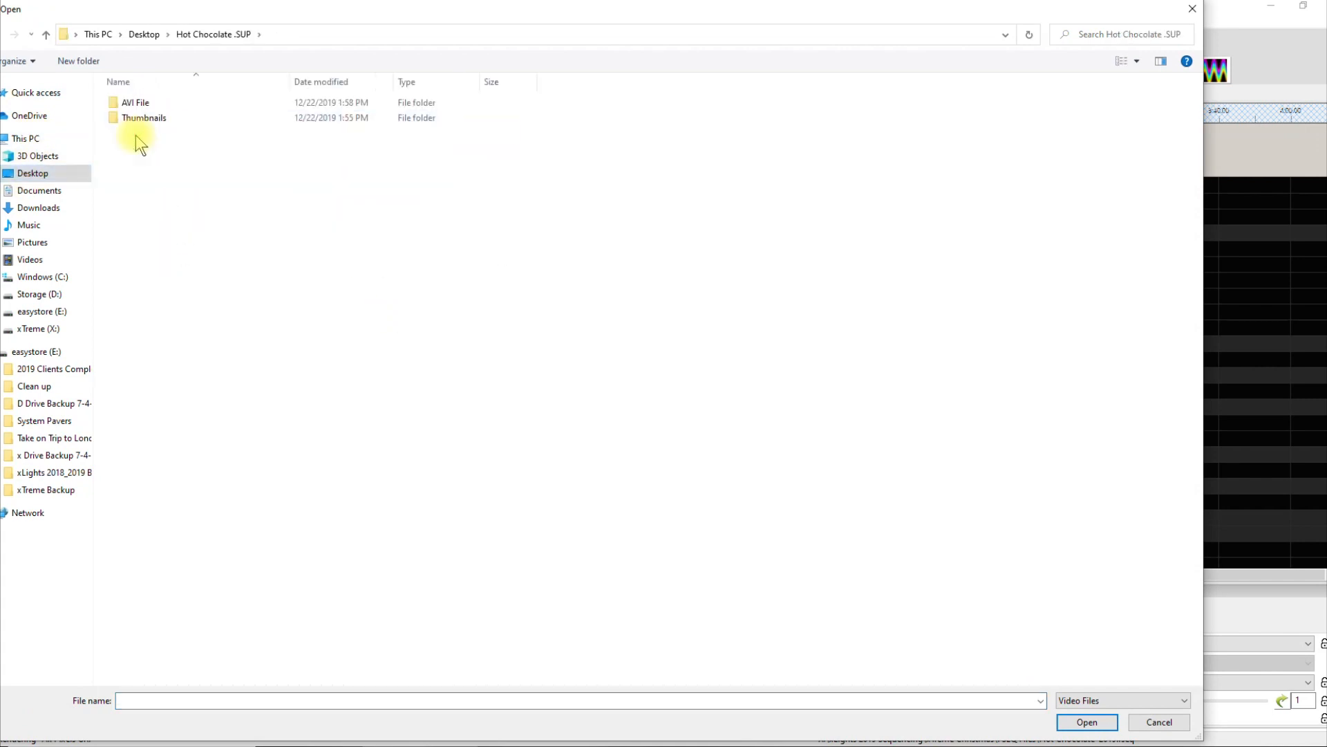
pyautogui.click(135, 102)
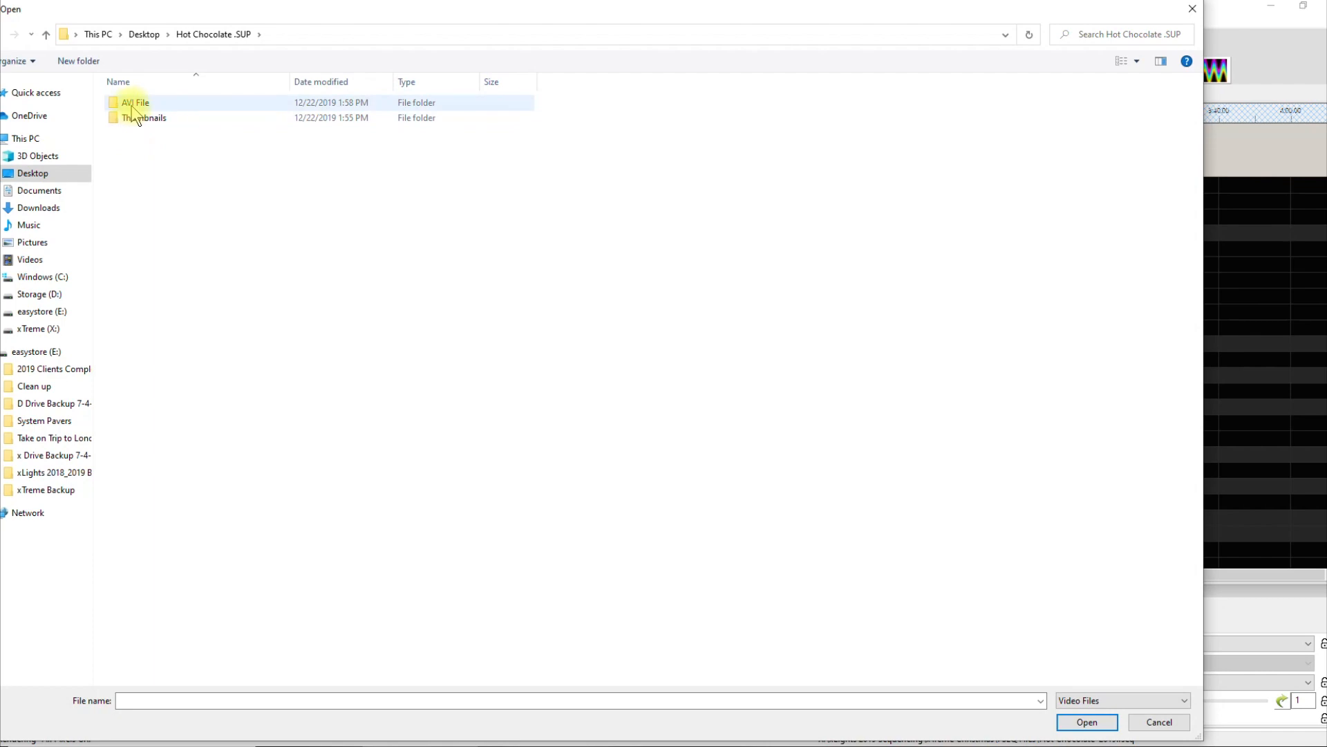
pyautogui.doubleClick(135, 103)
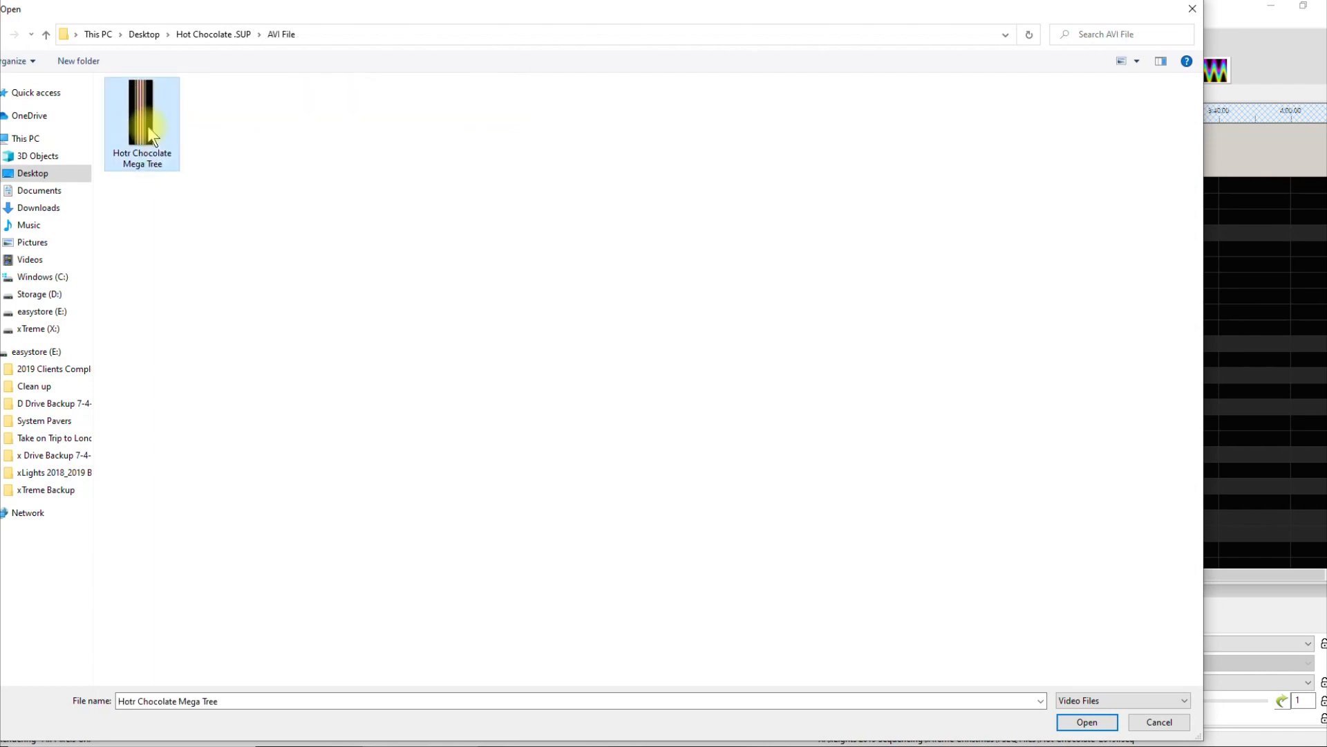
pyautogui.click(1090, 722)
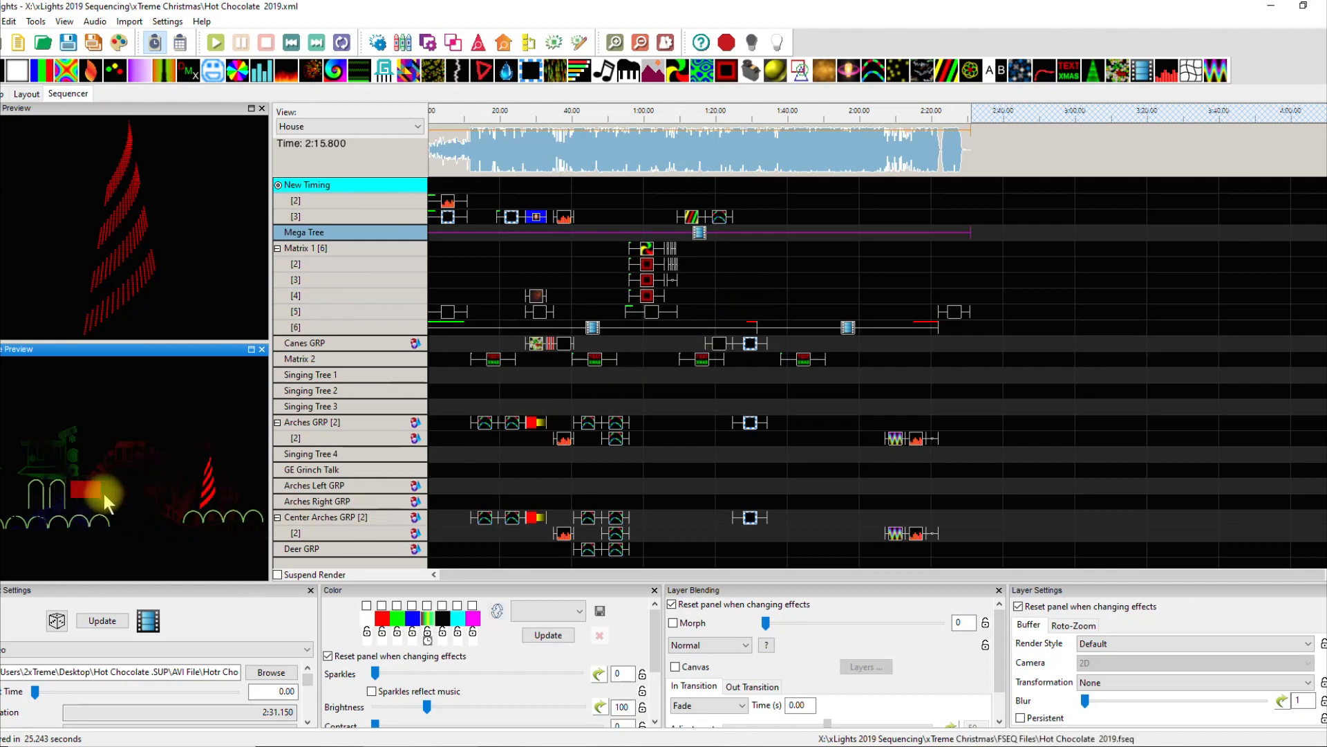
pyautogui.moveTo(95, 506)
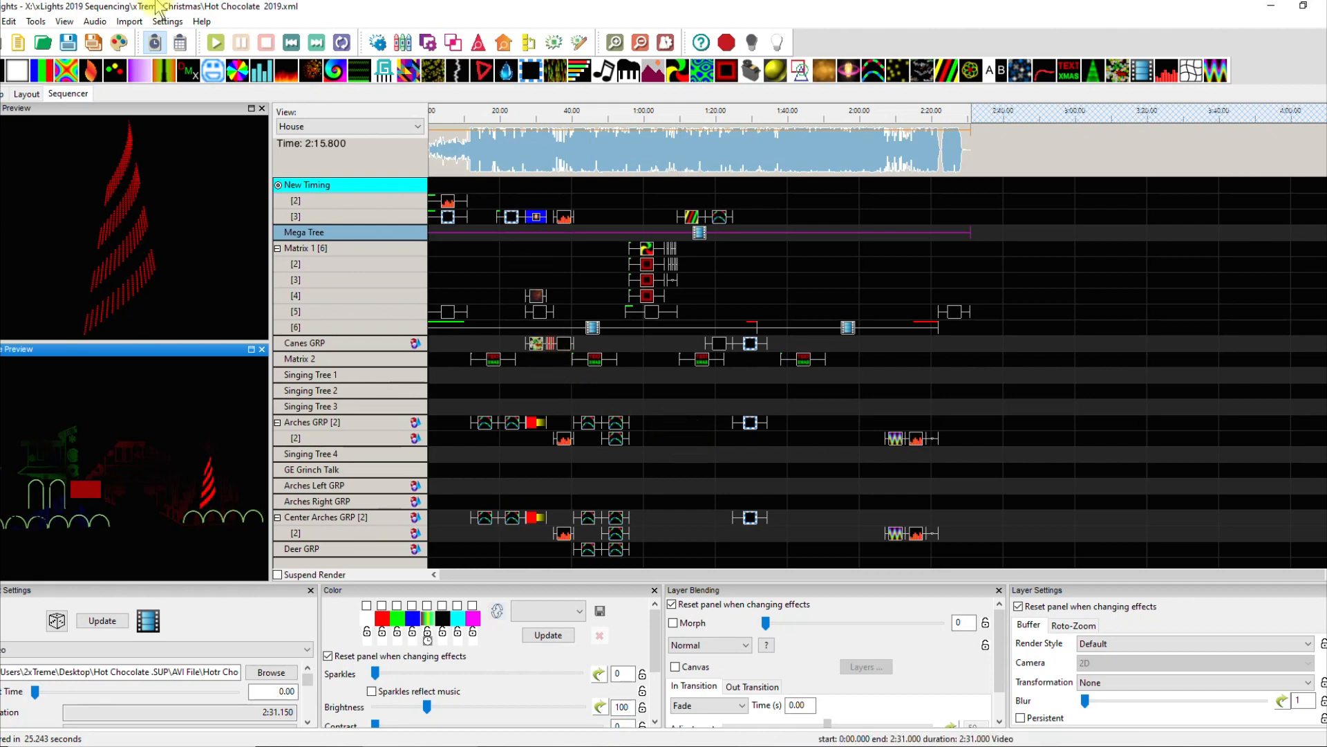
pyautogui.click(271, 672)
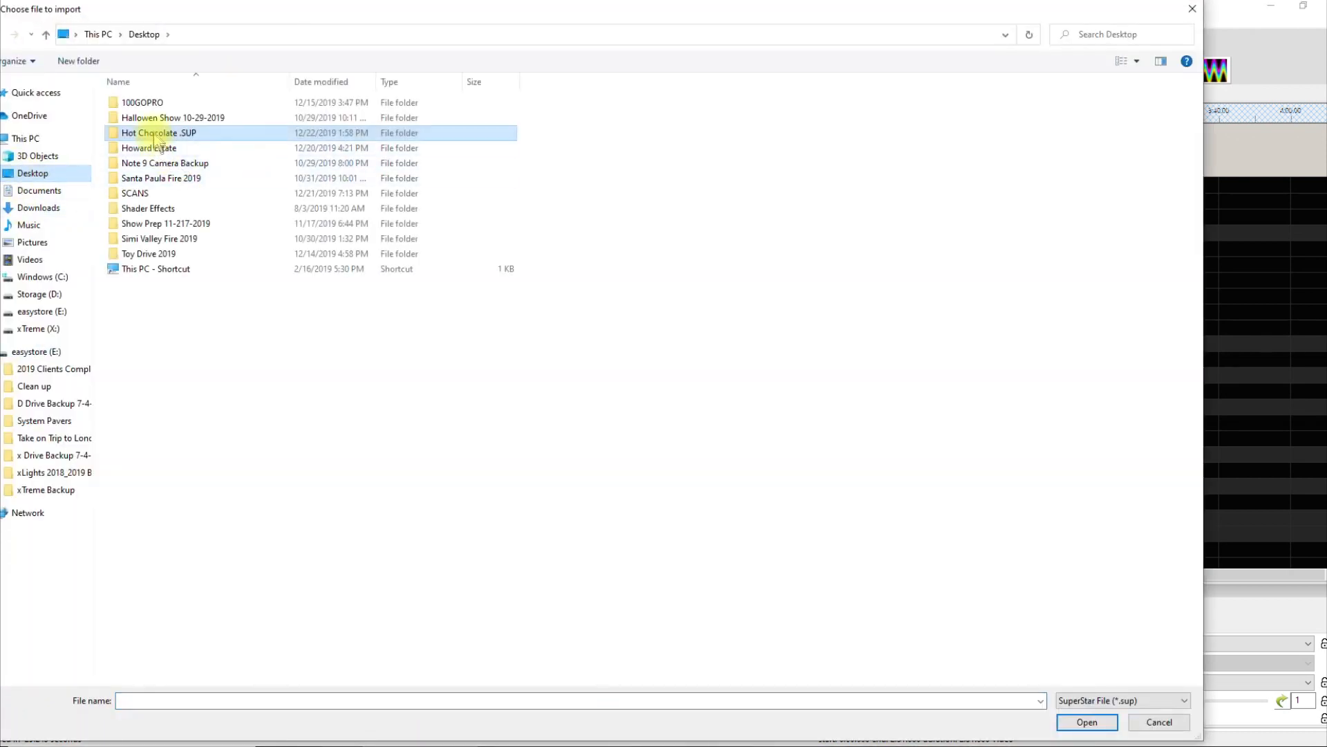
pyautogui.doubleClick(157, 133)
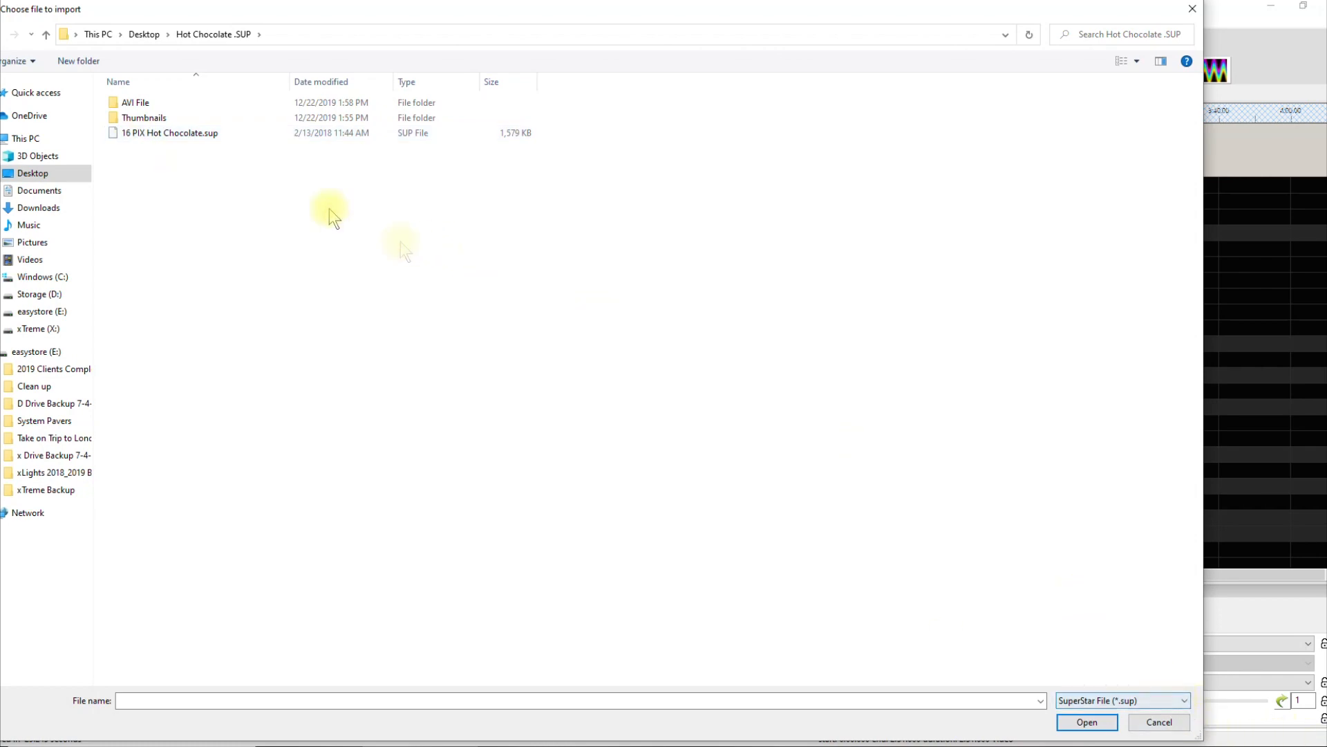
pyautogui.click(1088, 722)
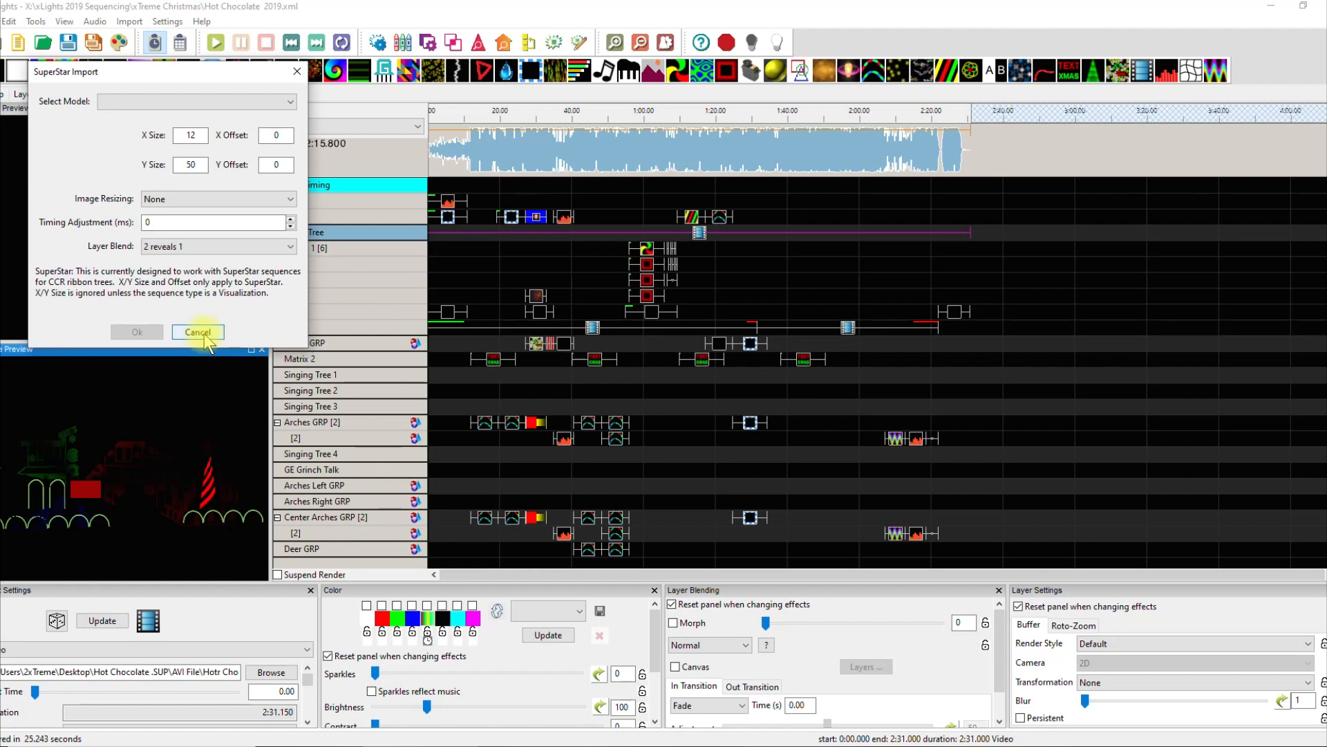
pyautogui.click(199, 332)
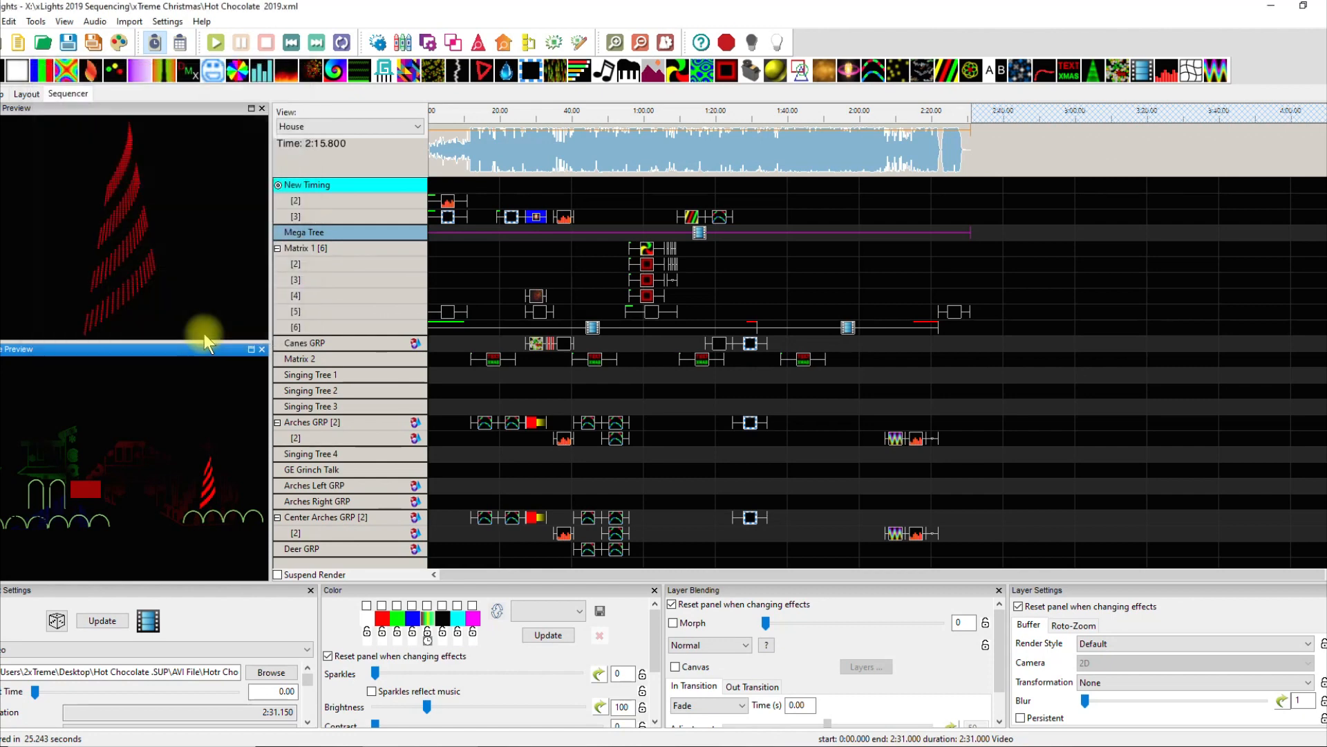